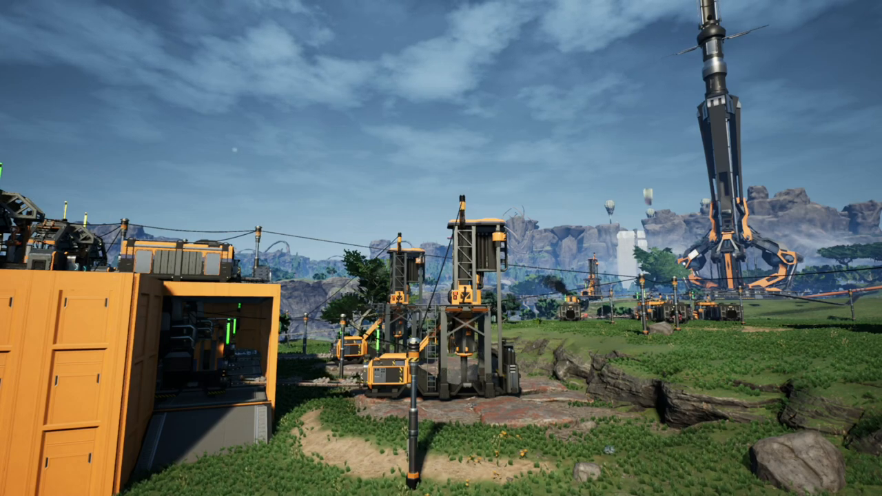
{"action": "mouse_move", "coordinate": [441, 248]}
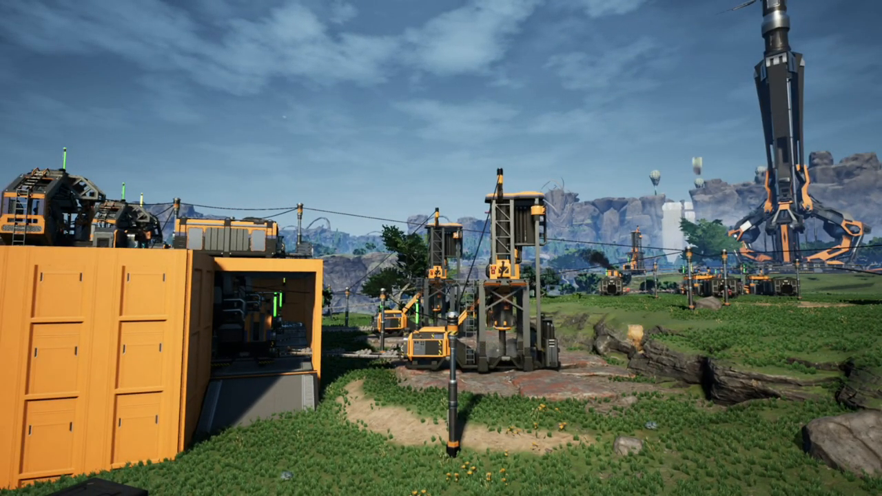
{"action": "mouse_move", "coordinate": [441, 247]}
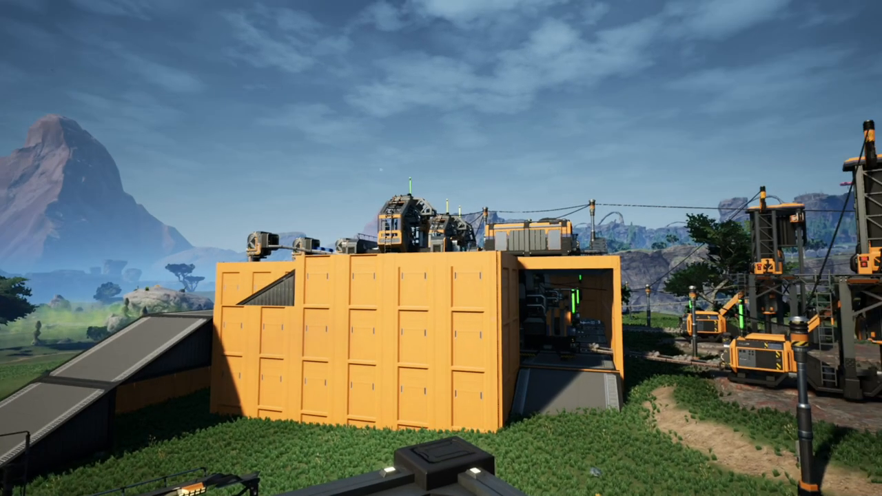
{"action": "mouse_move", "coordinate": [440, 248]}
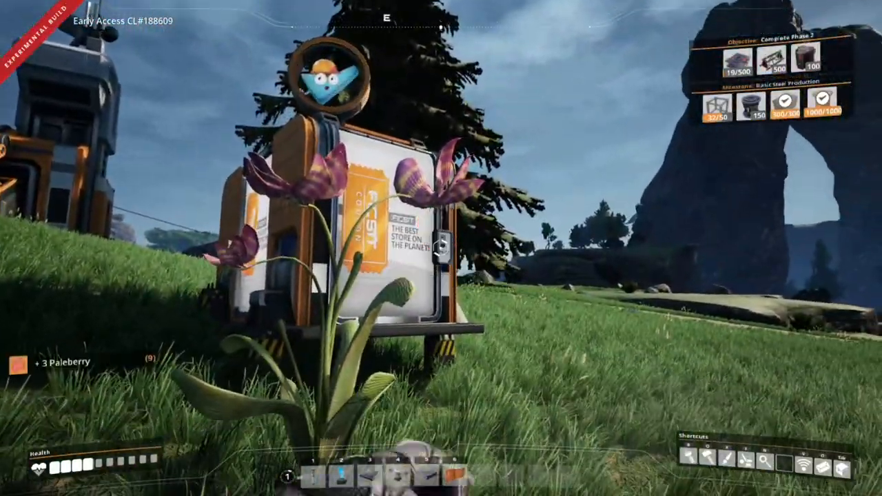
{"action": "mouse_move", "coordinate": [440, 248]}
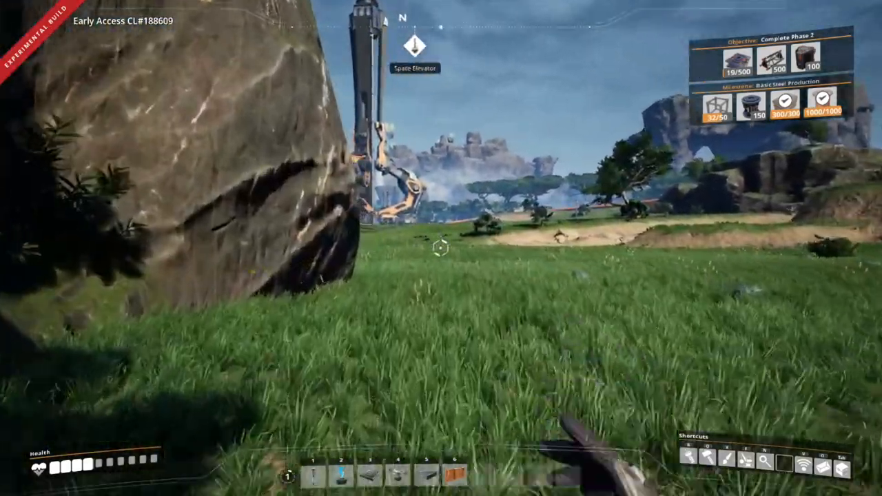
{"action": "mouse_move", "coordinate": [441, 248]}
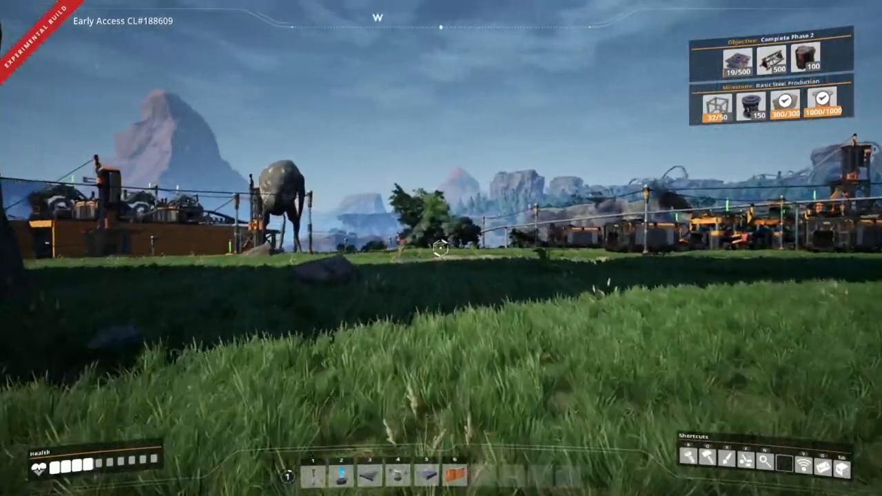
{"action": "mouse_move", "coordinate": [441, 248]}
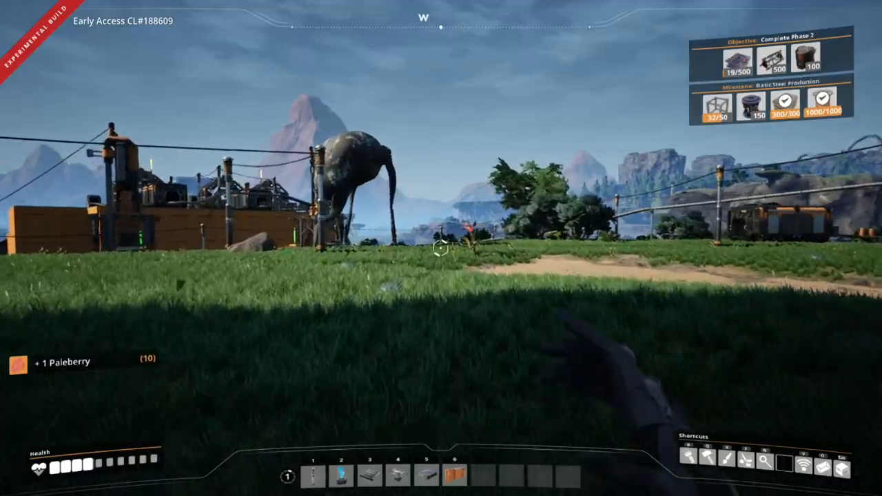
{"action": "mouse_move", "coordinate": [441, 247]}
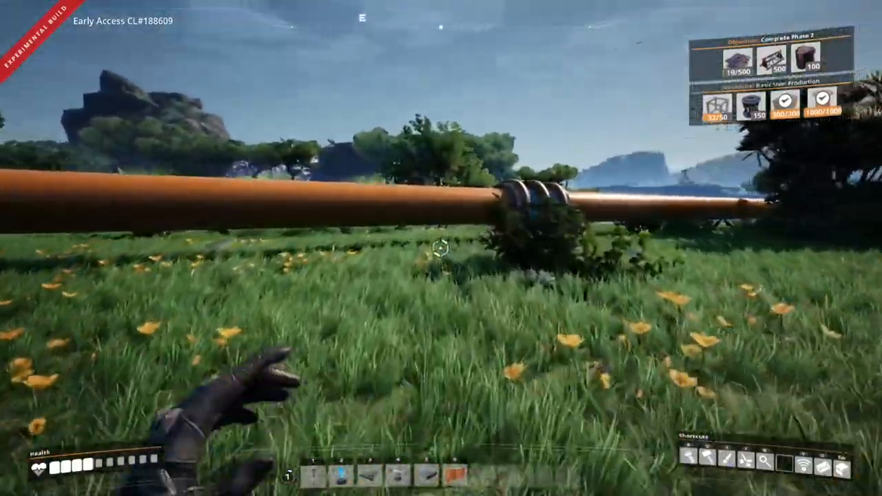
{"action": "mouse_move", "coordinate": [441, 248]}
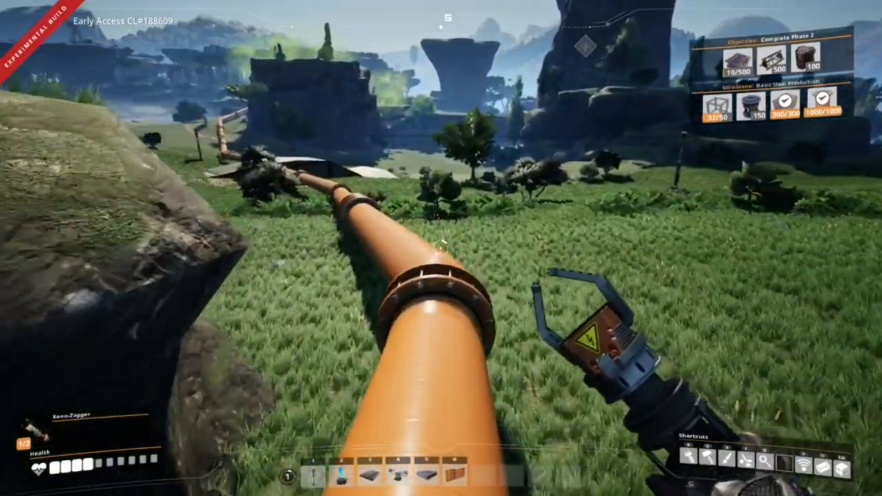
{"action": "mouse_move", "coordinate": [441, 248]}
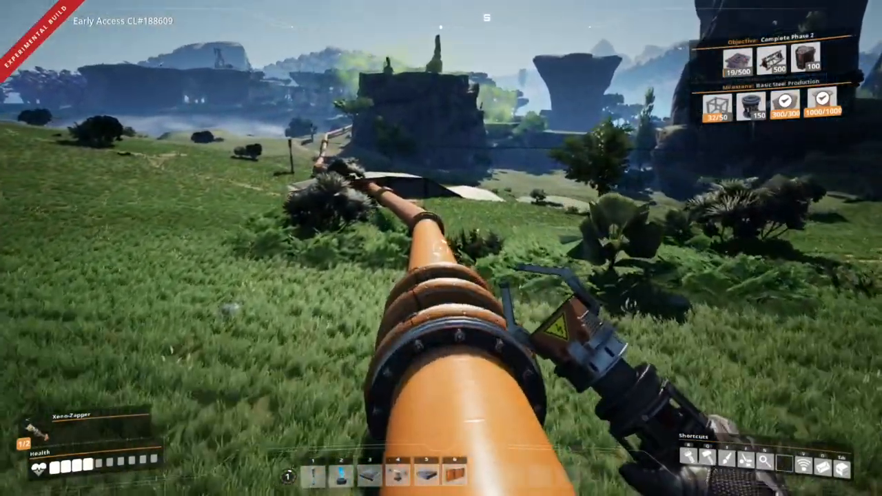
{"action": "mouse_move", "coordinate": [441, 248]}
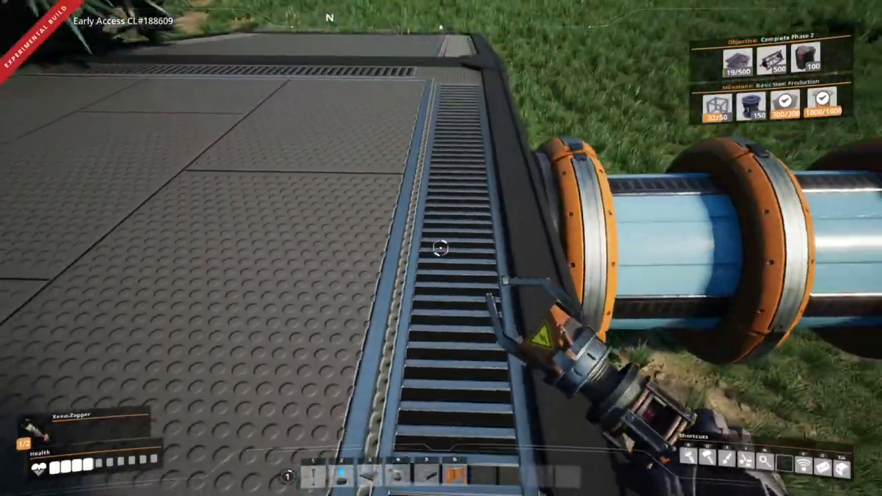
{"action": "mouse_move", "coordinate": [441, 248]}
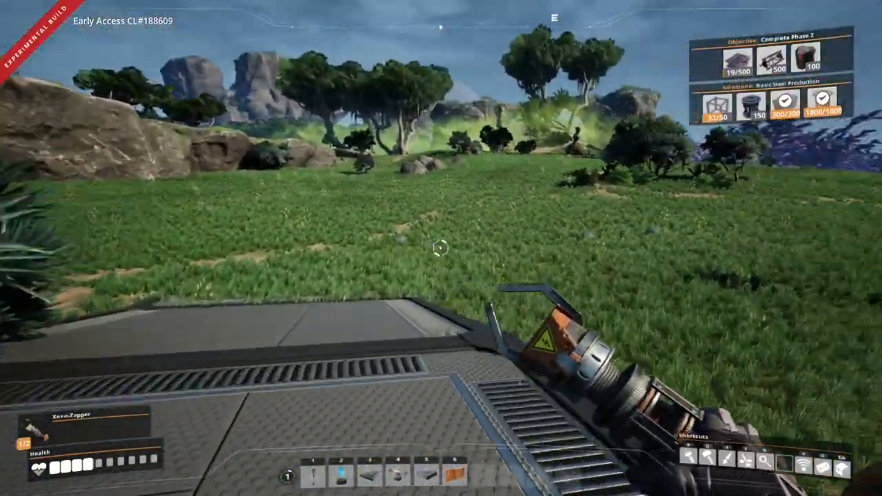
{"action": "mouse_move", "coordinate": [440, 248]}
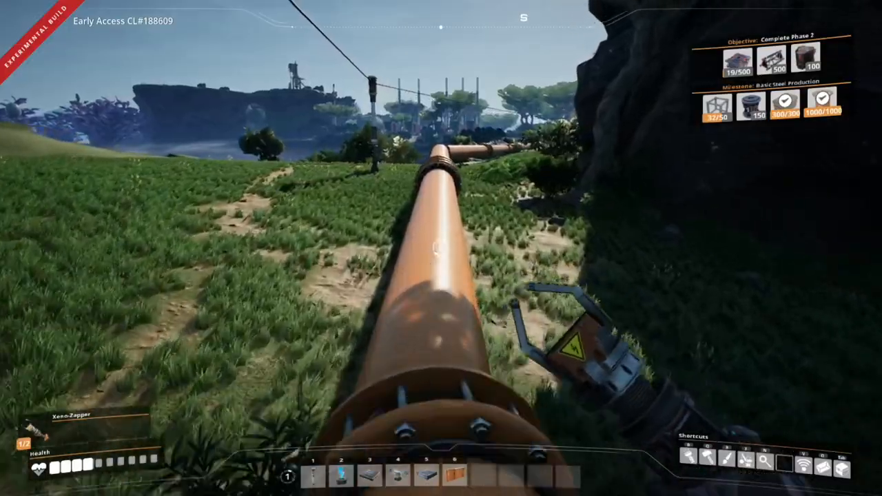
{"action": "mouse_move", "coordinate": [441, 248]}
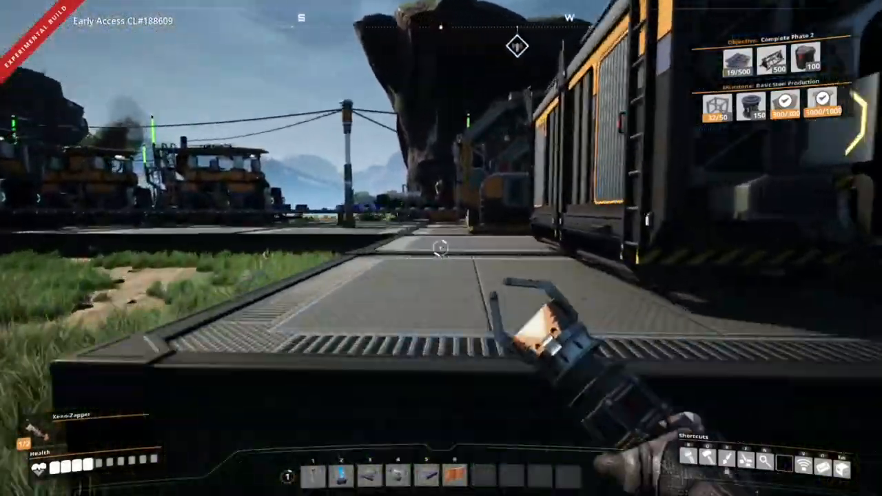
{"action": "mouse_move", "coordinate": [440, 248]}
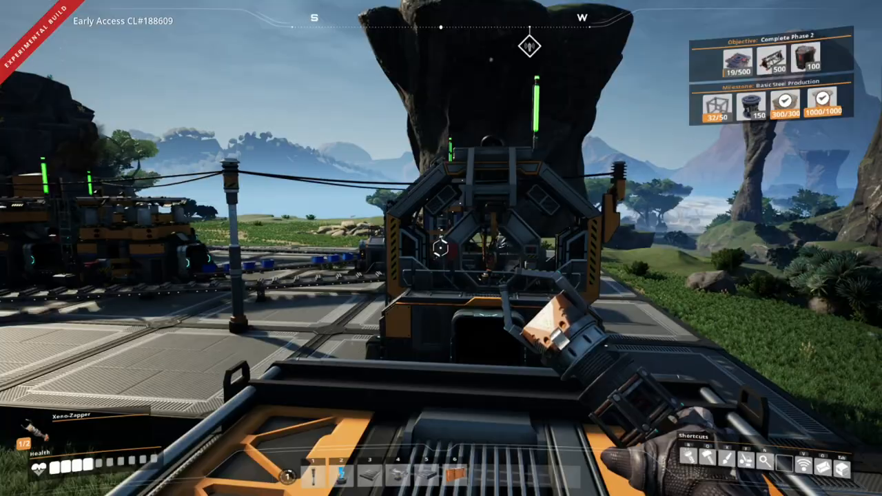
{"action": "mouse_move", "coordinate": [441, 248]}
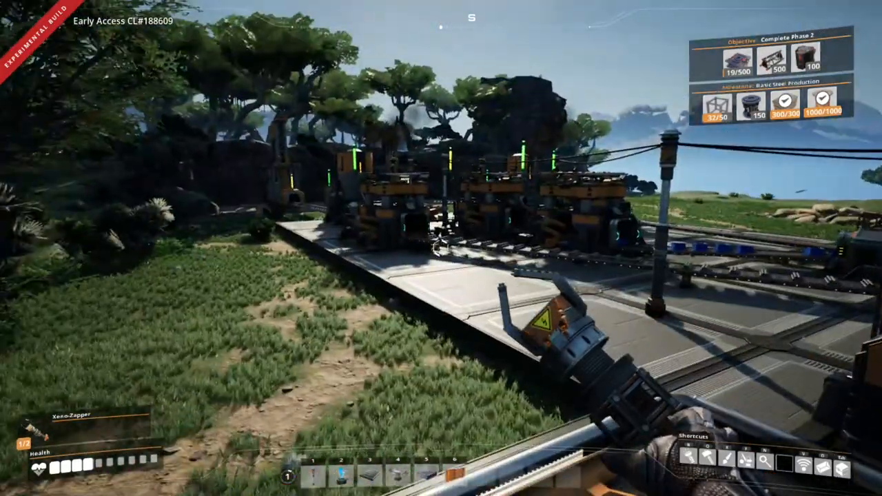
{"action": "mouse_move", "coordinate": [441, 248]}
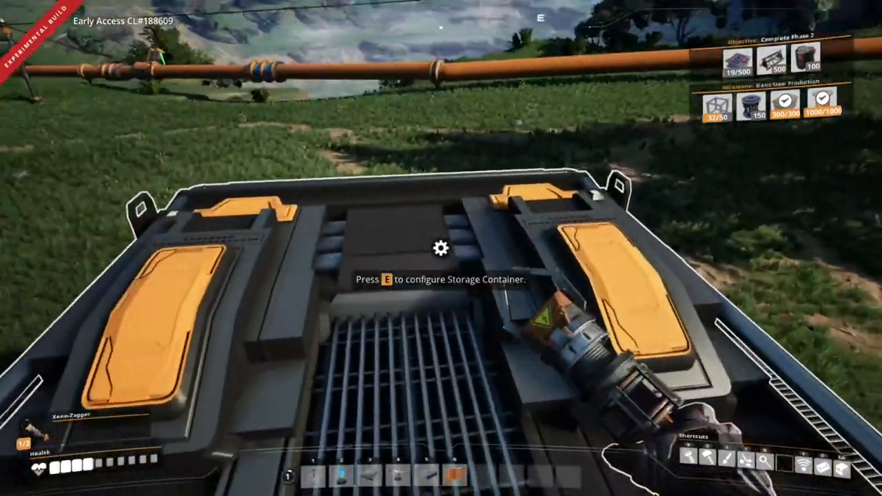
Take a 50-stack of Modular Frames from the storage container and close it
{"action": "key", "text": "e"}
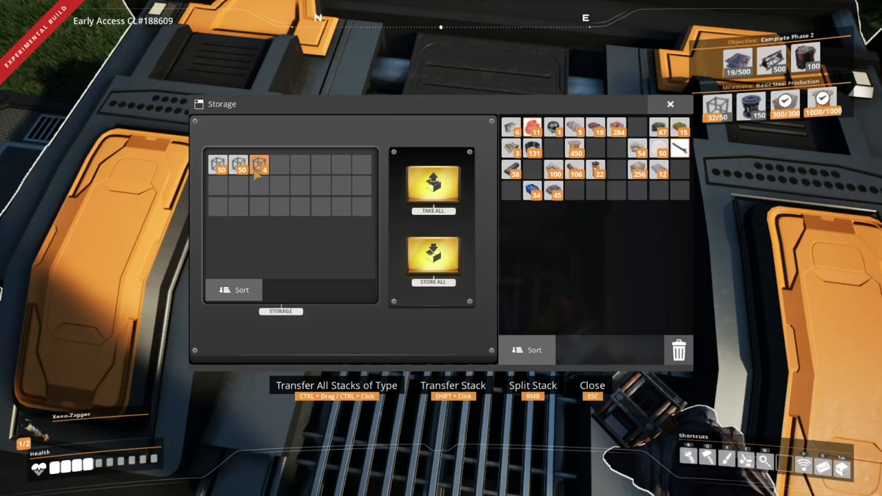
{"action": "mouse_move", "coordinate": [217, 165]}
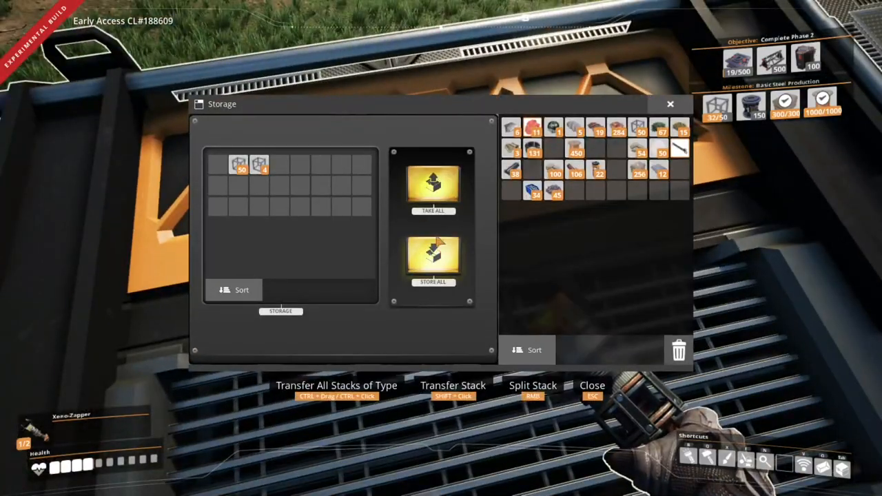
{"action": "mouse_move", "coordinate": [238, 164]}
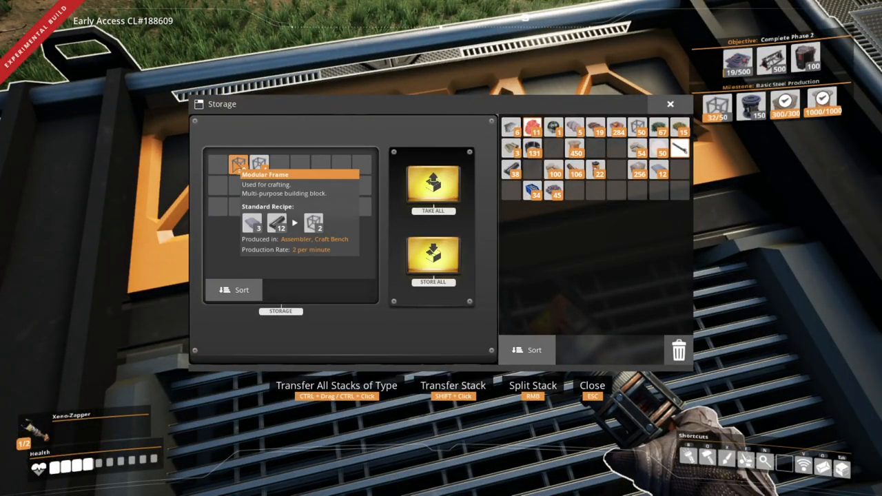
{"action": "key", "text": "Escape"}
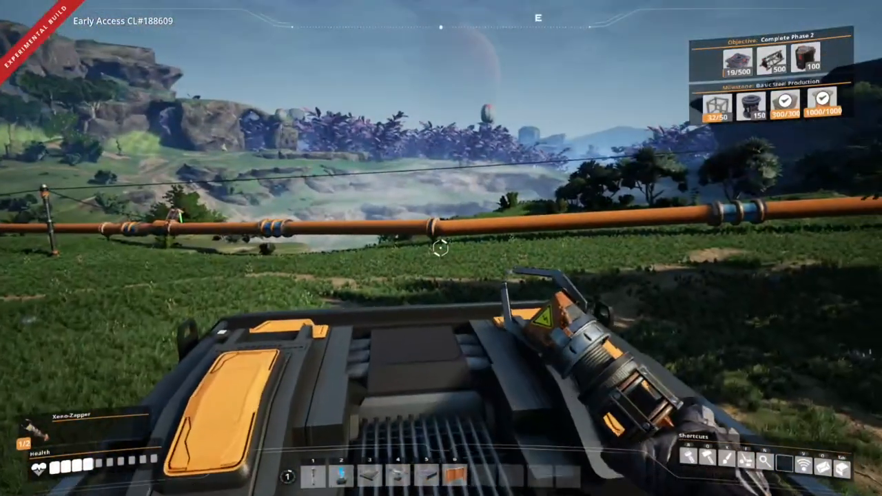
{"action": "mouse_move", "coordinate": [441, 248]}
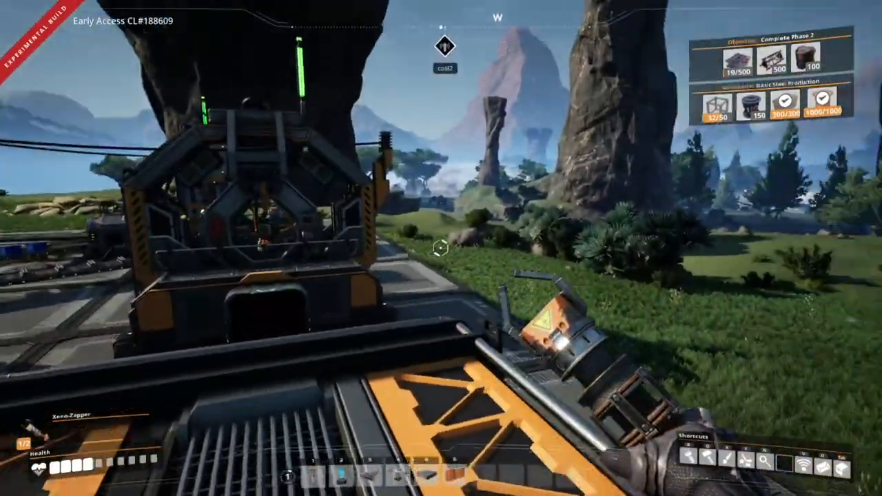
{"action": "mouse_move", "coordinate": [441, 248]}
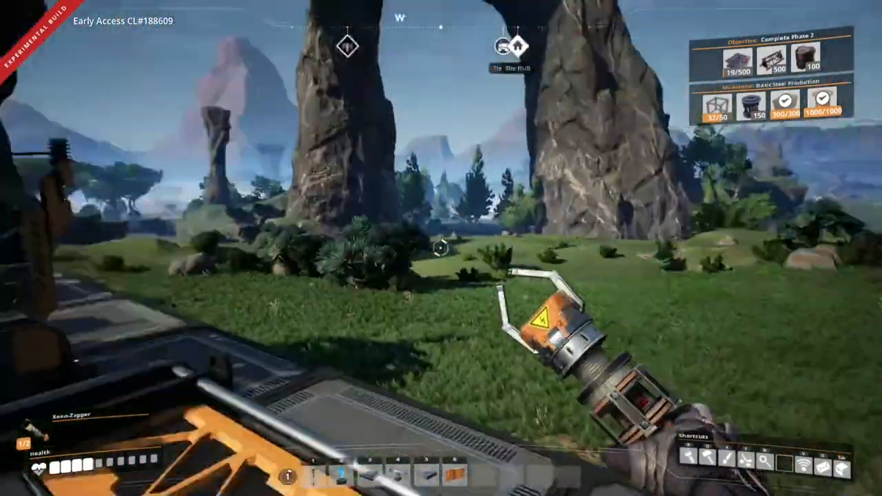
{"action": "mouse_move", "coordinate": [441, 248]}
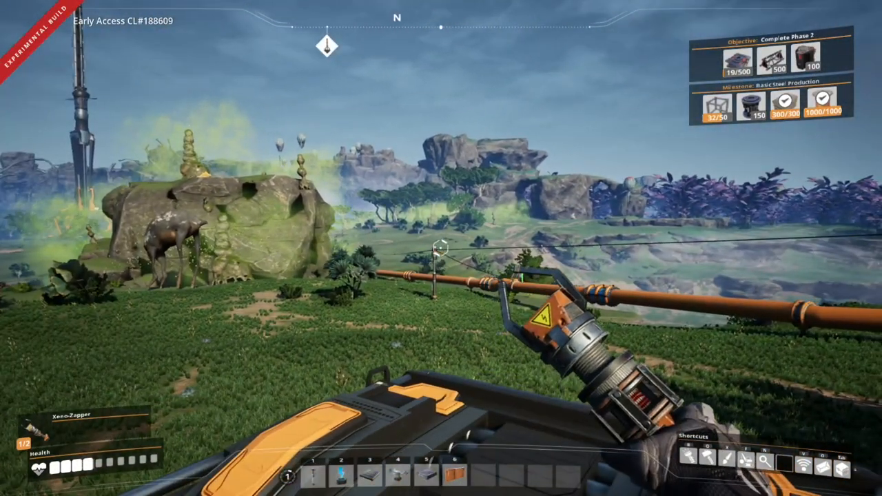
{"action": "mouse_move", "coordinate": [440, 248]}
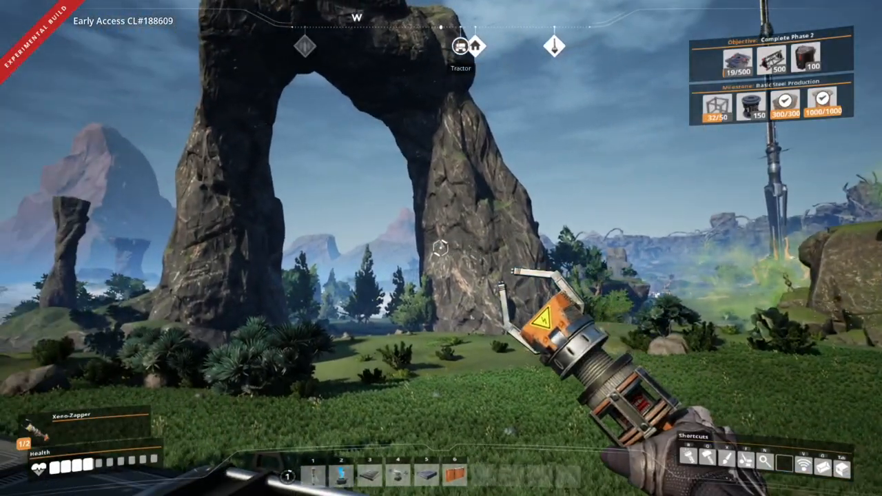
{"action": "mouse_move", "coordinate": [441, 248]}
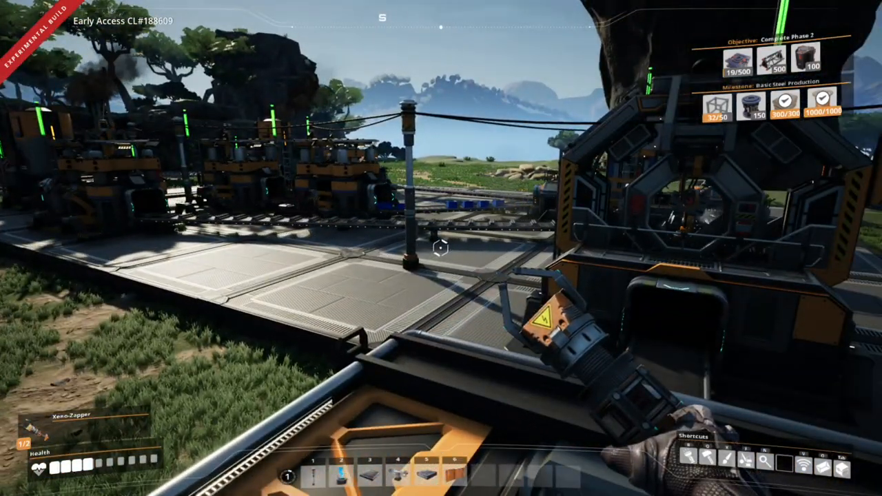
{"action": "mouse_move", "coordinate": [440, 248]}
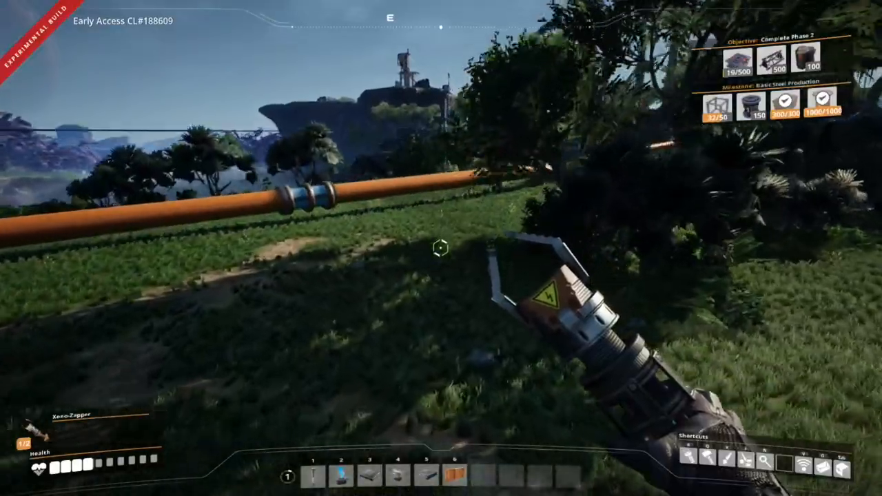
{"action": "mouse_move", "coordinate": [441, 248]}
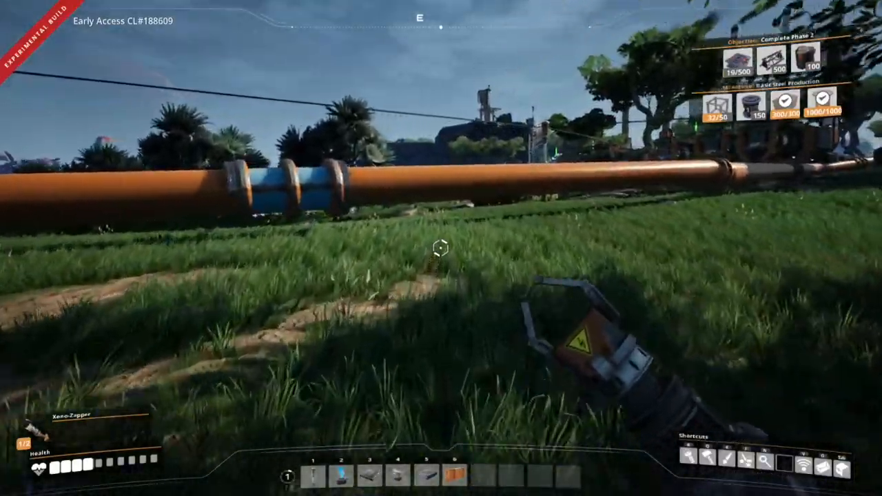
{"action": "mouse_move", "coordinate": [441, 248]}
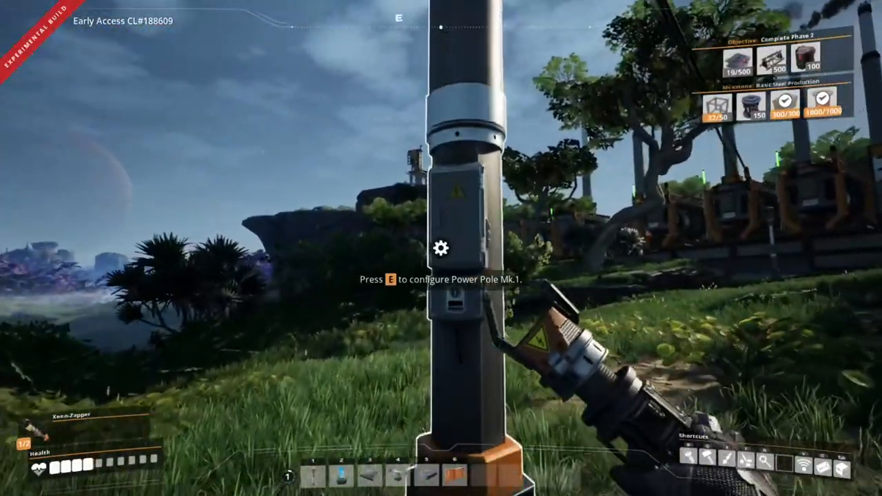
Walk across the grassland toward the HUB, following the orange pipeline past the power pole
{"action": "key", "text": "e"}
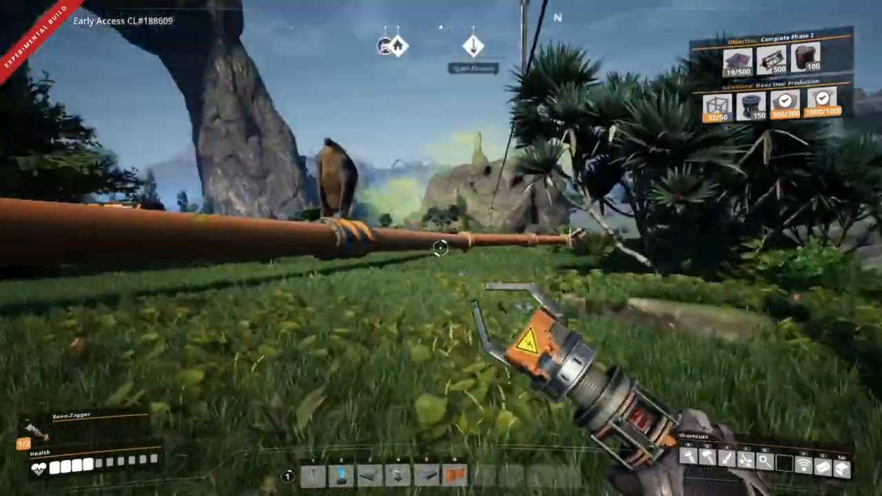
{"action": "mouse_move", "coordinate": [440, 248]}
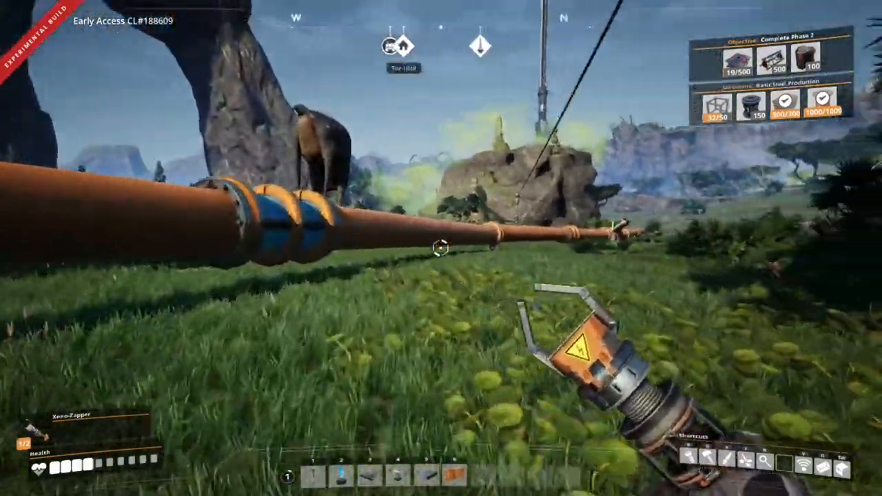
{"action": "mouse_move", "coordinate": [441, 248]}
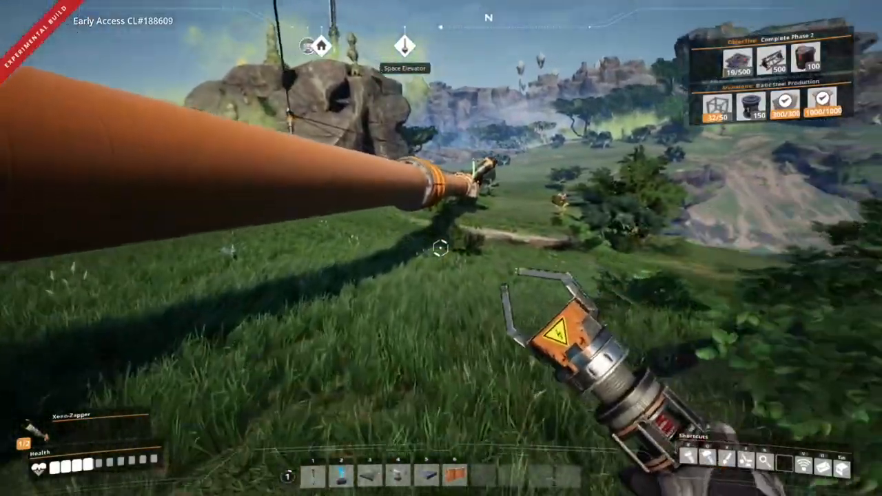
{"action": "mouse_move", "coordinate": [441, 248]}
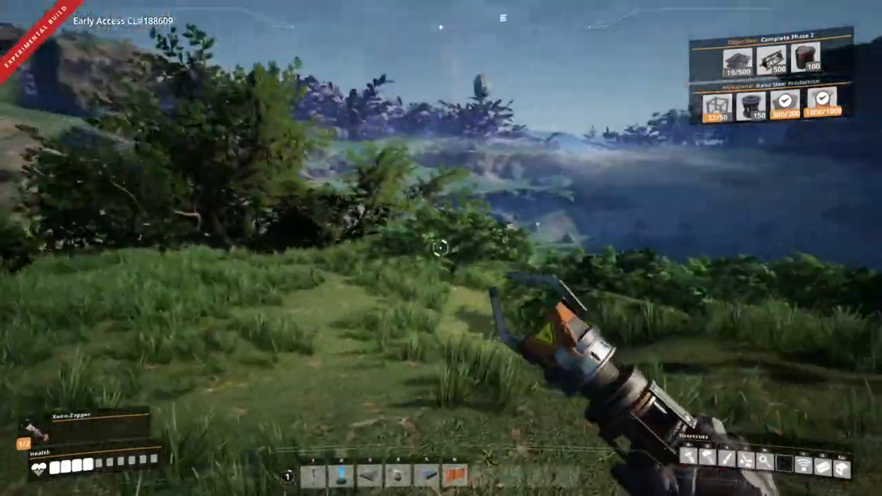
{"action": "mouse_move", "coordinate": [441, 248]}
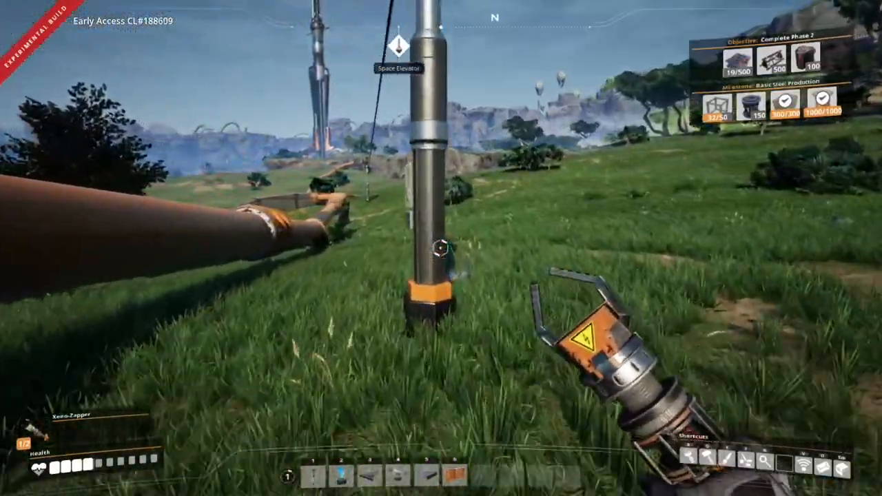
{"action": "mouse_move", "coordinate": [441, 248]}
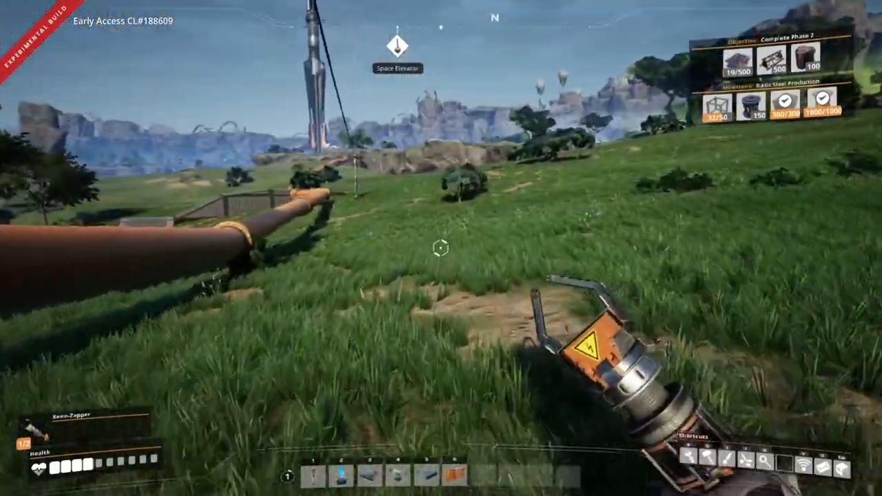
{"action": "mouse_move", "coordinate": [441, 248]}
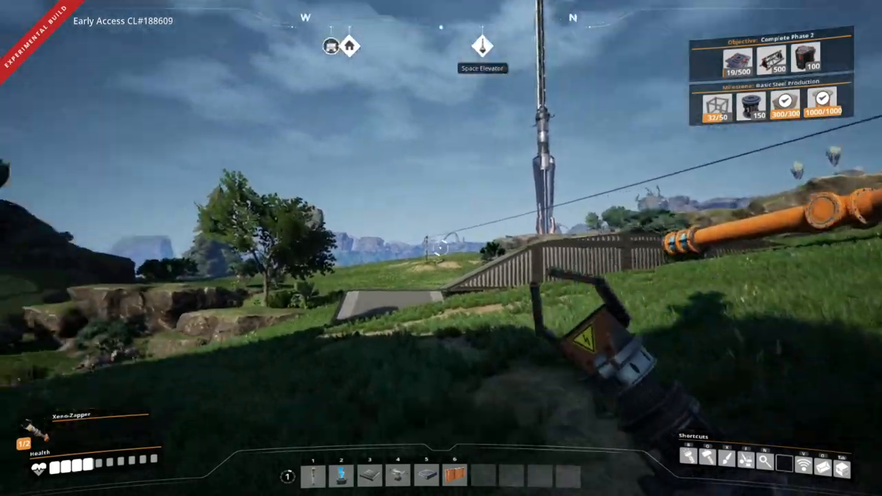
{"action": "mouse_move", "coordinate": [441, 248]}
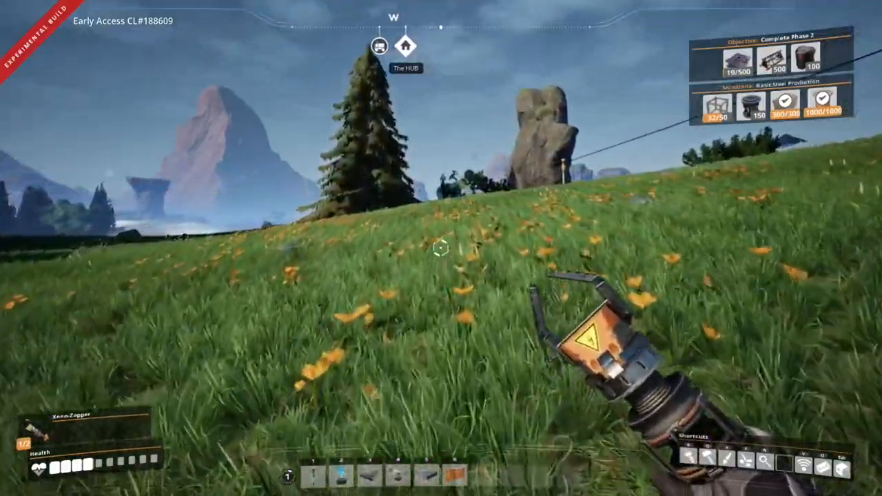
{"action": "mouse_move", "coordinate": [441, 248]}
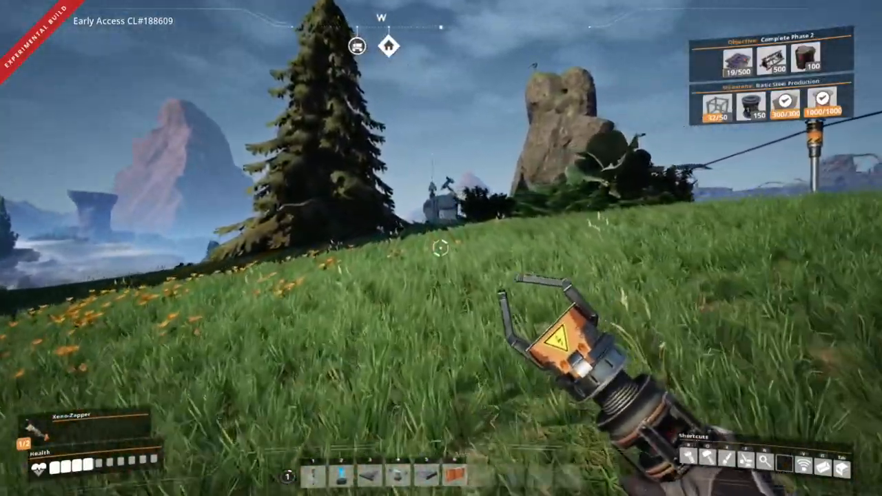
{"action": "mouse_move", "coordinate": [441, 248]}
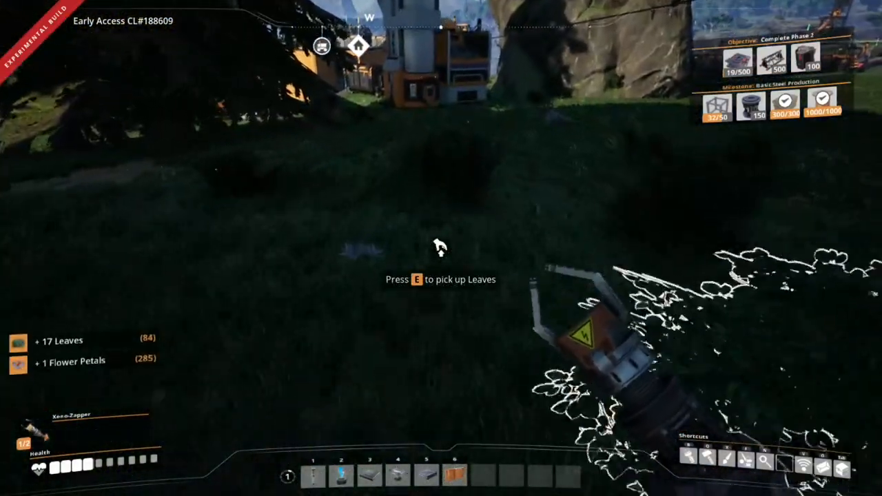
{"action": "mouse_move", "coordinate": [441, 248]}
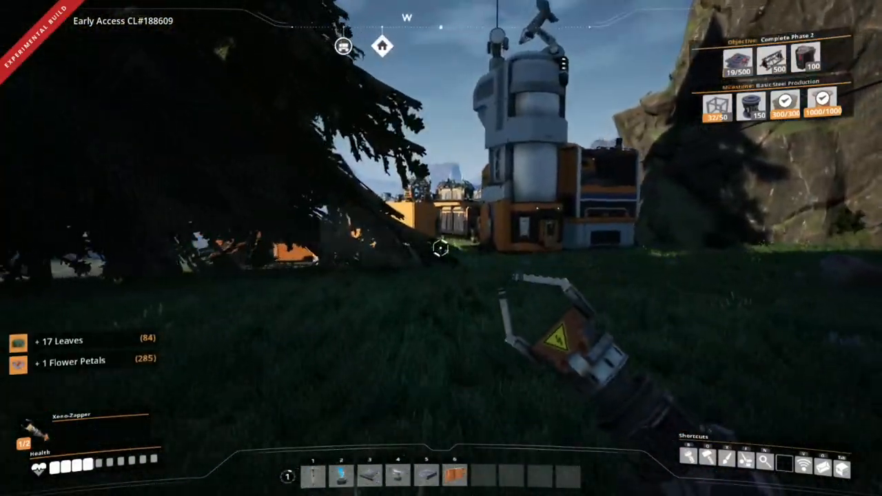
{"action": "mouse_move", "coordinate": [441, 248]}
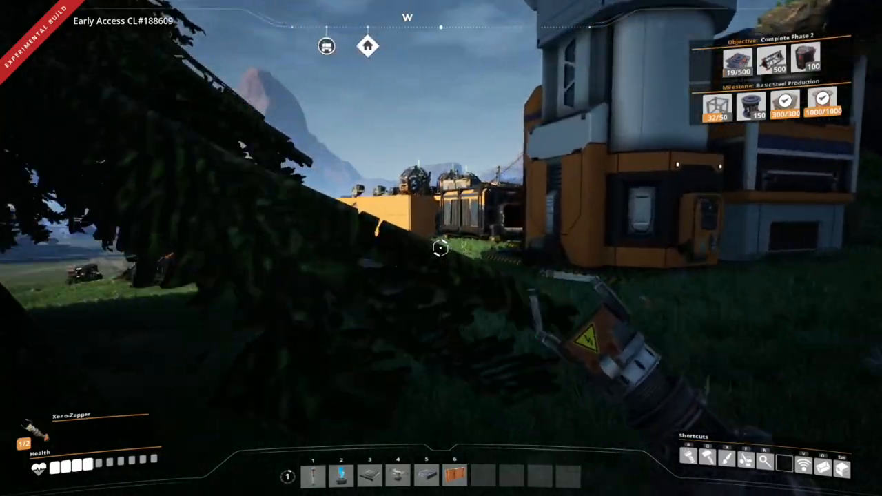
{"action": "mouse_move", "coordinate": [440, 248]}
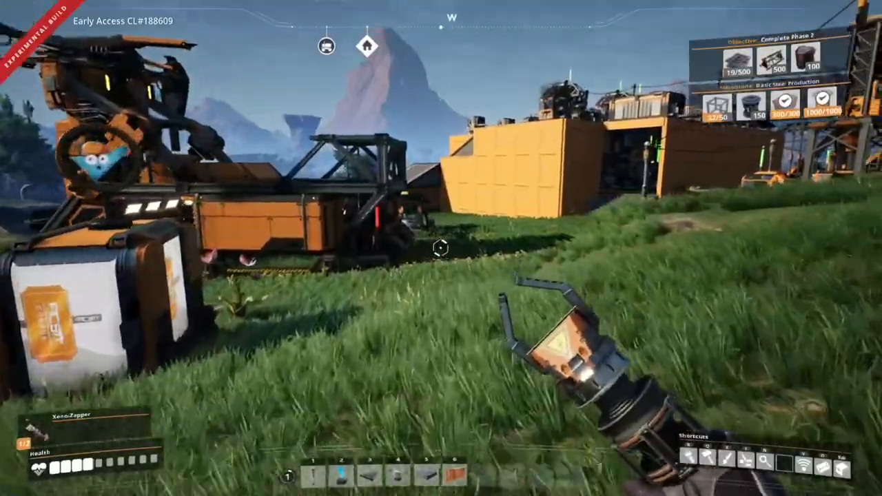
{"action": "mouse_move", "coordinate": [440, 248]}
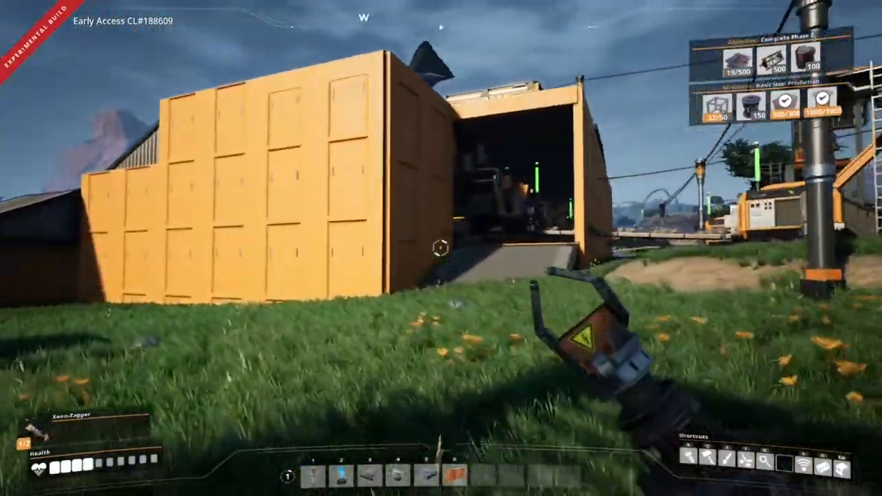
{"action": "mouse_move", "coordinate": [441, 248]}
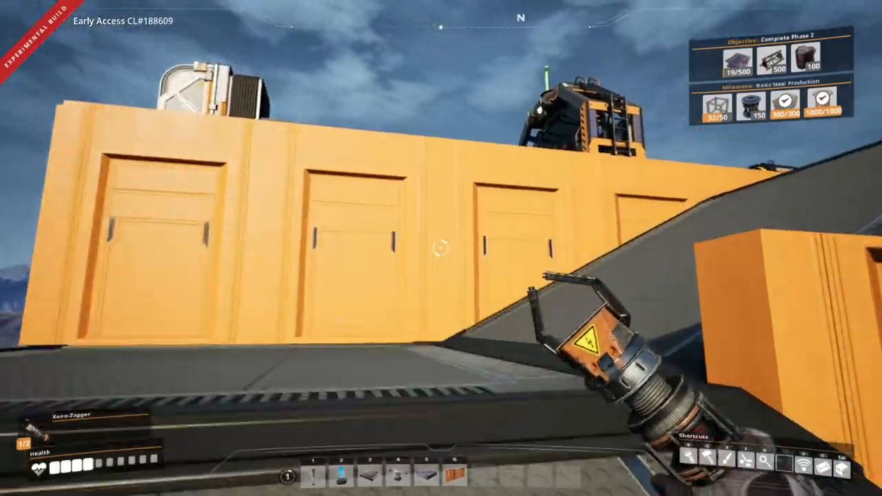
{"action": "mouse_move", "coordinate": [441, 248]}
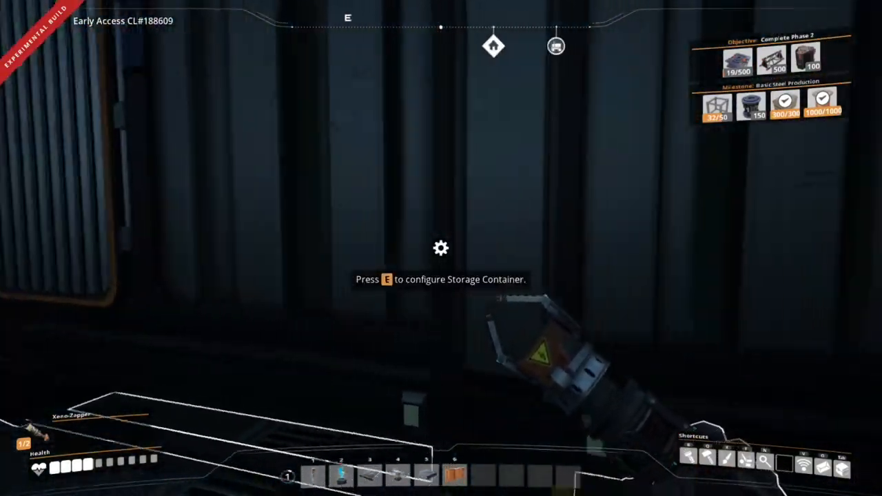
Check the storage container's contents, close it, and walk past the assembler
{"action": "key", "text": "e"}
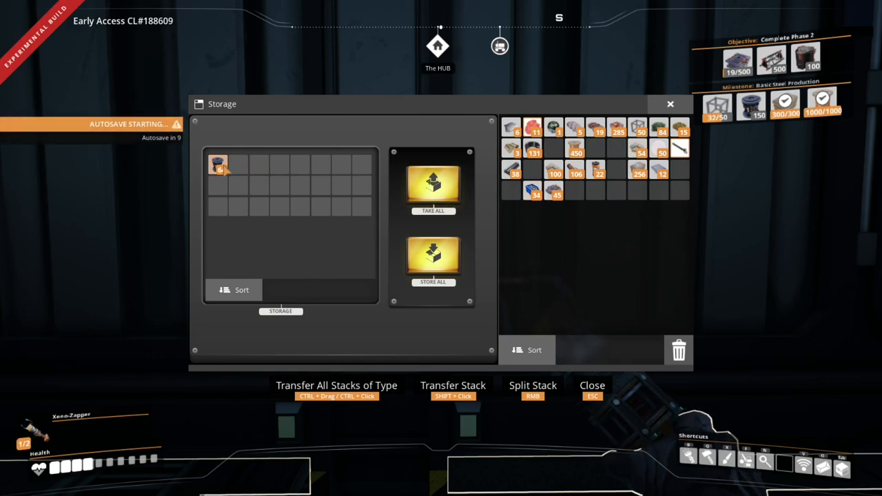
{"action": "mouse_move", "coordinate": [218, 164]}
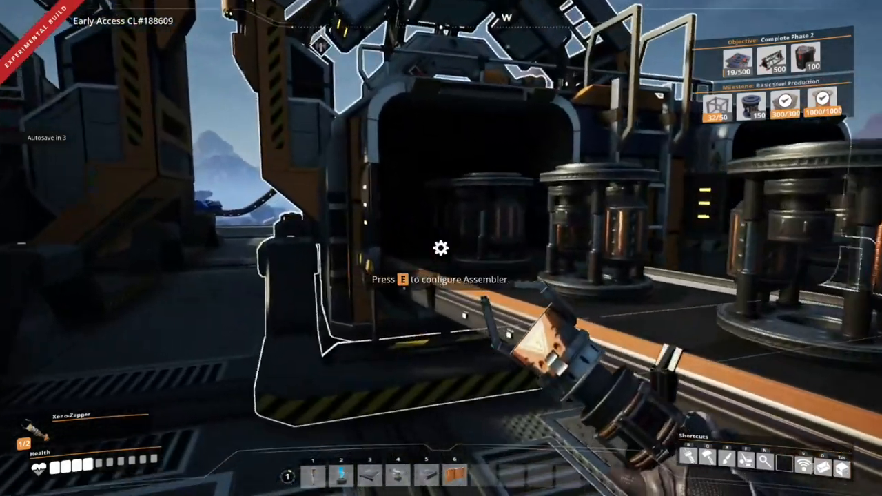
{"action": "key", "text": "e"}
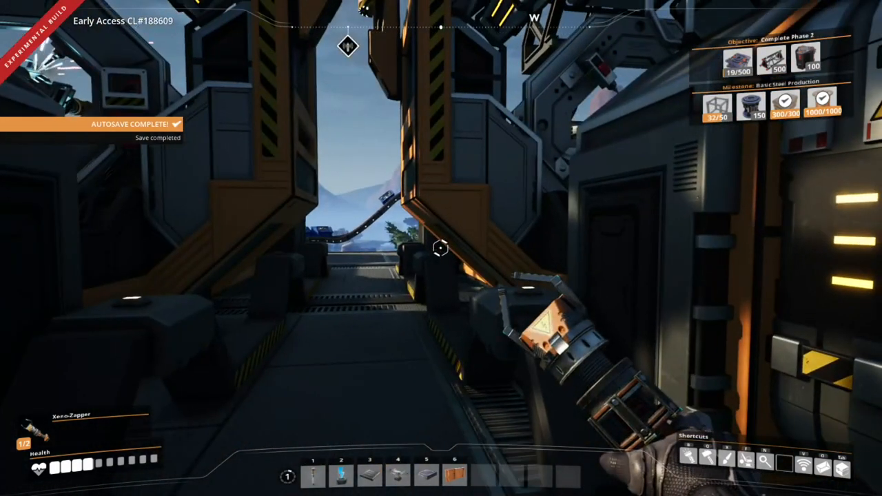
{"action": "mouse_move", "coordinate": [441, 248]}
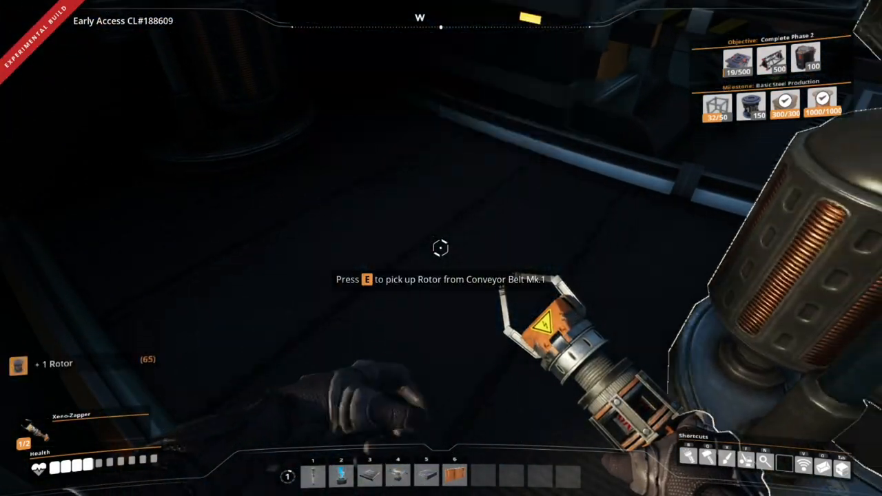
Pick up 26 Rotors off the conveyor belt, reaching 90 Rotors
{"action": "key", "text": "e"}
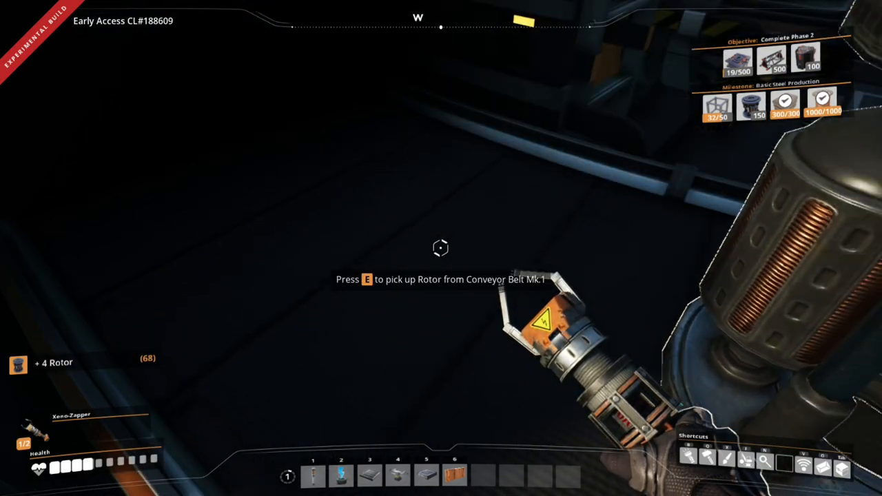
{"action": "key", "text": "e"}
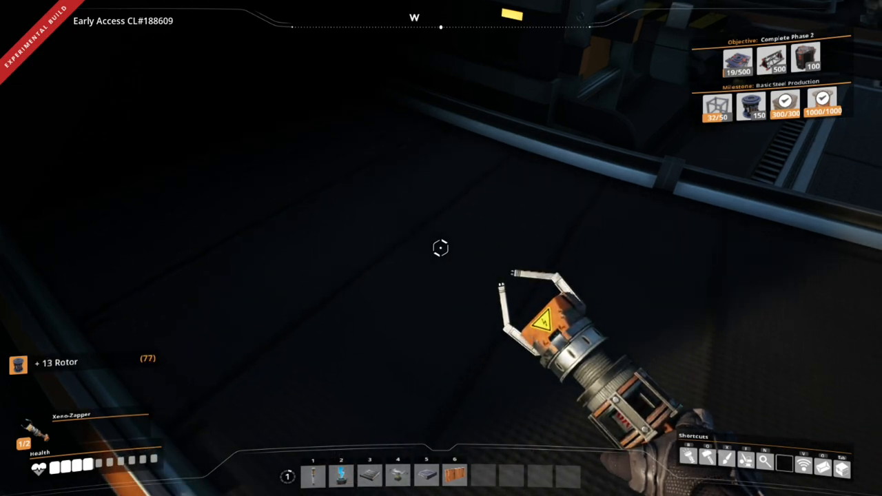
{"action": "mouse_move", "coordinate": [441, 248]}
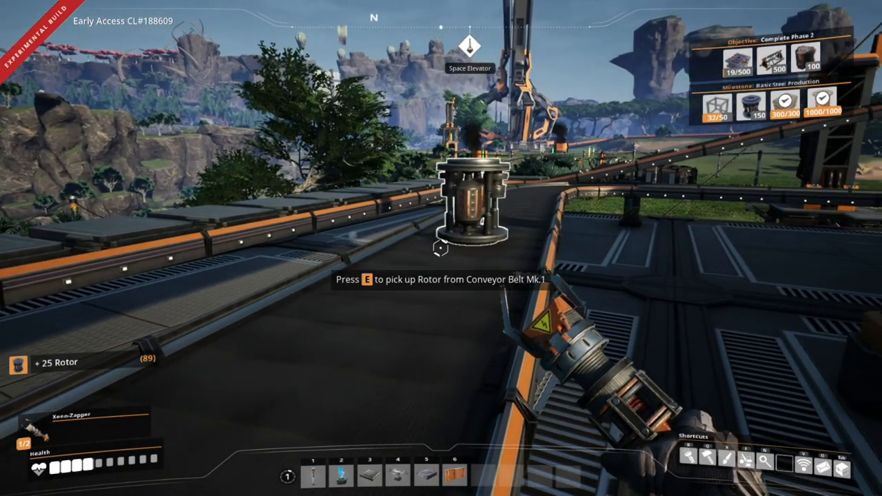
{"action": "key", "text": "e"}
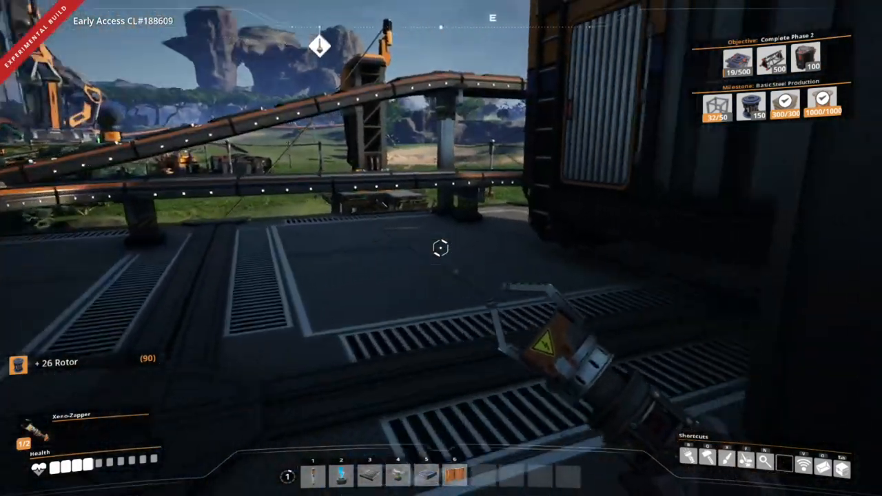
{"action": "mouse_move", "coordinate": [441, 248]}
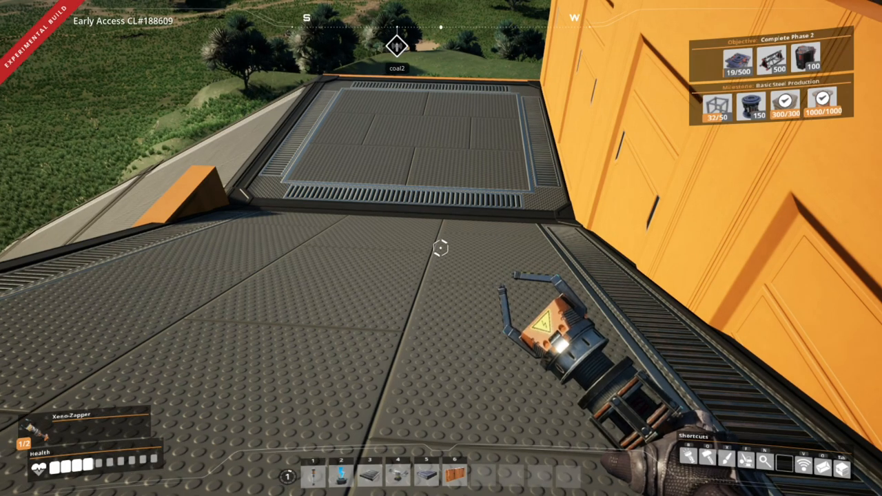
{"action": "mouse_move", "coordinate": [441, 248]}
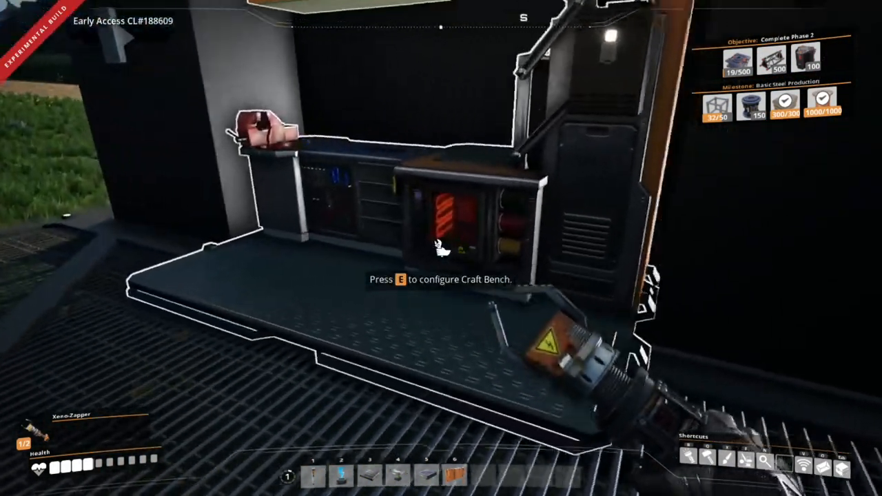
Deliver 50 Modular Frames and 90 Rotors to the Basic Steel Production milestone at the HUB
{"action": "key", "text": "e"}
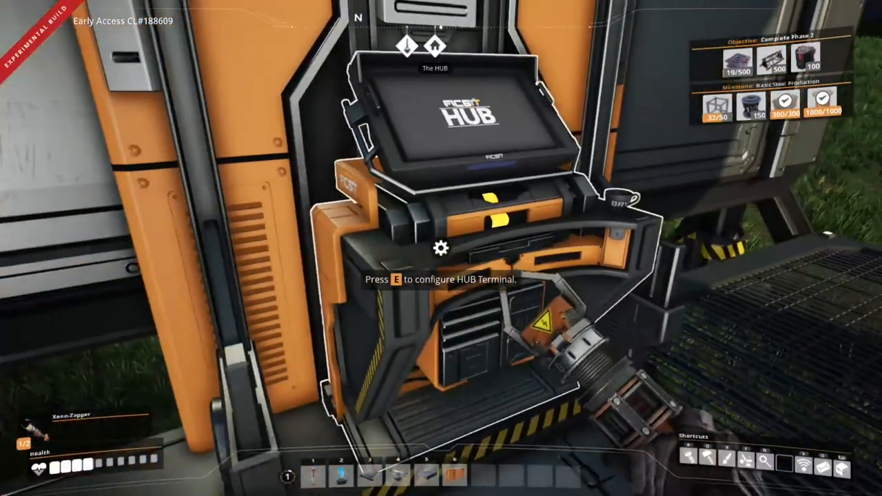
{"action": "key", "text": "e"}
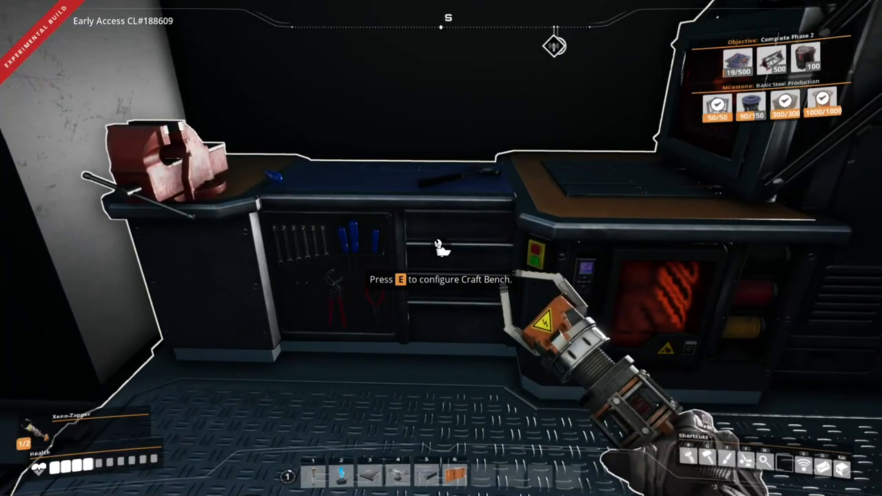
Select the Iron Ingot recipe and smelt all carried iron ore into 45 Iron Ingots
{"action": "key", "text": "e"}
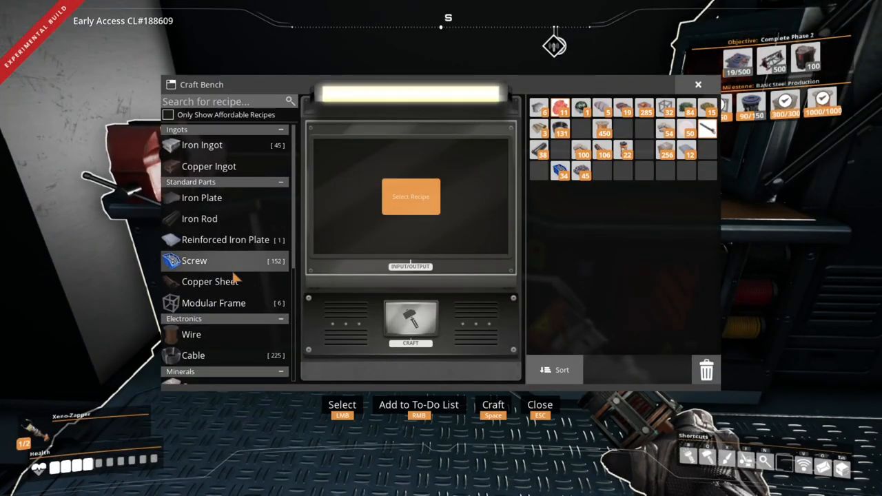
{"action": "scroll", "scroll_direction": "down", "scroll_amount": 3}
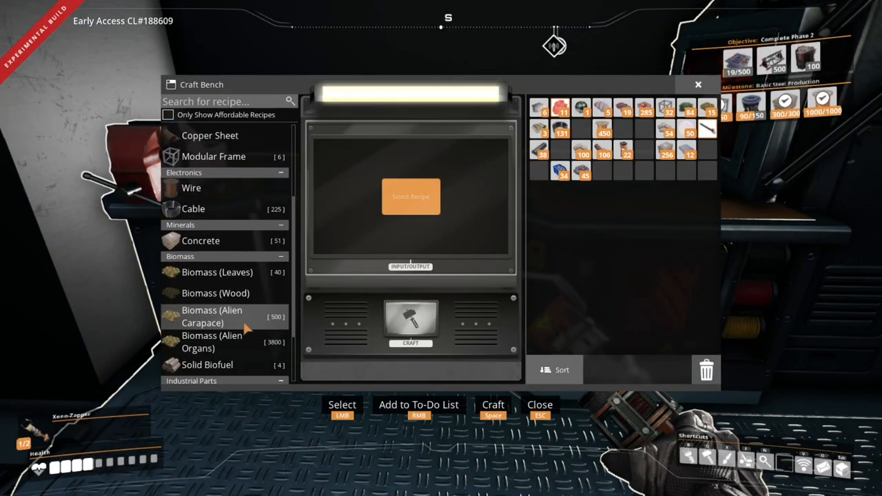
{"action": "left_click", "coordinate": [194, 323]}
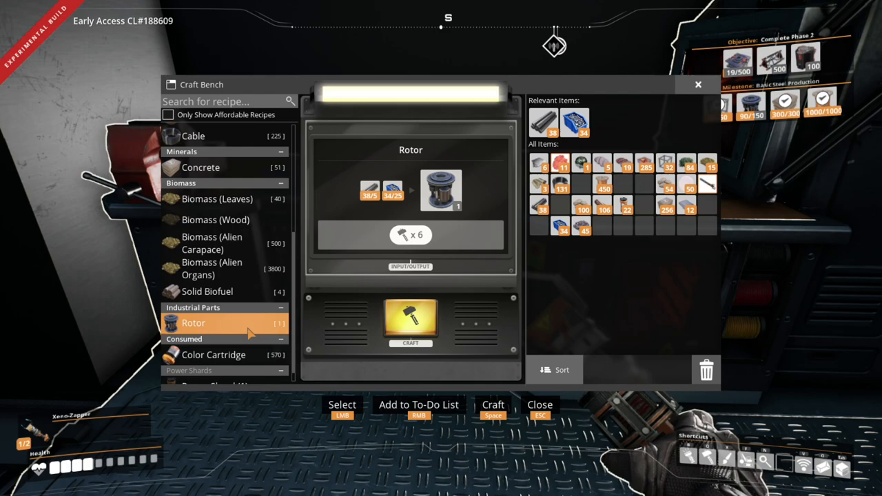
{"action": "scroll", "scroll_direction": "up", "scroll_amount": 3}
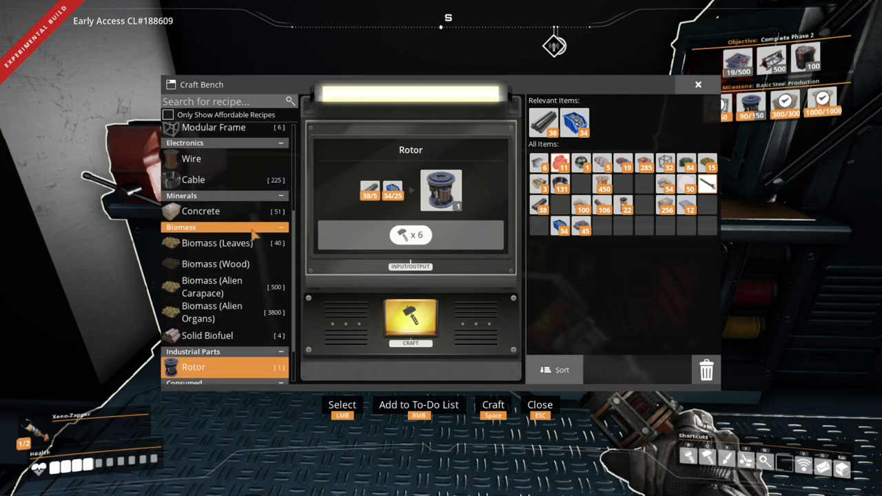
{"action": "scroll", "scroll_direction": "up", "scroll_amount": 3}
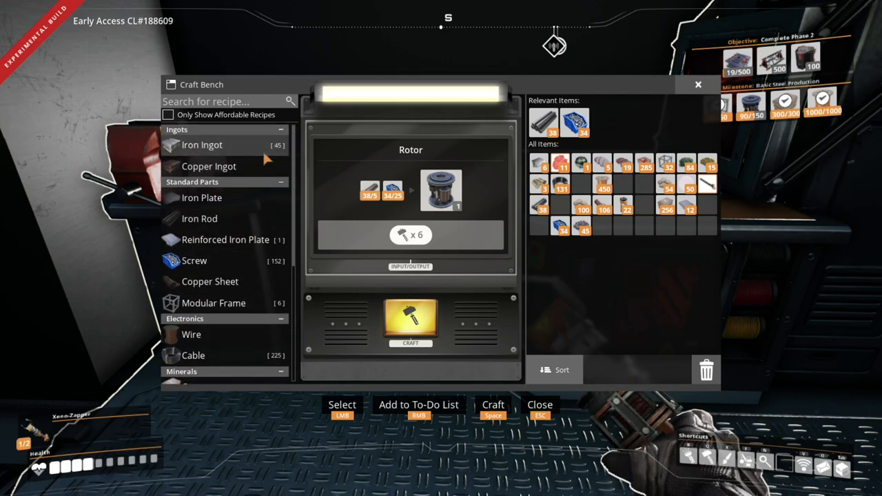
{"action": "left_click", "coordinate": [201, 145]}
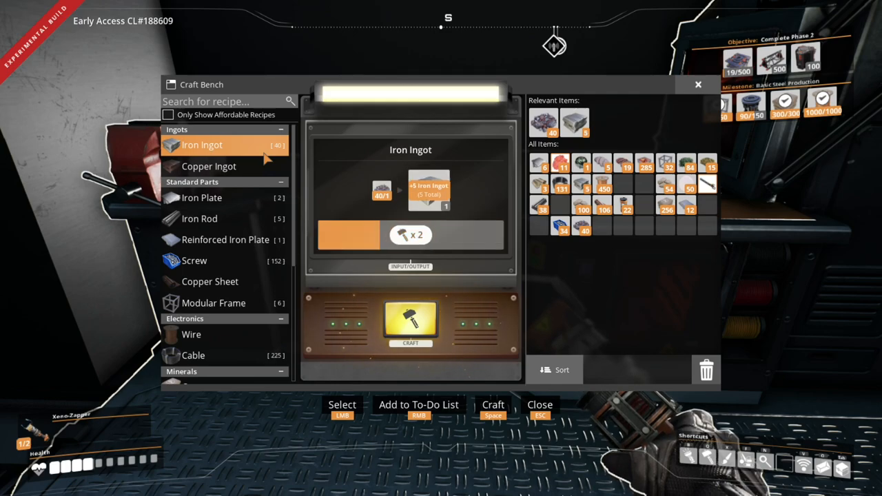
{"action": "left_click", "coordinate": [410, 324]}
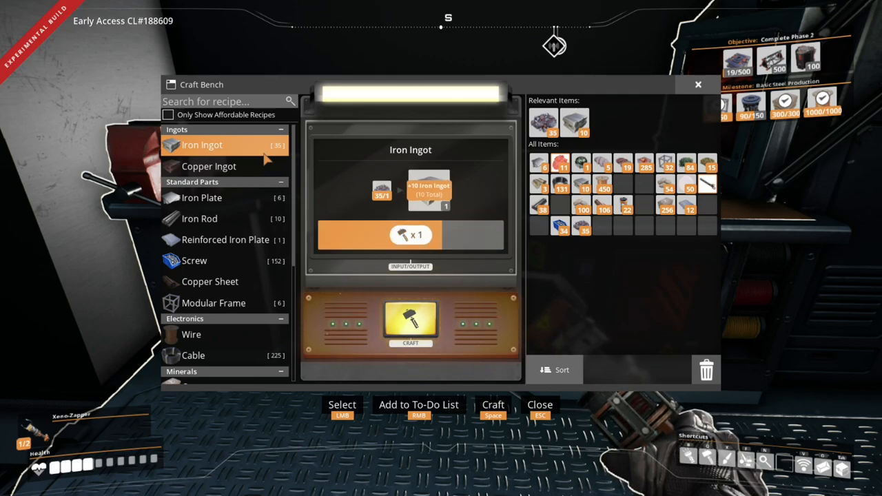
{"action": "left_click", "coordinate": [410, 323]}
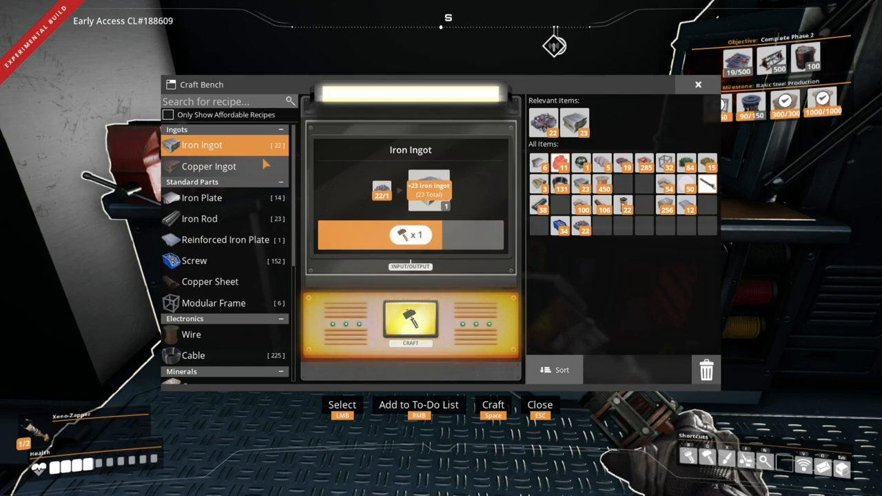
{"action": "left_click", "coordinate": [411, 324]}
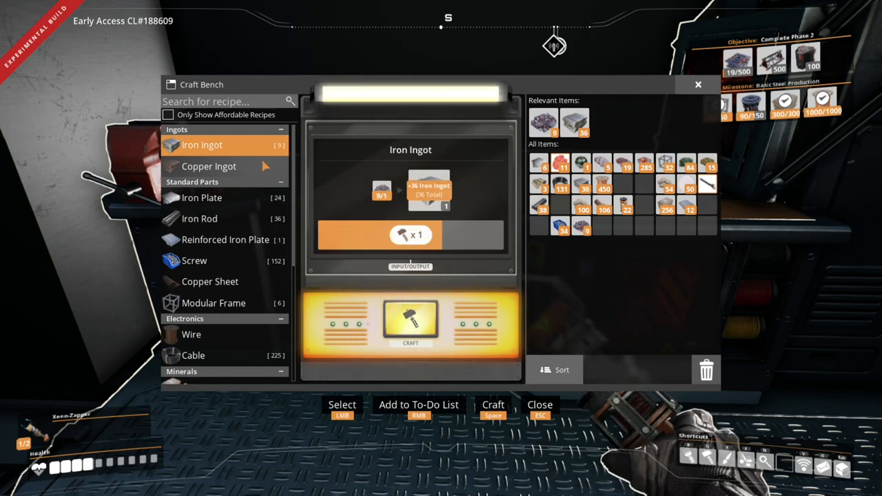
{"action": "left_click", "coordinate": [411, 324]}
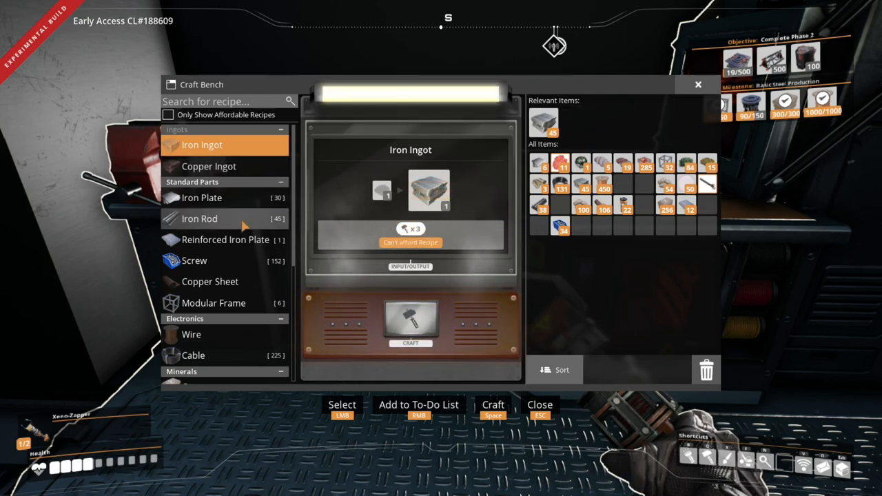
Craft every Iron Ingot into Iron Rods, reaching 83 rods
{"action": "left_click", "coordinate": [199, 218]}
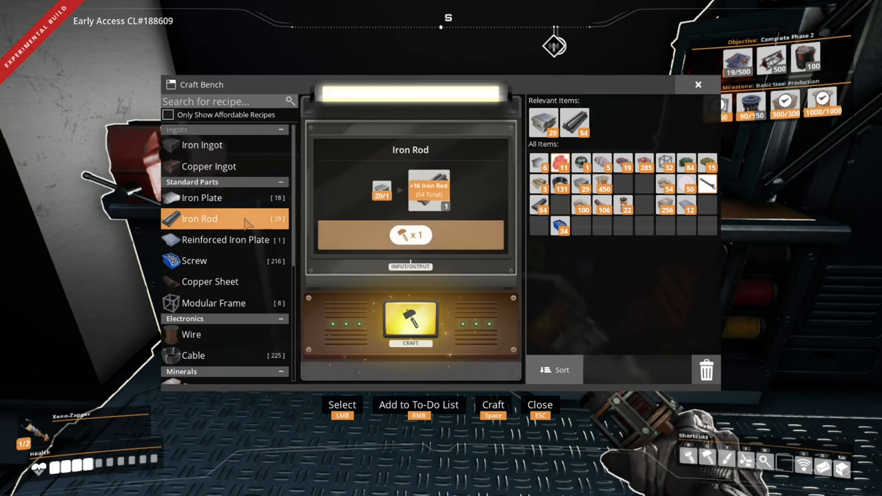
{"action": "left_click", "coordinate": [409, 324]}
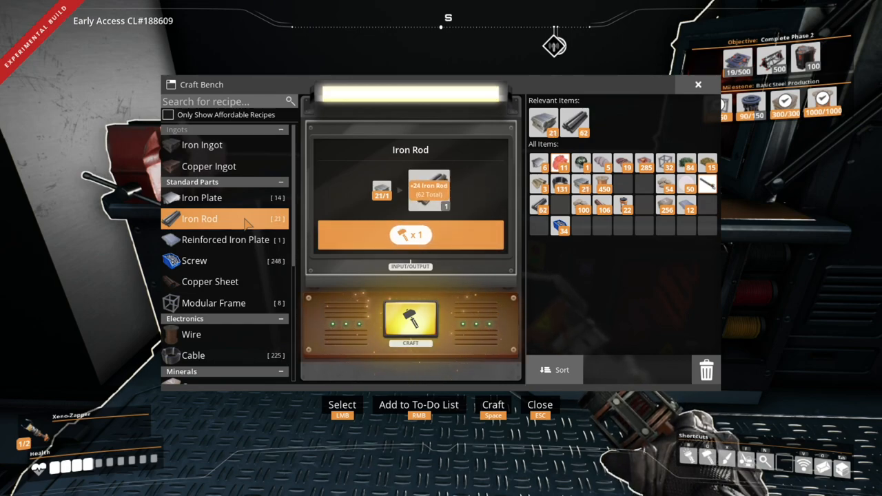
{"action": "left_click", "coordinate": [410, 323]}
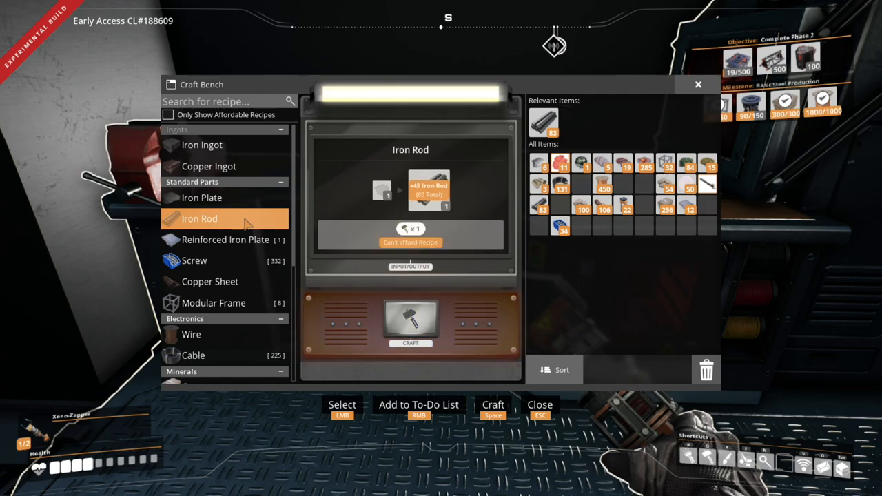
{"action": "scroll", "scroll_direction": "down", "scroll_amount": 3}
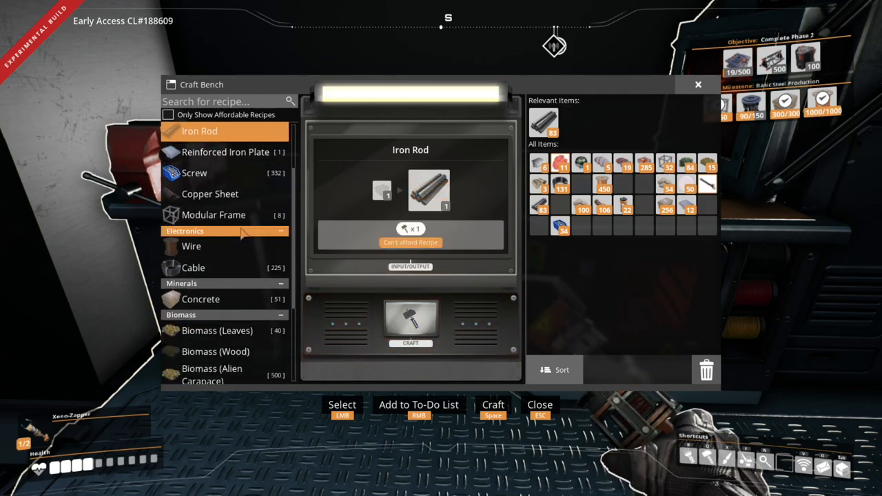
{"action": "scroll", "scroll_direction": "down", "scroll_amount": 3}
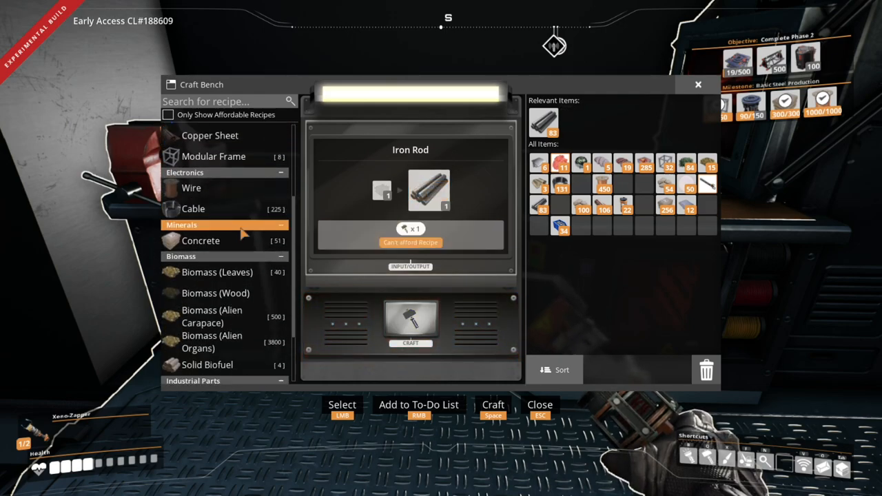
Craft Iron Rods into Screws until reaching 362, then close the Craft Bench
{"action": "left_click", "coordinate": [194, 202]}
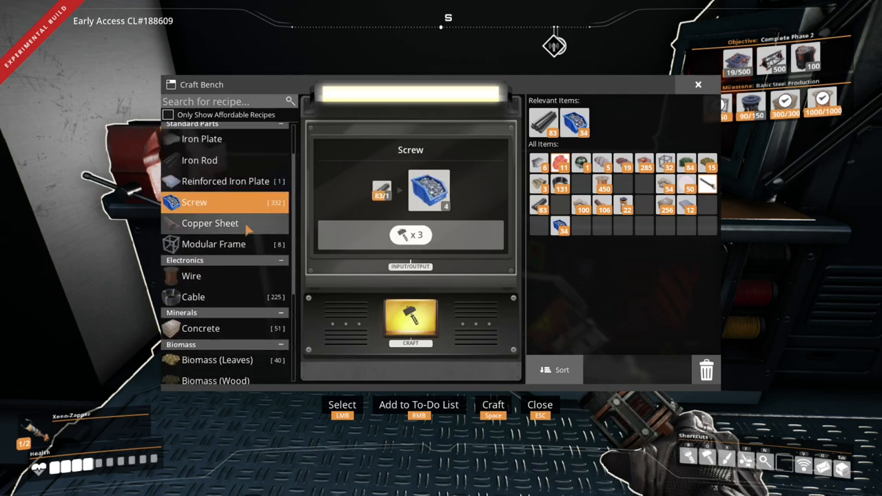
{"action": "scroll", "scroll_direction": "down", "scroll_amount": 3}
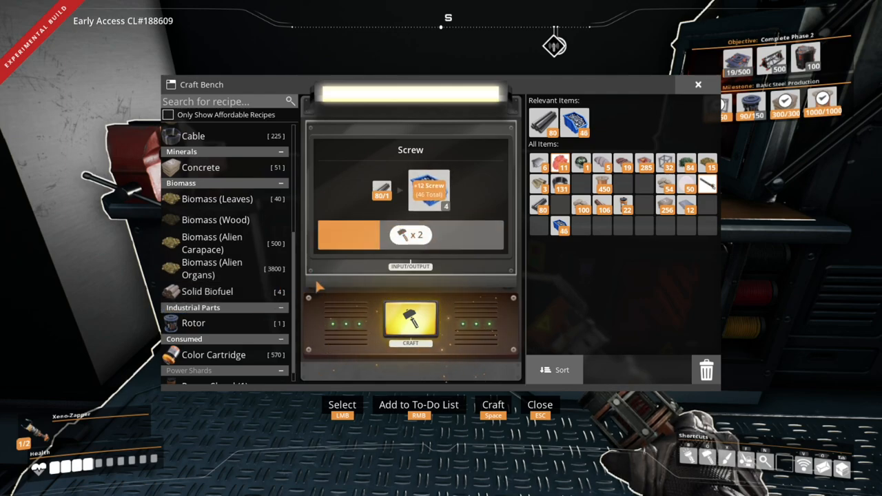
{"action": "left_click", "coordinate": [410, 323]}
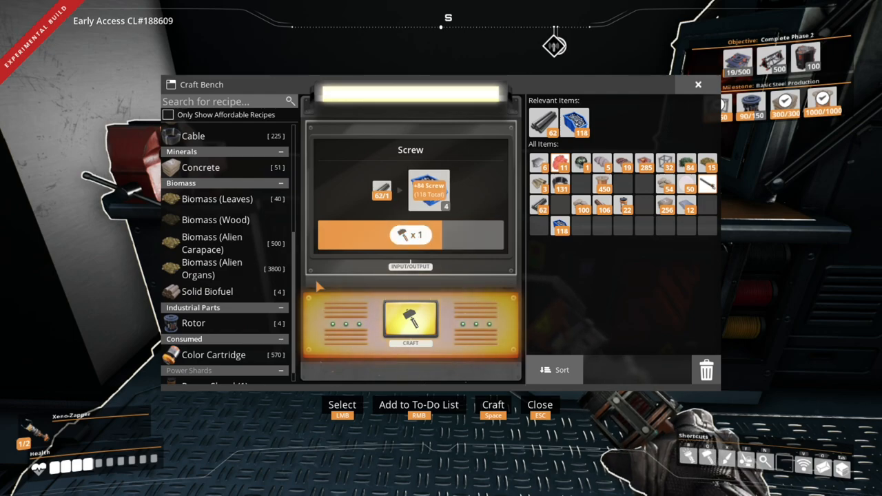
{"action": "left_click", "coordinate": [410, 323]}
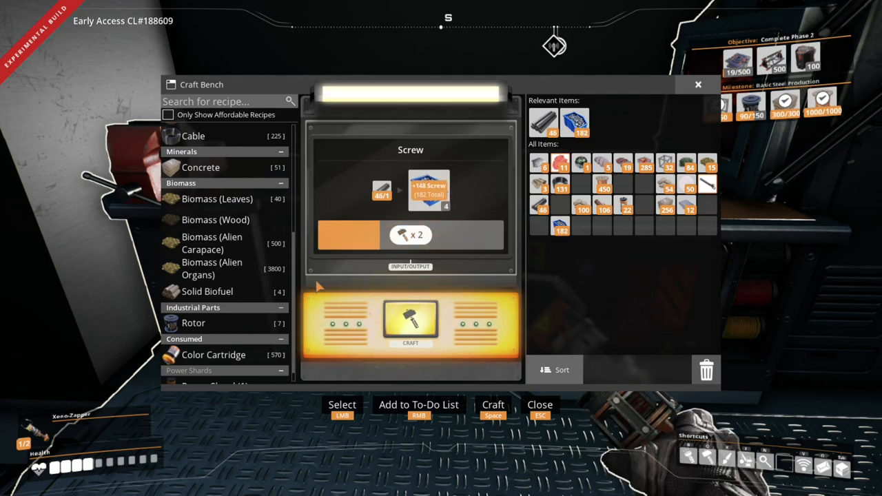
{"action": "left_click", "coordinate": [410, 324]}
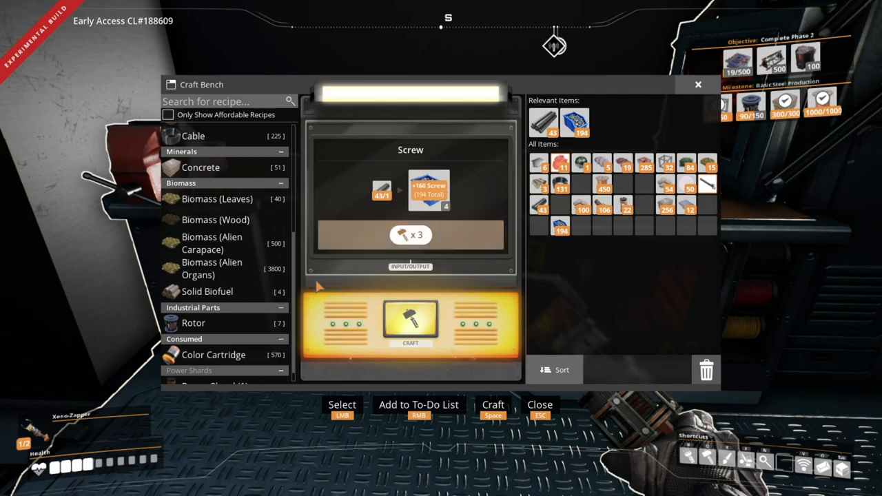
{"action": "left_click", "coordinate": [409, 321]}
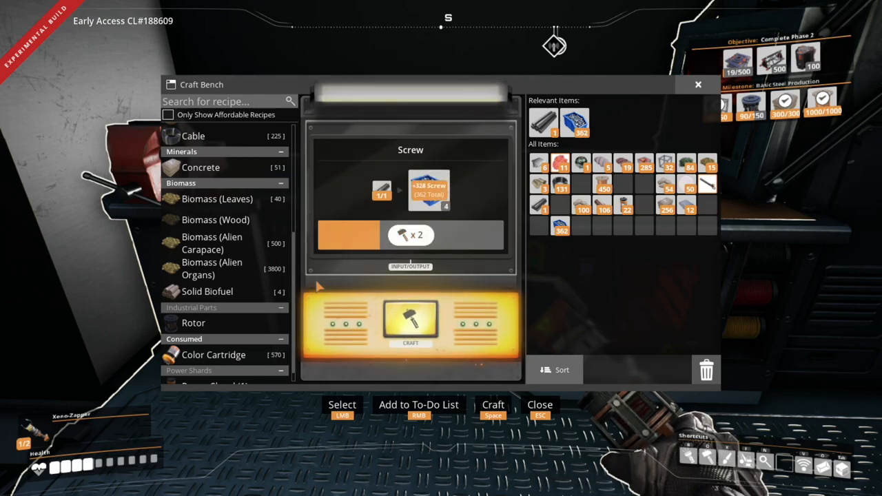
{"action": "key", "text": "esc"}
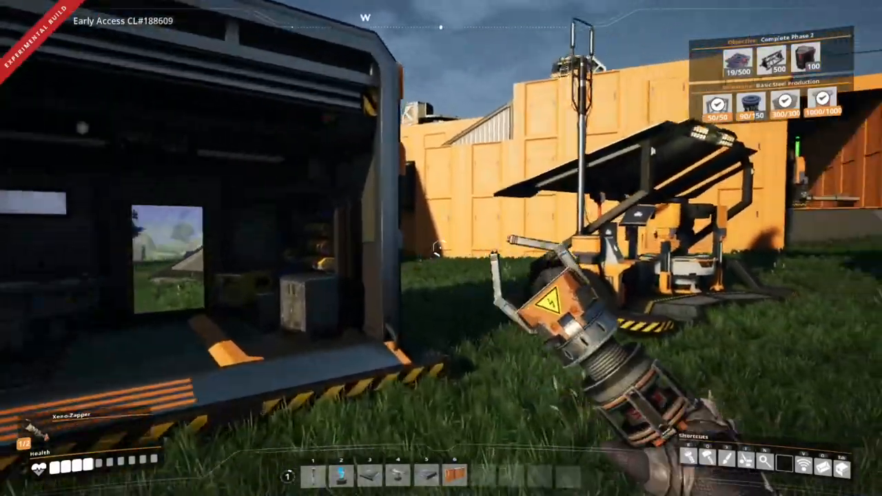
{"action": "mouse_move", "coordinate": [441, 248]}
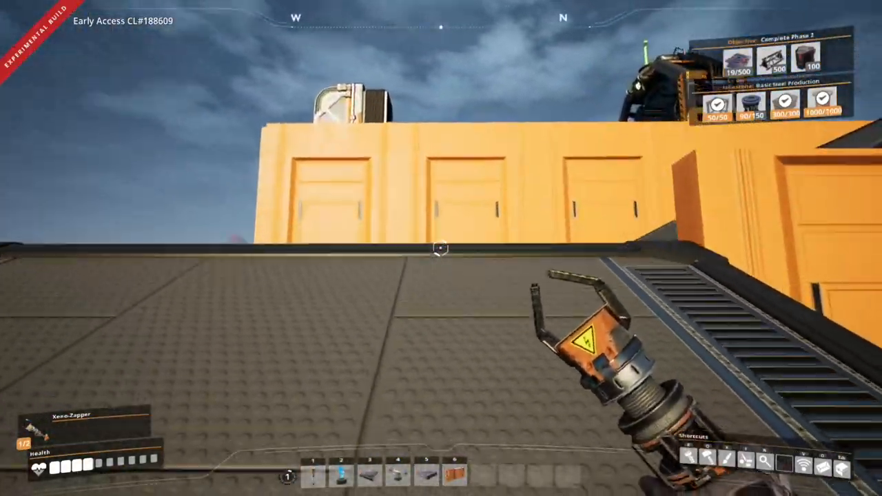
{"action": "mouse_move", "coordinate": [441, 248]}
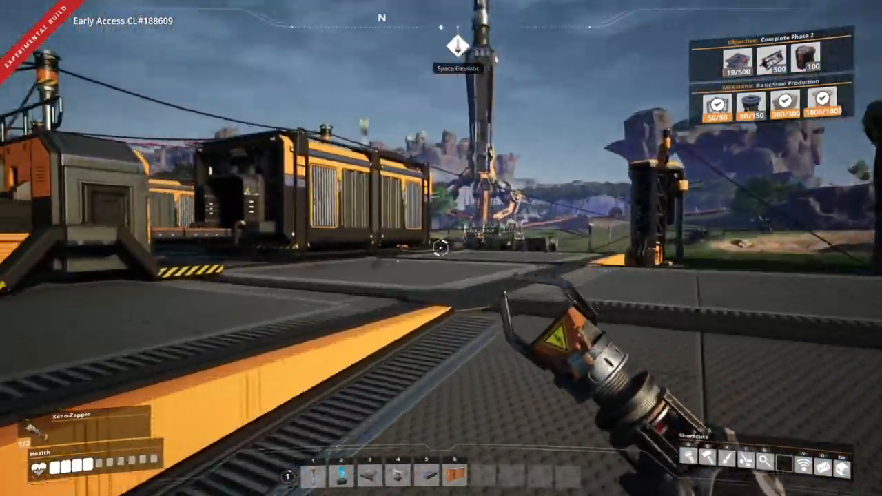
{"action": "mouse_move", "coordinate": [441, 248]}
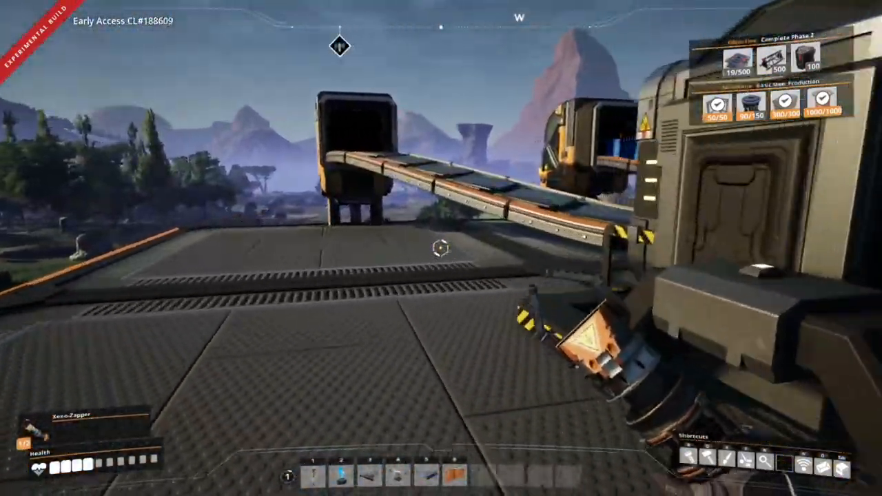
{"action": "mouse_move", "coordinate": [441, 247]}
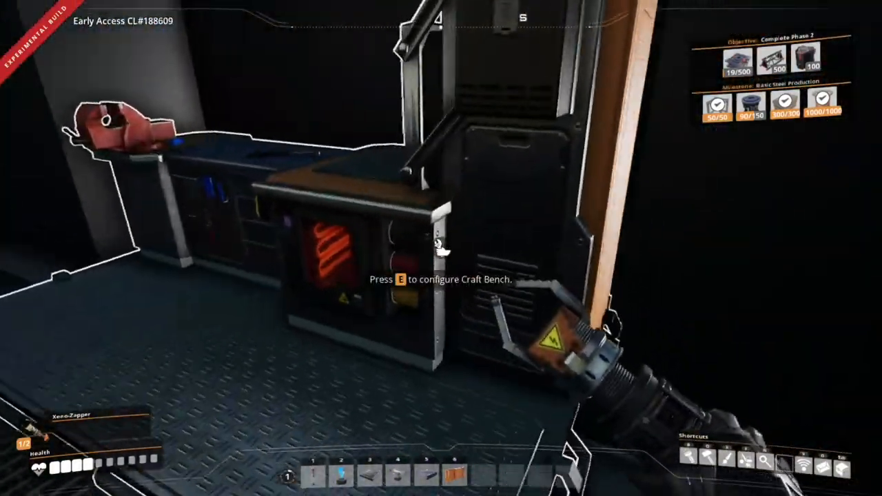
Craft 13 Rotors at the Craft Bench, leaving 41 Screws, then close it
{"action": "key", "text": "e"}
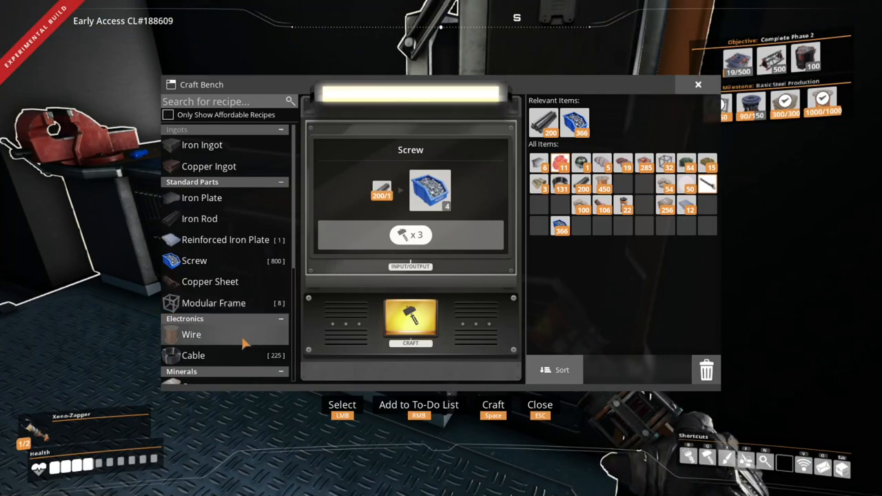
{"action": "scroll", "scroll_direction": "down", "scroll_amount": 3}
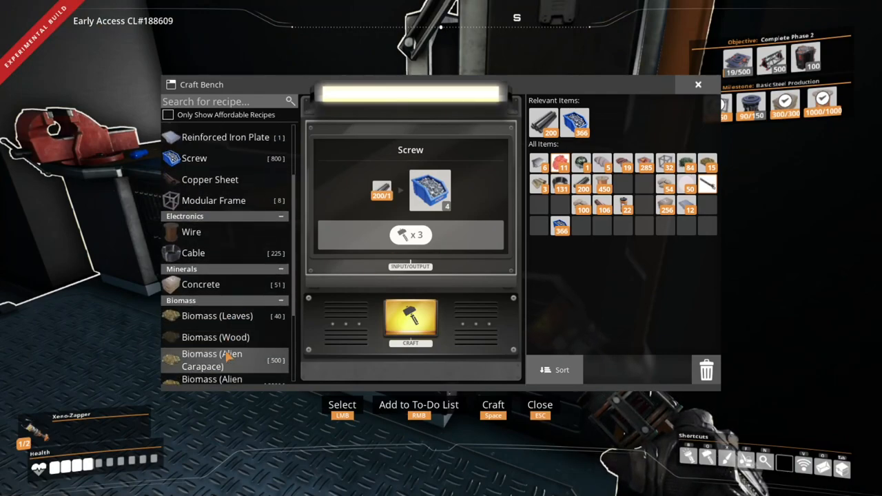
{"action": "scroll", "scroll_direction": "down", "scroll_amount": 3}
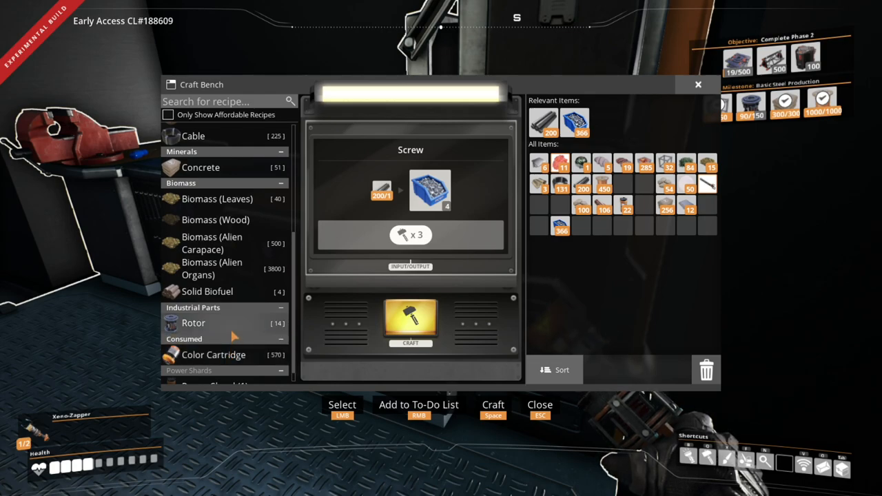
{"action": "left_click", "coordinate": [193, 323]}
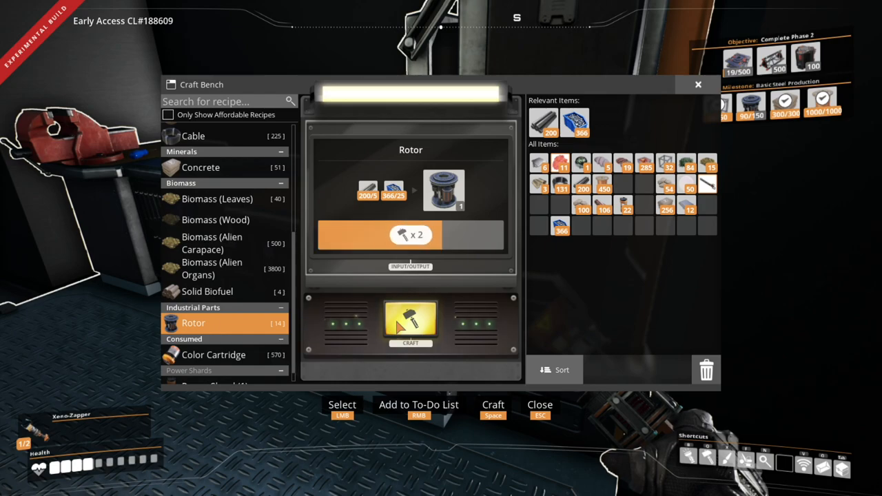
{"action": "left_click", "coordinate": [409, 320]}
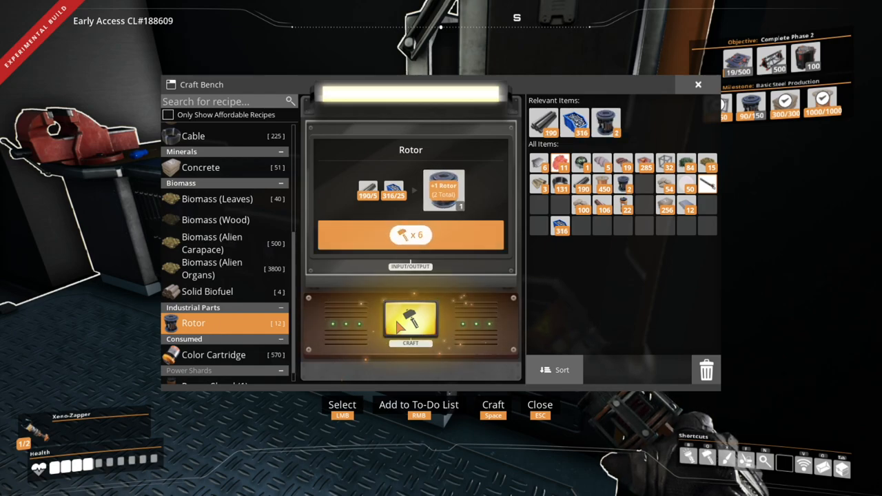
{"action": "left_click", "coordinate": [410, 321]}
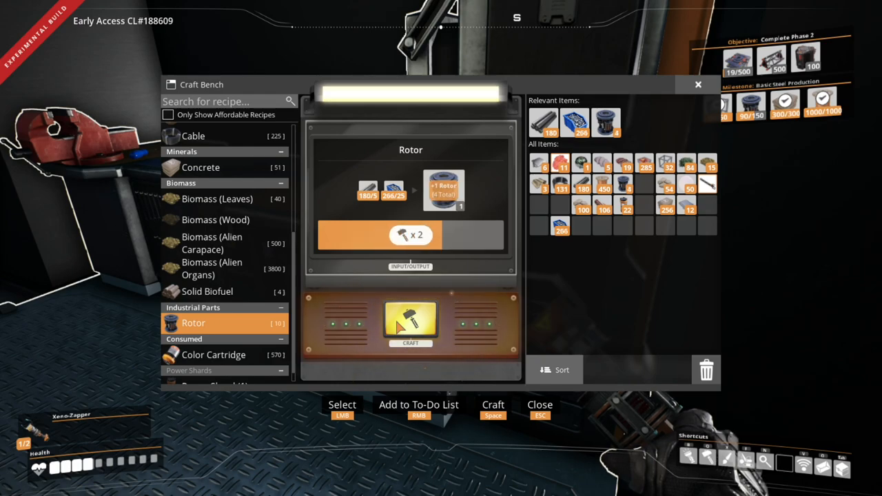
{"action": "left_click", "coordinate": [410, 320]}
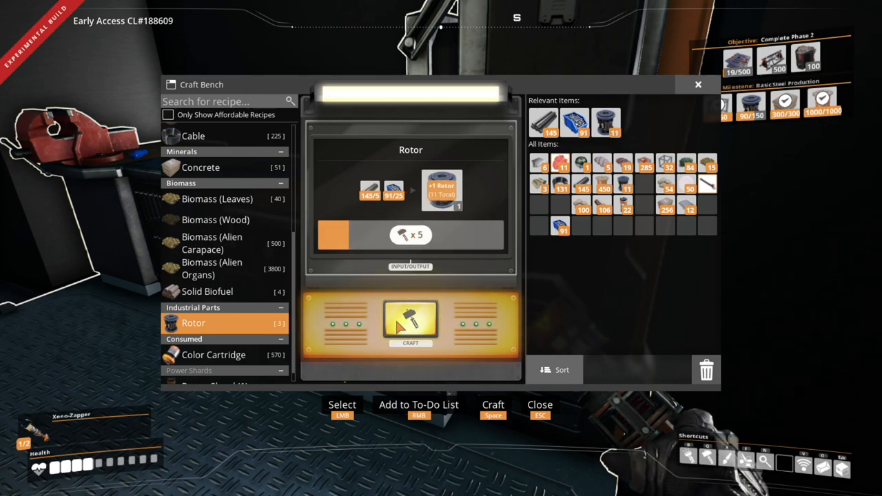
{"action": "left_click", "coordinate": [410, 323]}
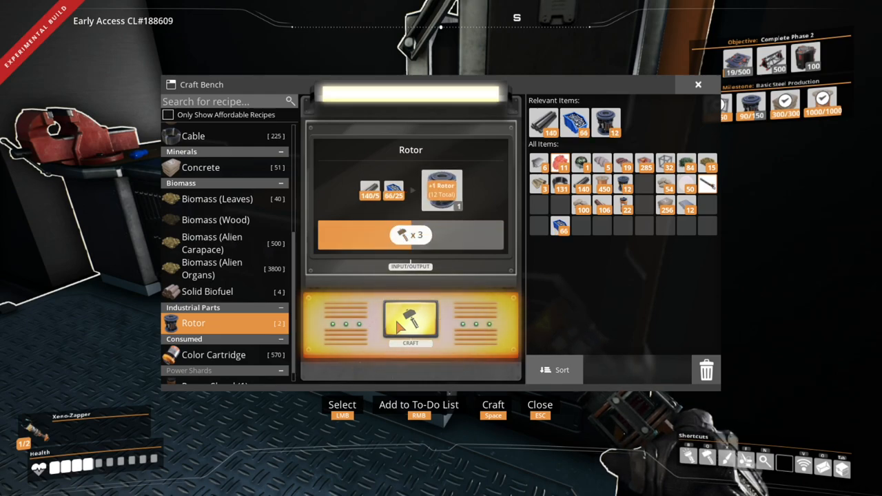
{"action": "left_click", "coordinate": [410, 320]}
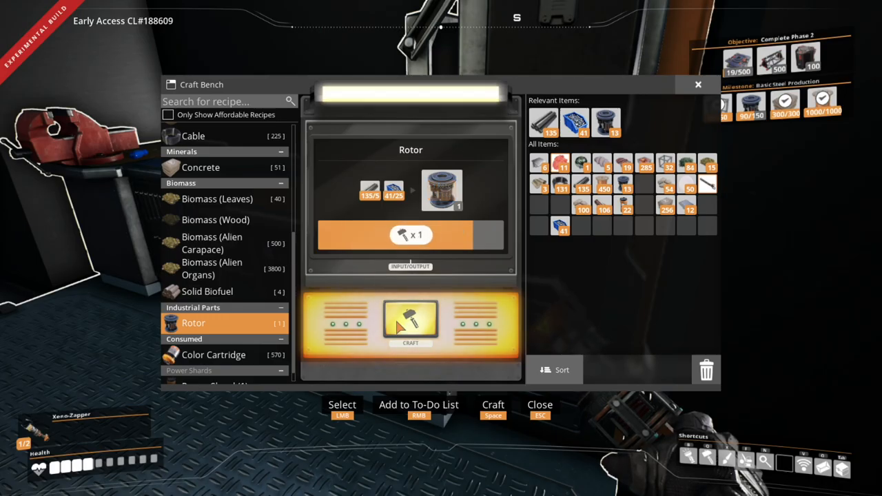
{"action": "key", "text": "Escape"}
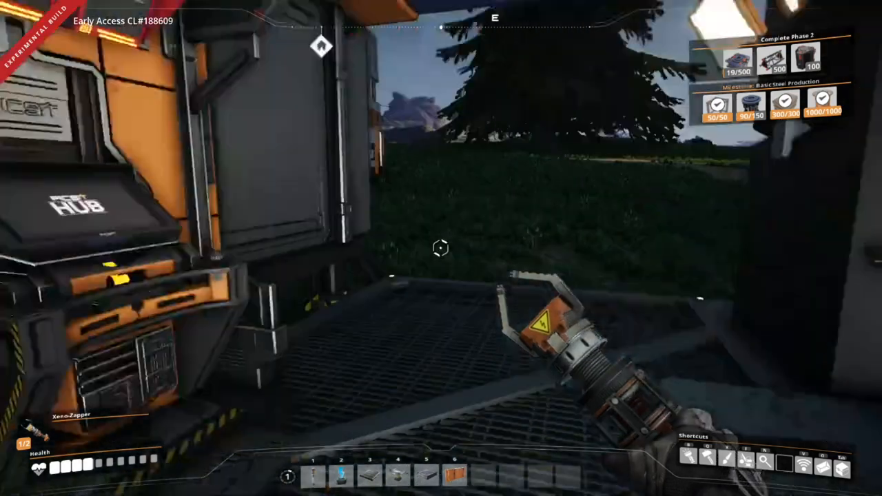
{"action": "mouse_move", "coordinate": [441, 248]}
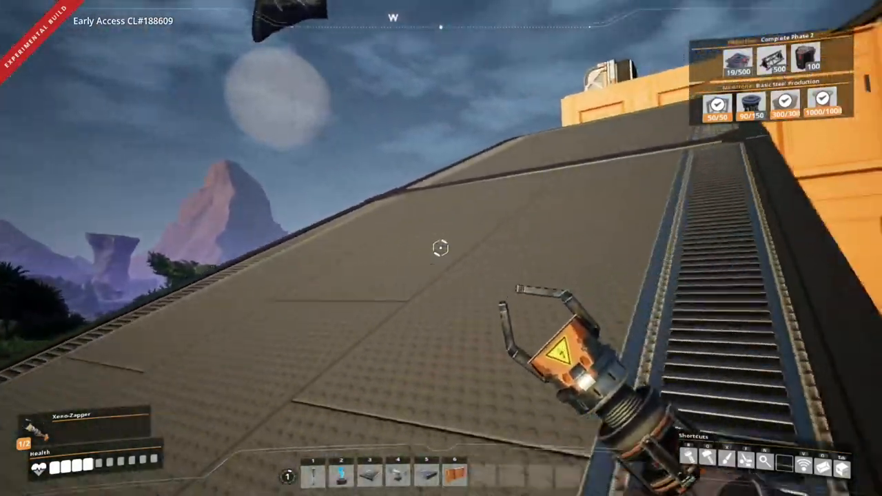
{"action": "mouse_move", "coordinate": [441, 248]}
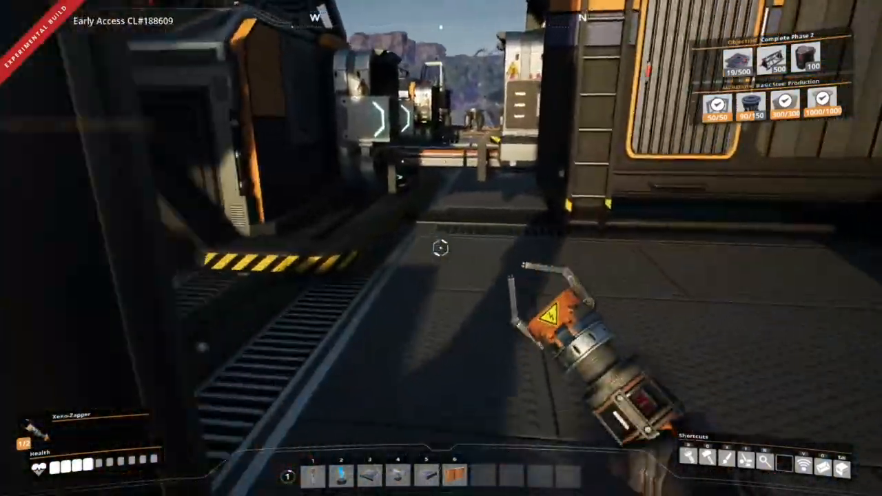
{"action": "mouse_move", "coordinate": [441, 248]}
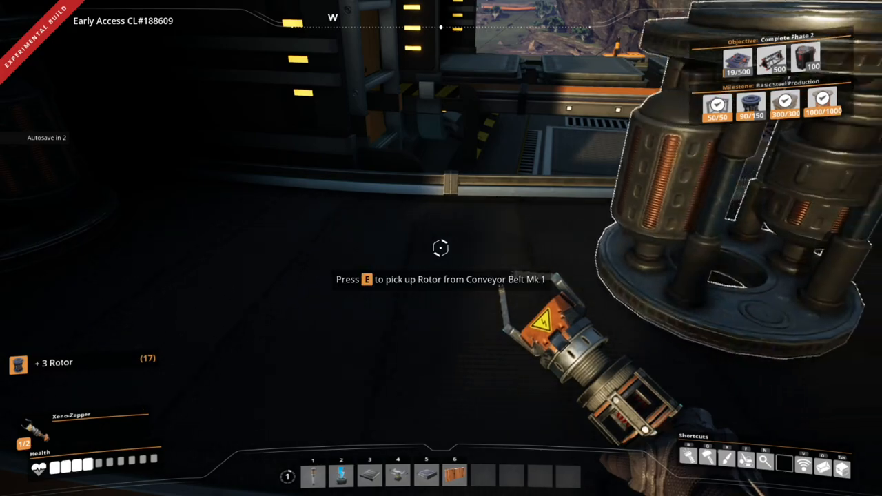
Pick up Rotors from the factory conveyor belt, bringing the total to 19
{"action": "key", "text": "e"}
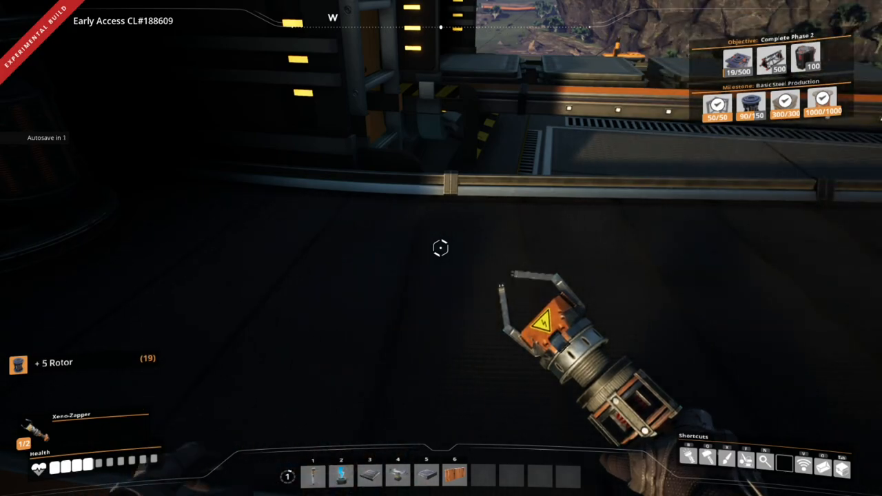
{"action": "mouse_move", "coordinate": [441, 248]}
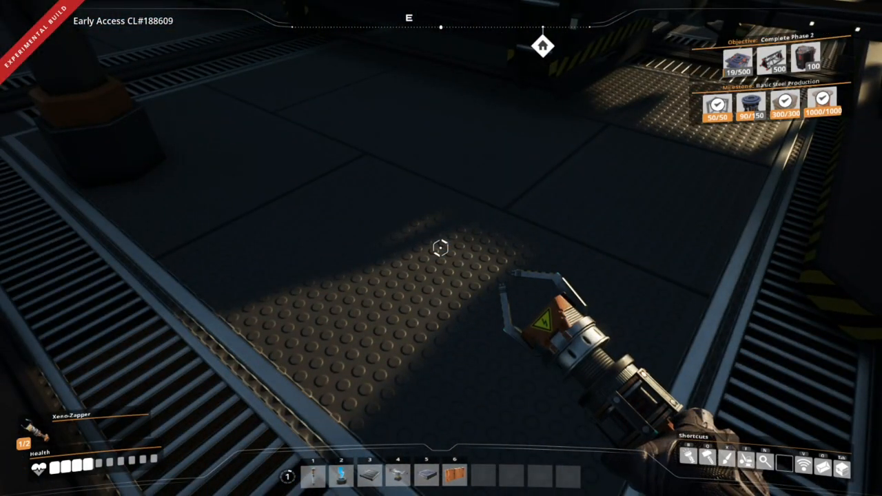
{"action": "mouse_move", "coordinate": [441, 248]}
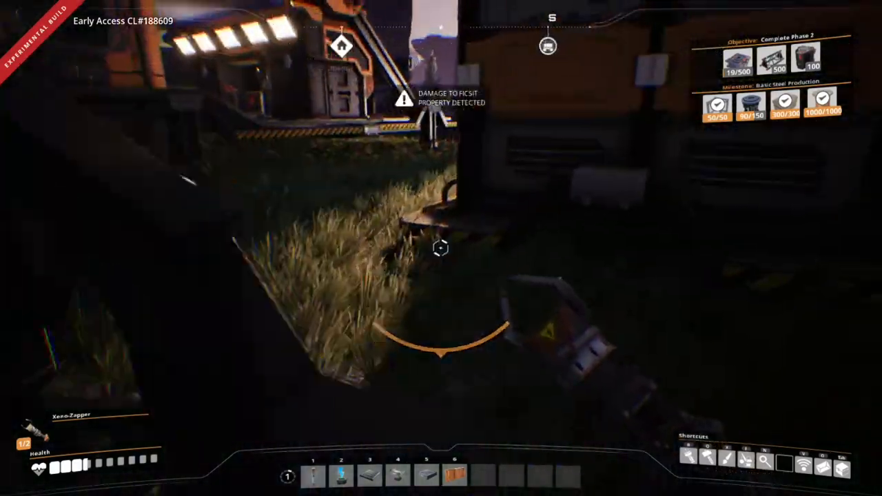
{"action": "mouse_move", "coordinate": [441, 248]}
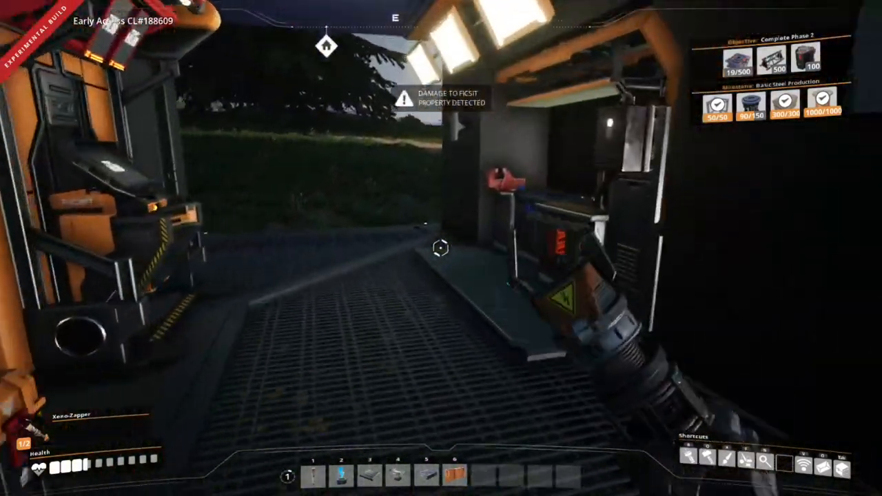
Craft repeated Screw batches from iron rods until carrying 320, then pick the Rotor recipe
{"action": "left_click", "coordinate": [440, 248]}
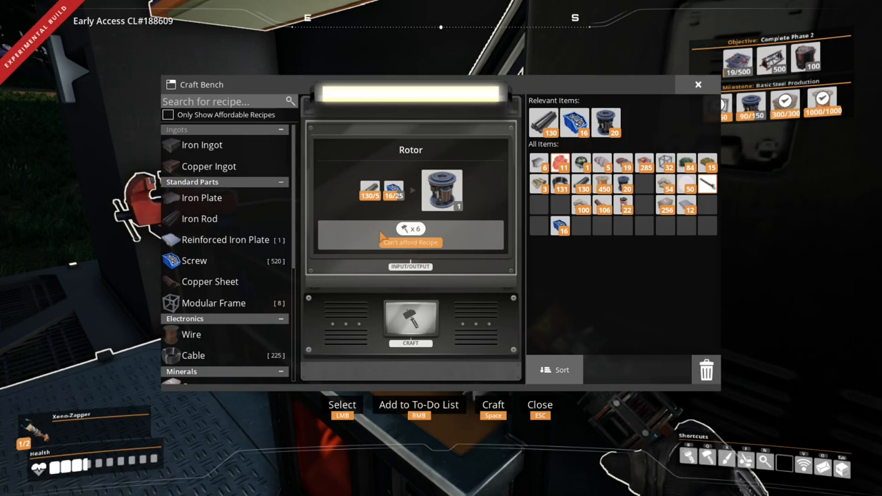
{"action": "left_click", "coordinate": [194, 261]}
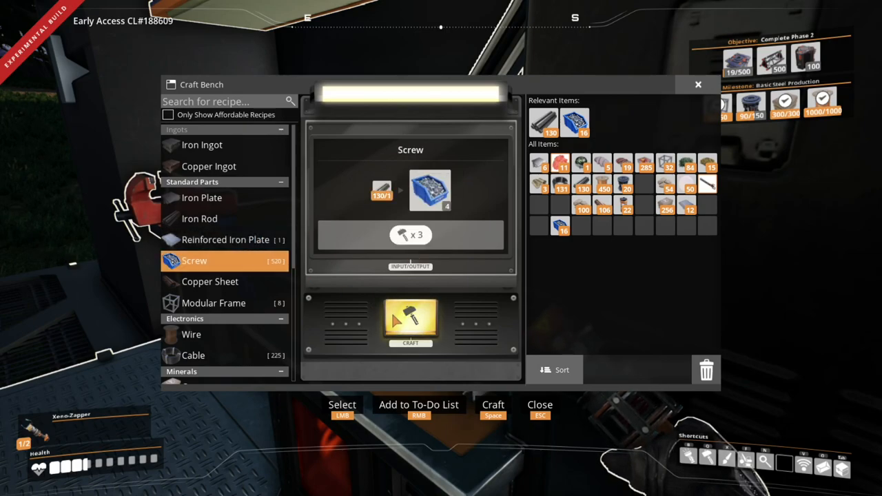
{"action": "left_click", "coordinate": [410, 324]}
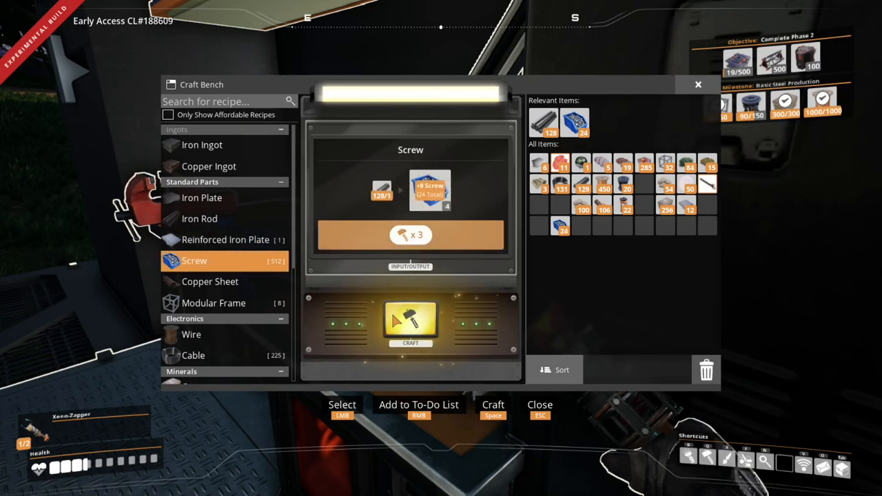
{"action": "left_click", "coordinate": [410, 323]}
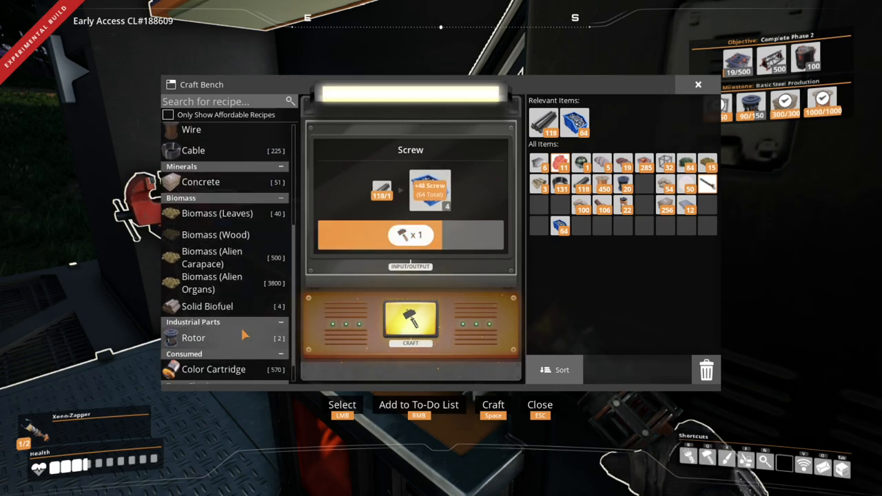
{"action": "left_click", "coordinate": [410, 322]}
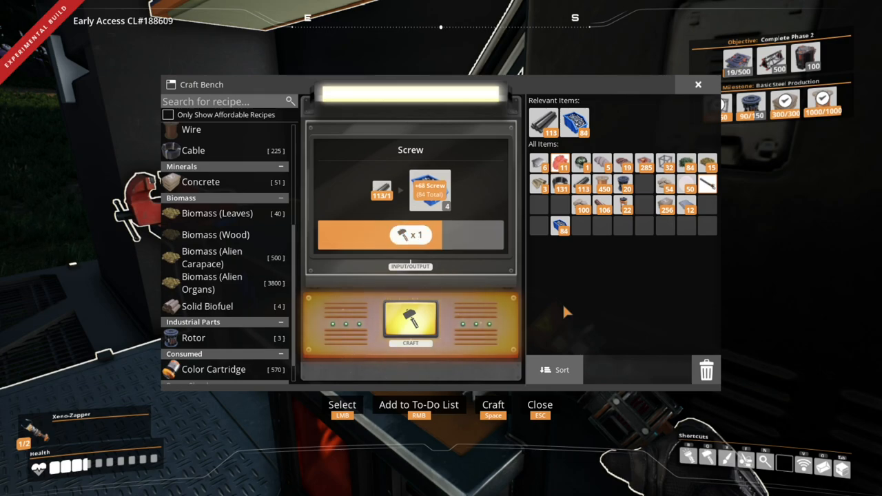
{"action": "left_click", "coordinate": [410, 321]}
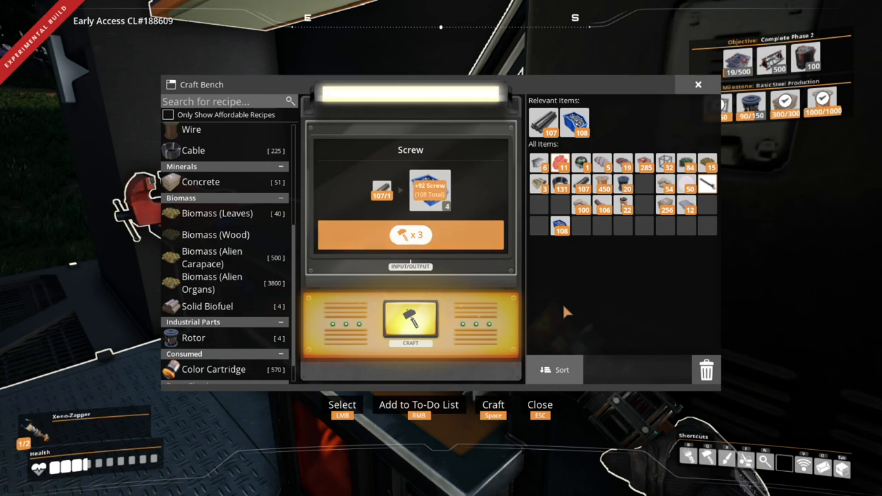
{"action": "left_click", "coordinate": [409, 320]}
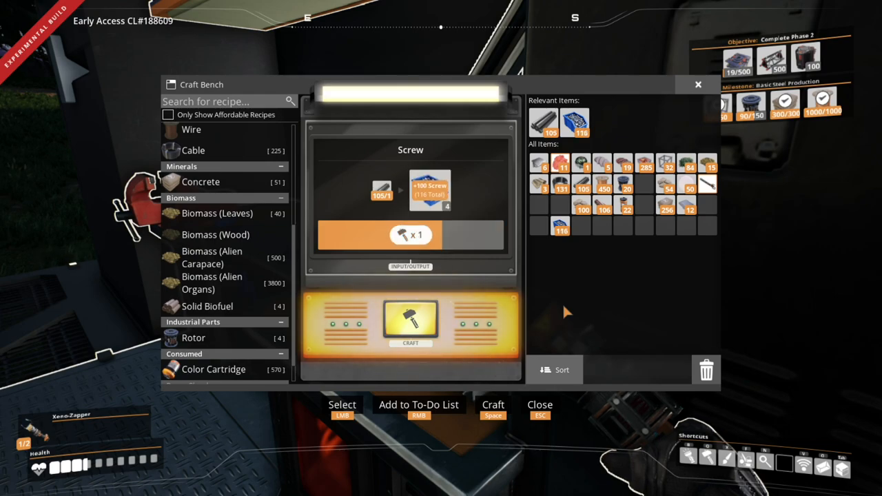
{"action": "left_click", "coordinate": [410, 323]}
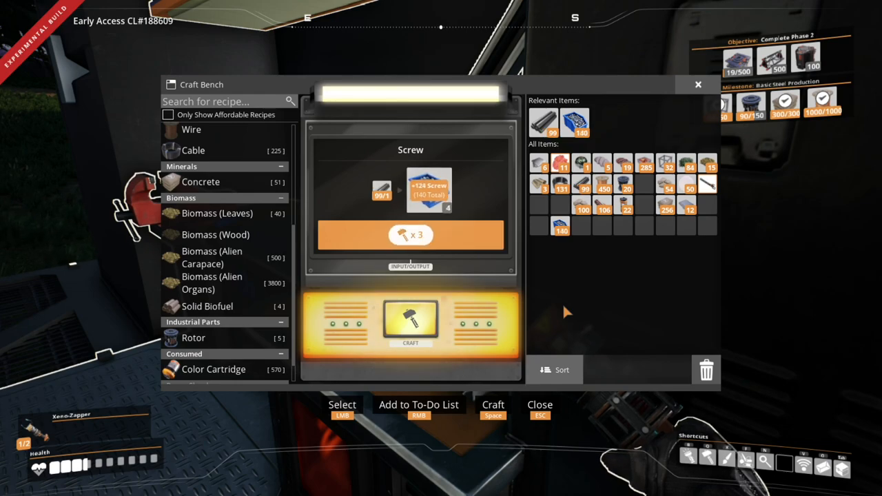
{"action": "left_click", "coordinate": [409, 323]}
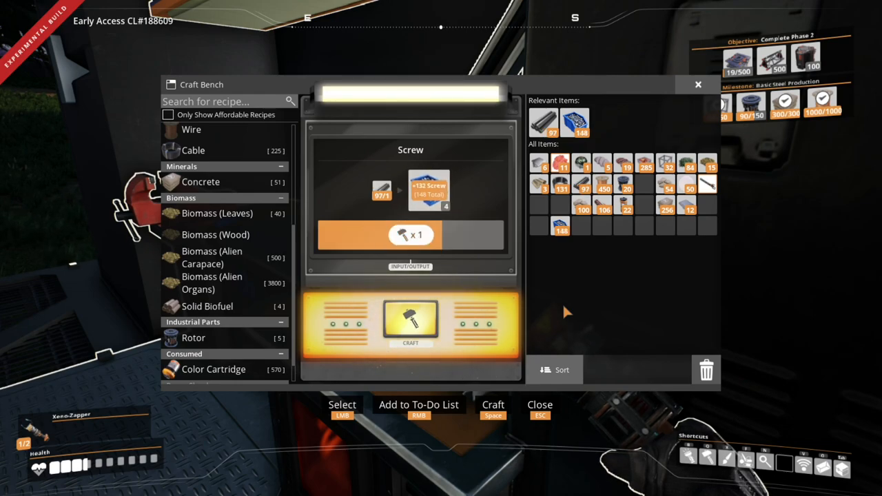
{"action": "left_click", "coordinate": [410, 322]}
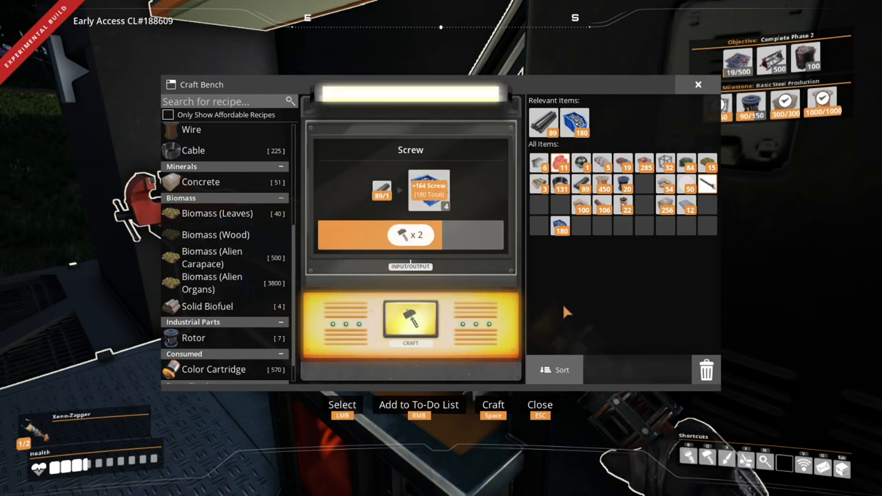
{"action": "left_click", "coordinate": [410, 324]}
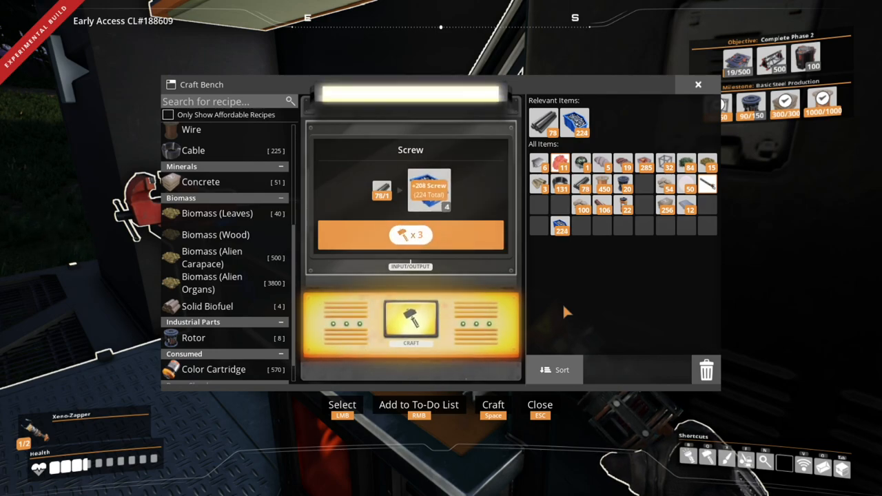
{"action": "left_click", "coordinate": [410, 324]}
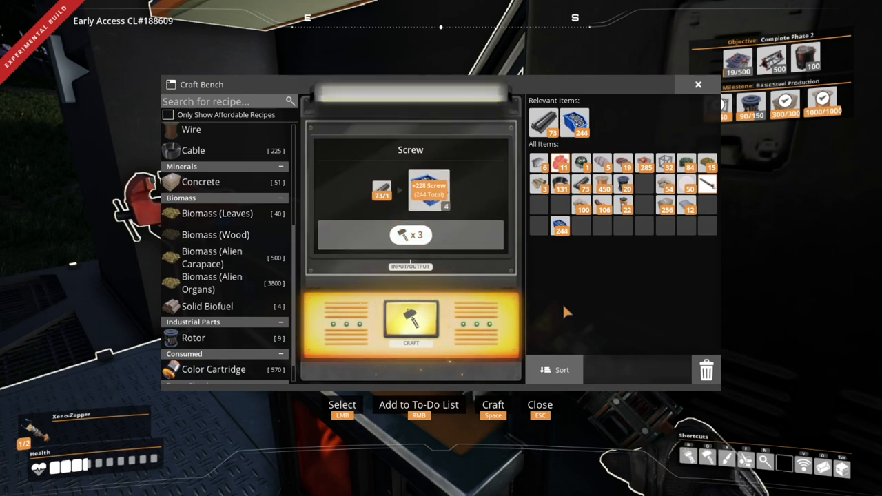
{"action": "left_click", "coordinate": [410, 323]}
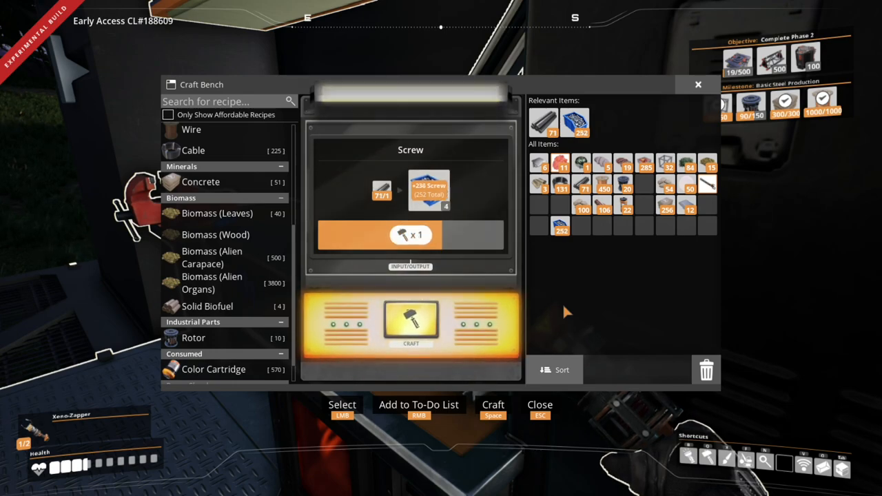
{"action": "left_click", "coordinate": [410, 324]}
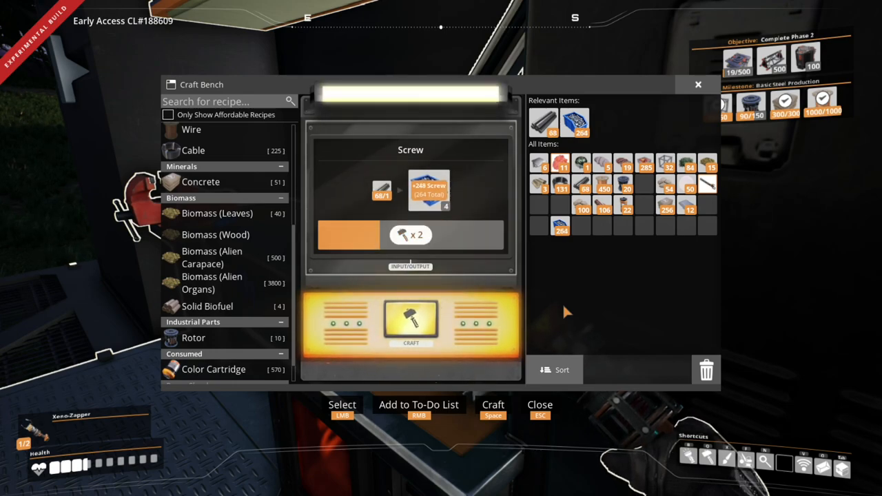
{"action": "left_click", "coordinate": [410, 324]}
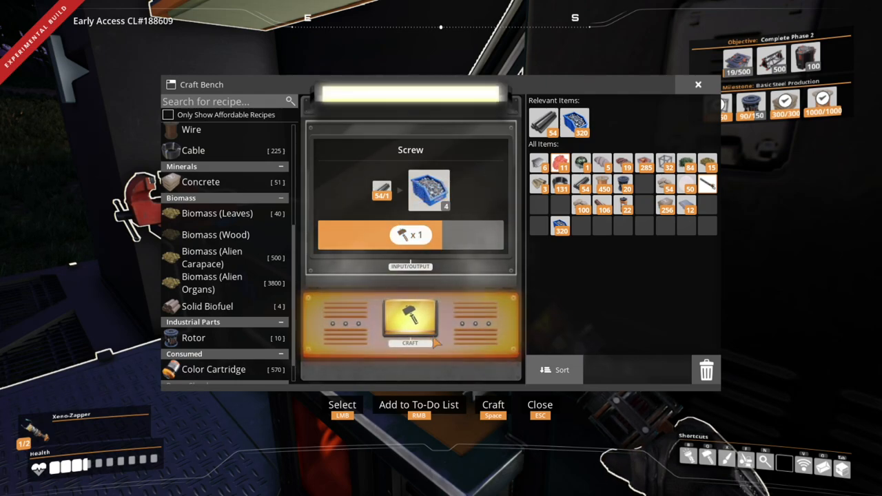
{"action": "left_click", "coordinate": [194, 338]}
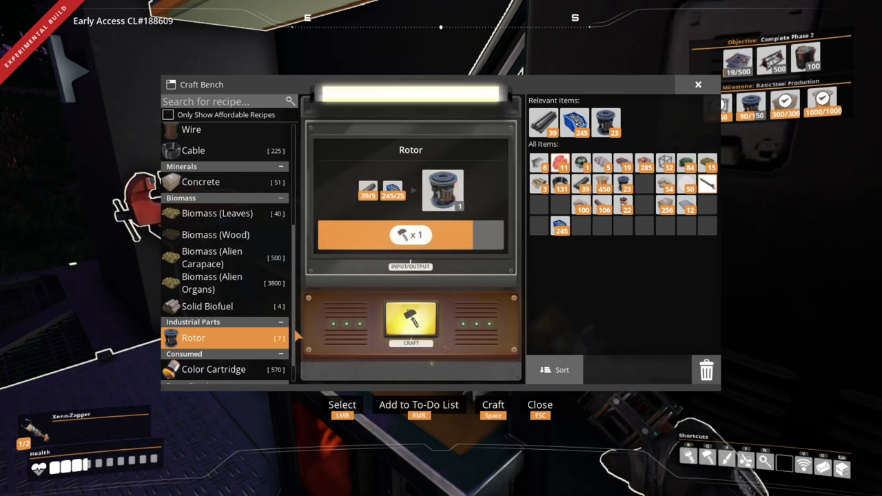
Craft two more Rotor batches to reach 30 Rotors, then exit the Craft Bench
{"action": "left_click", "coordinate": [411, 324]}
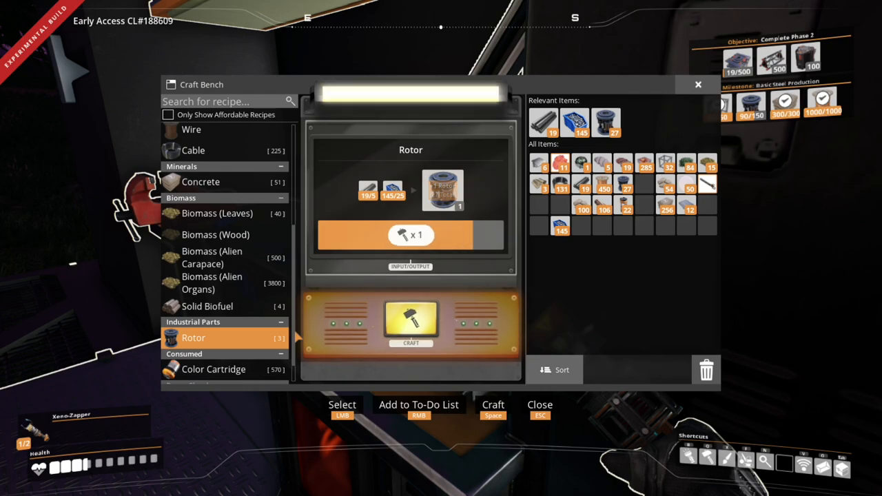
{"action": "left_click", "coordinate": [410, 323]}
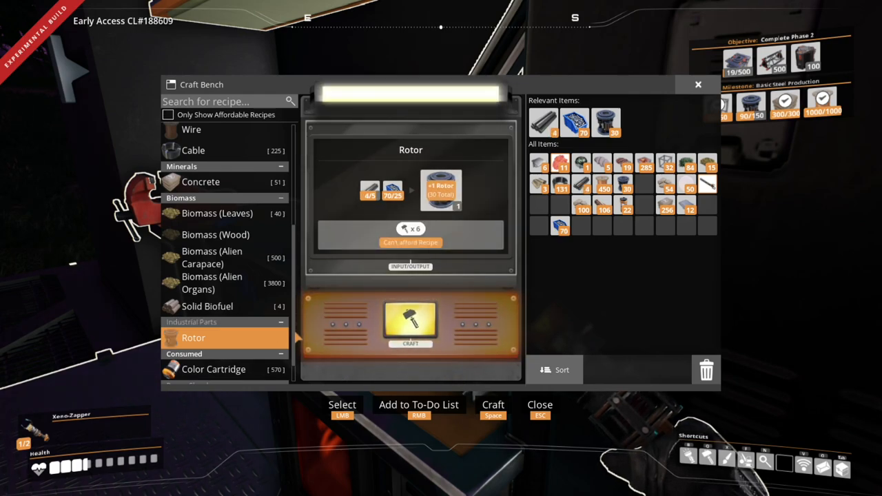
{"action": "key", "text": "Escape"}
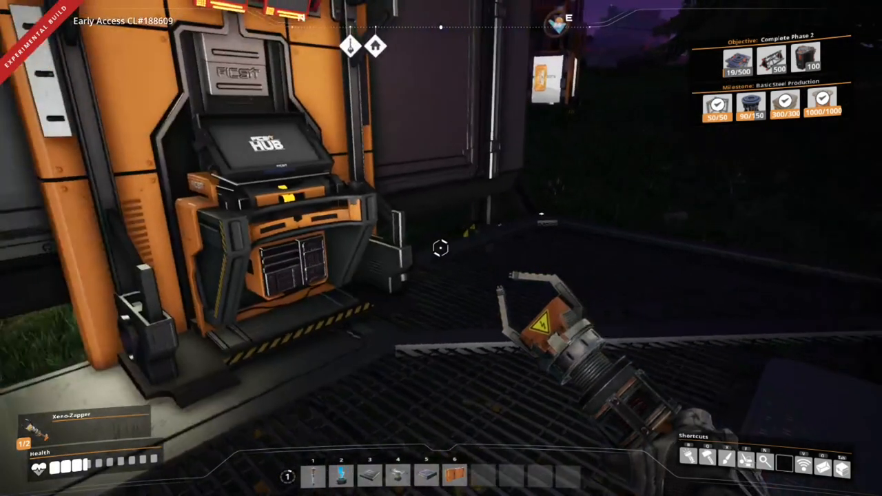
Return across the night grassland to base, raising Basic Steel Production Rotors to 120/150
{"action": "left_click", "coordinate": [269, 144]}
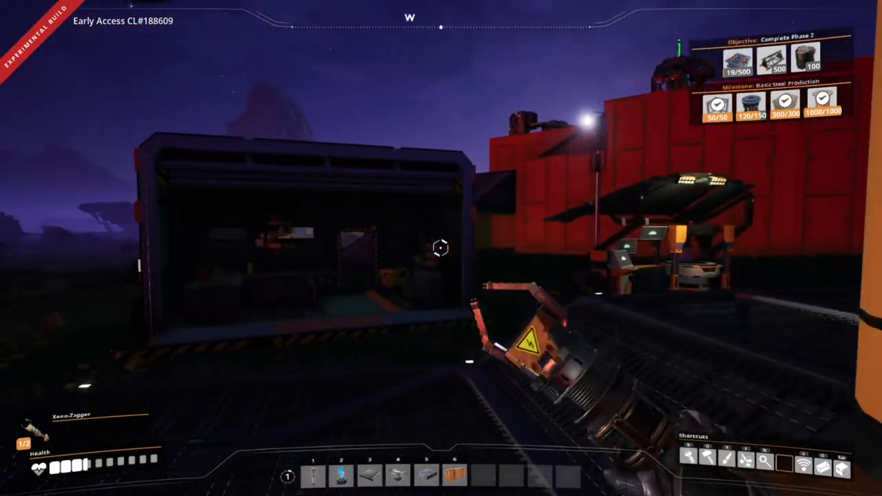
{"action": "mouse_move", "coordinate": [440, 248]}
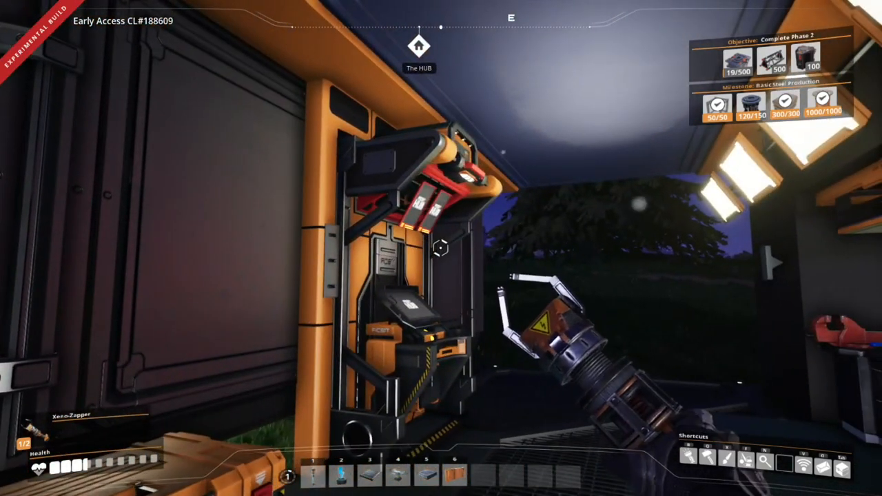
{"action": "mouse_move", "coordinate": [441, 248]}
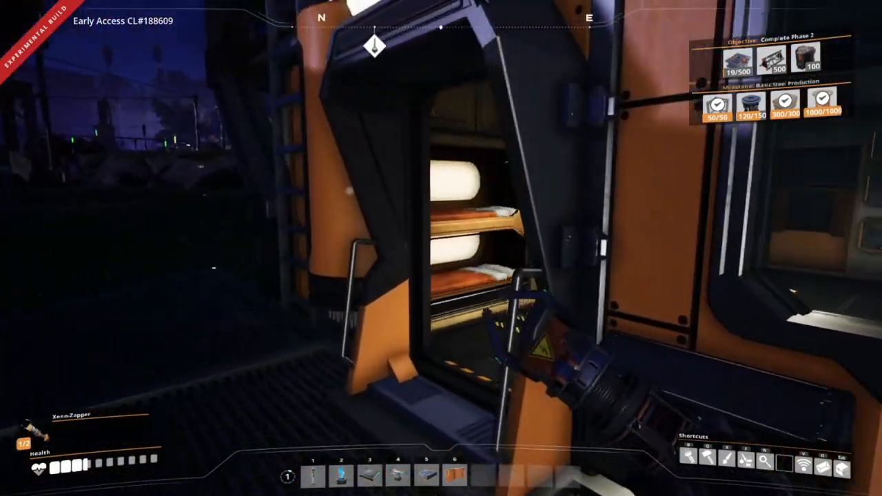
{"action": "mouse_move", "coordinate": [441, 248]}
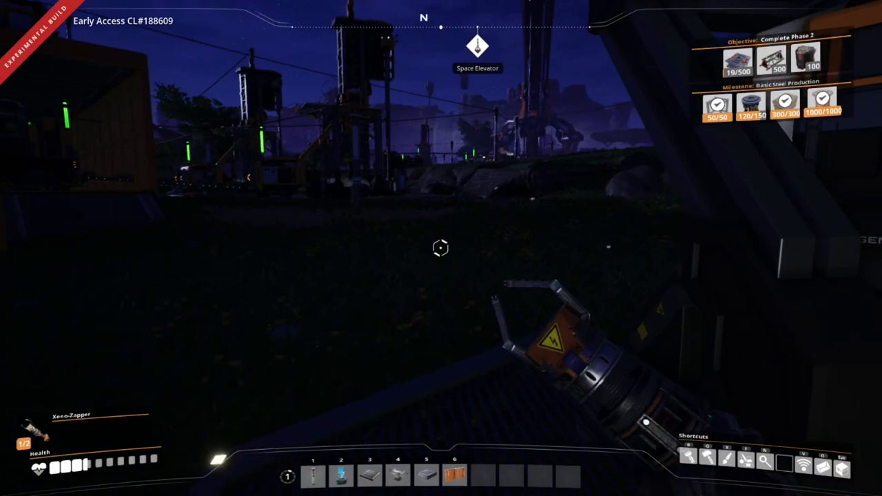
{"action": "mouse_move", "coordinate": [441, 248]}
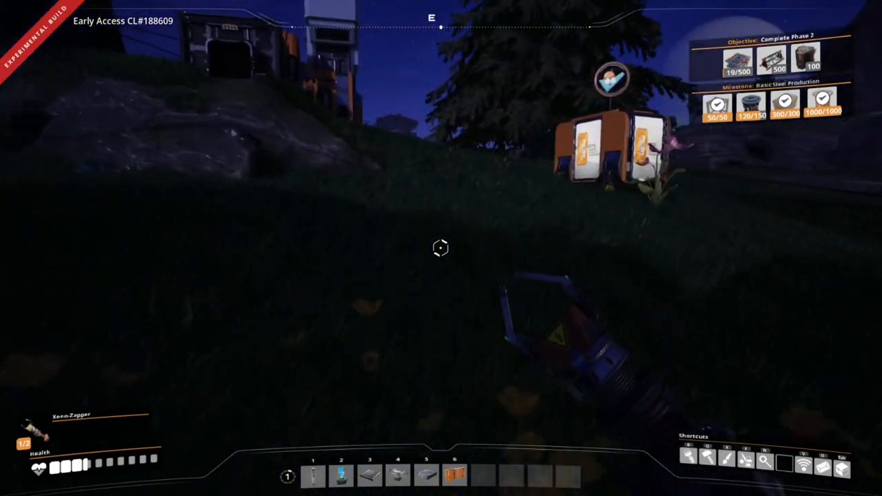
{"action": "mouse_move", "coordinate": [440, 248]}
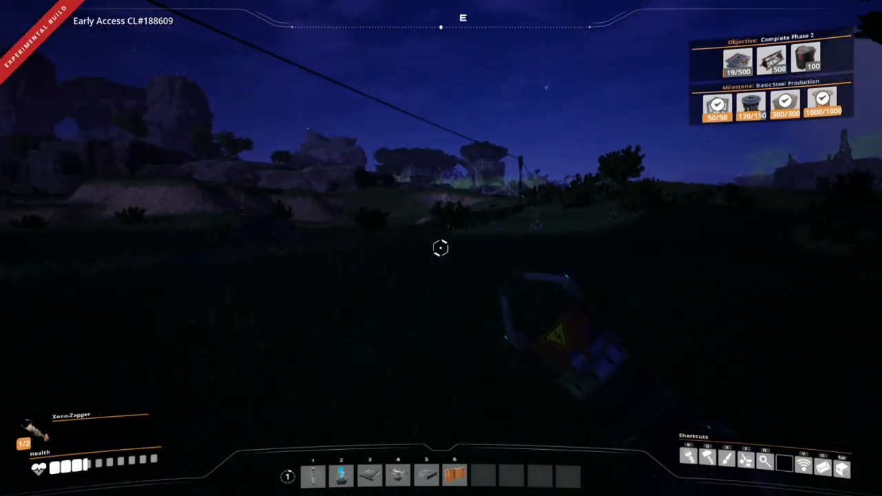
{"action": "mouse_move", "coordinate": [441, 248]}
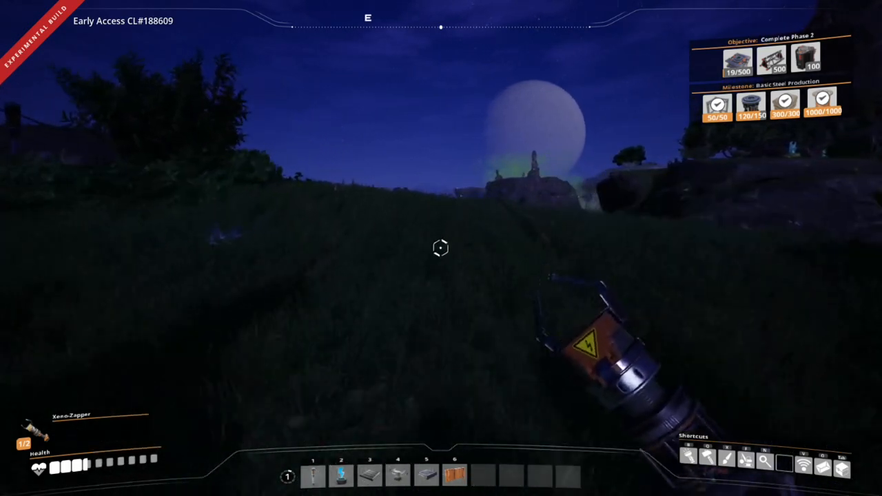
{"action": "mouse_move", "coordinate": [441, 248]}
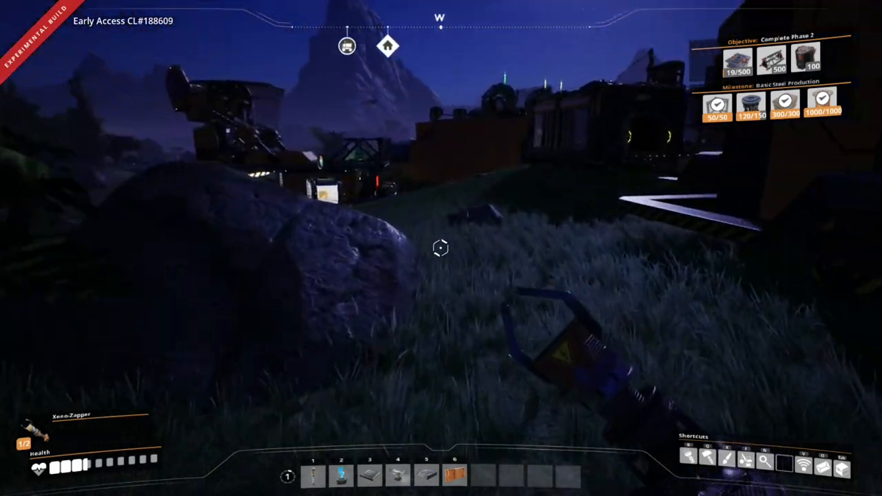
{"action": "mouse_move", "coordinate": [441, 248]}
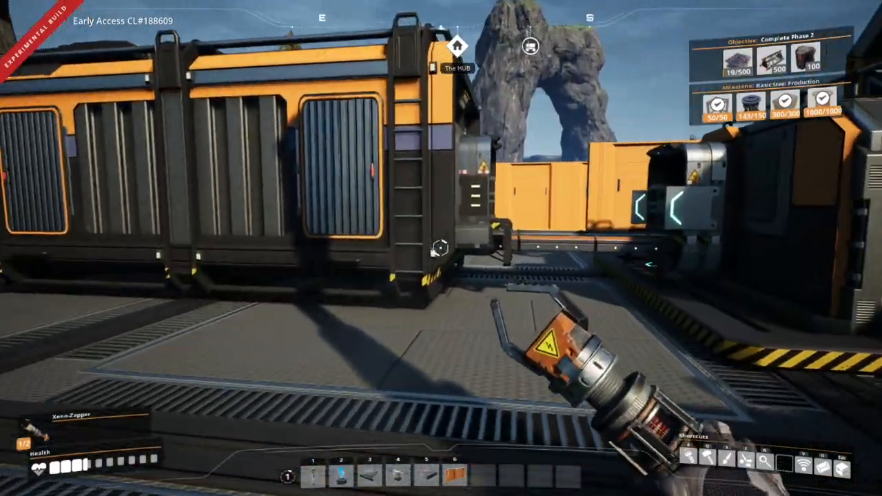
{"action": "mouse_move", "coordinate": [441, 248]}
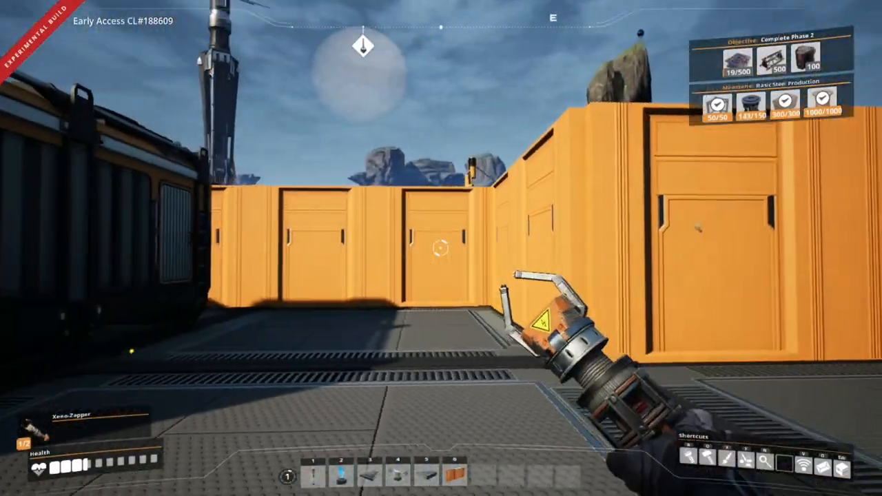
{"action": "mouse_move", "coordinate": [441, 248]}
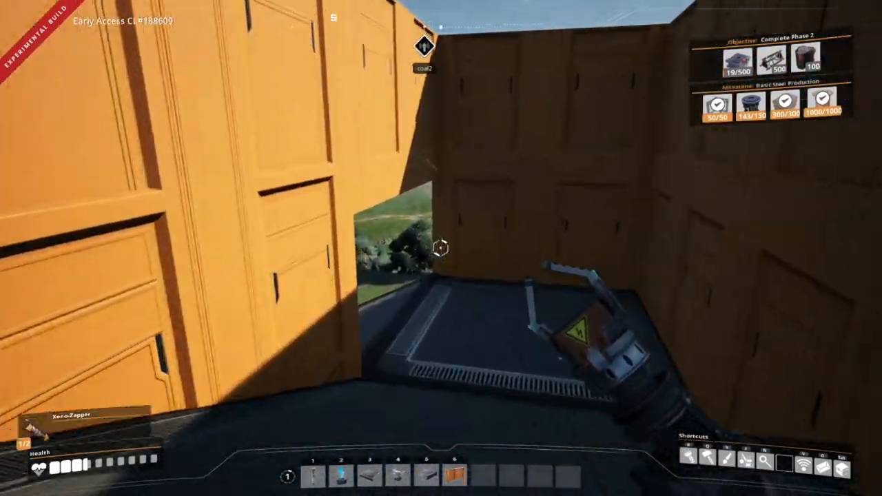
{"action": "mouse_move", "coordinate": [441, 248]}
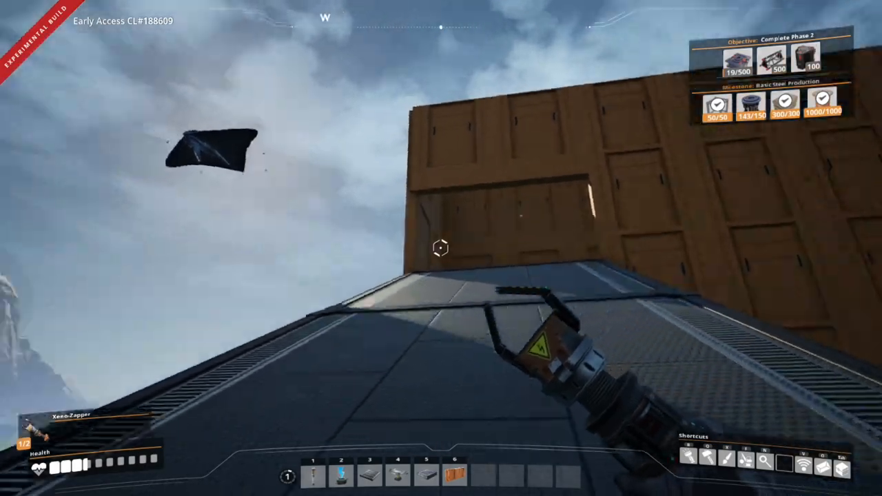
{"action": "mouse_move", "coordinate": [441, 248]}
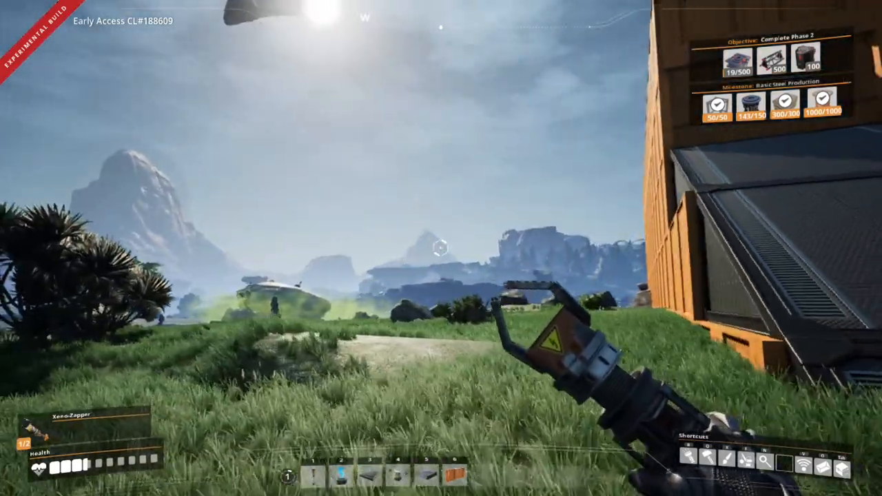
{"action": "mouse_move", "coordinate": [441, 248]}
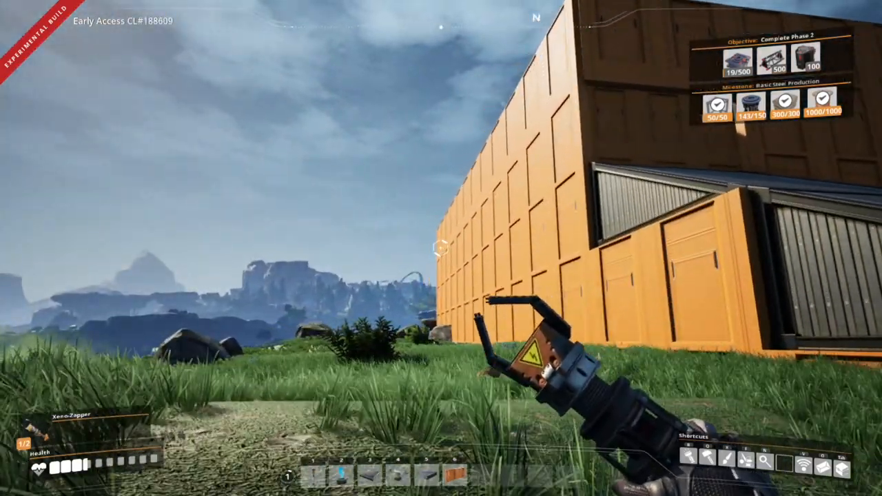
{"action": "mouse_move", "coordinate": [441, 248]}
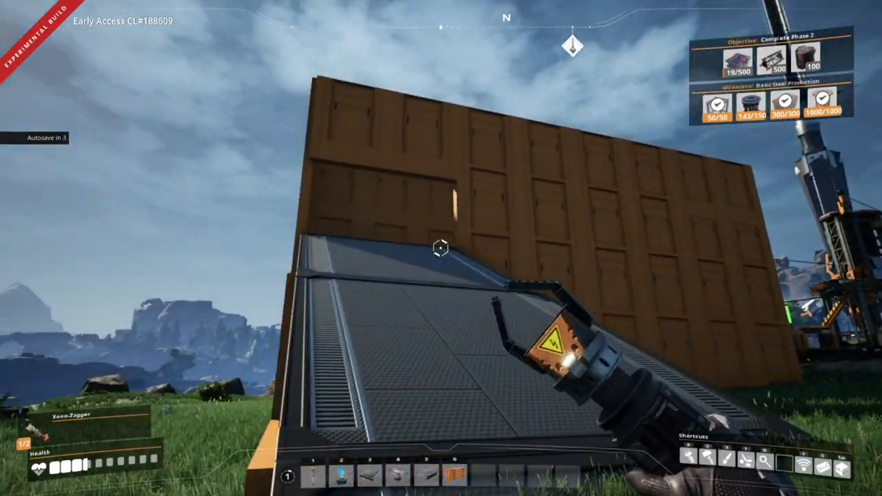
{"action": "mouse_move", "coordinate": [441, 248]}
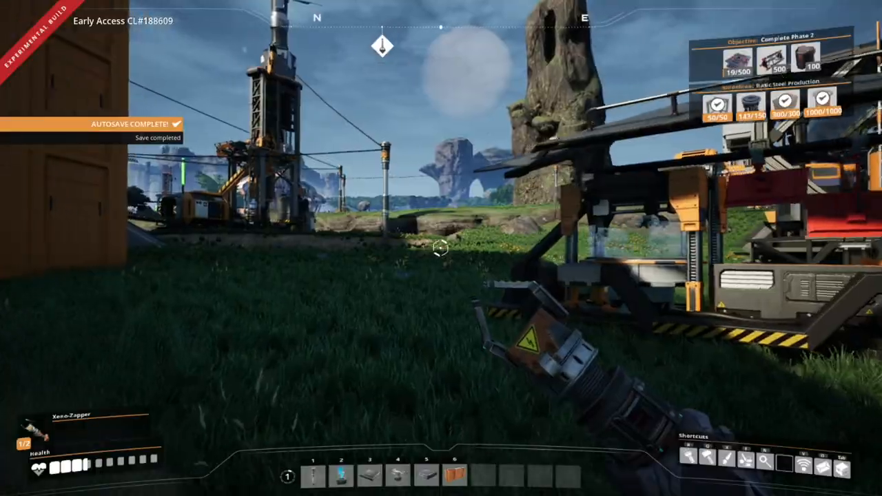
{"action": "mouse_move", "coordinate": [441, 248]}
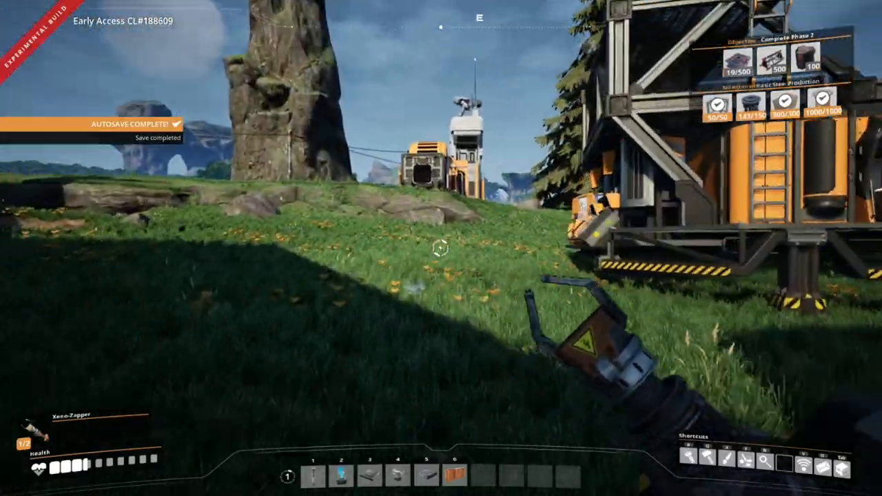
{"action": "mouse_move", "coordinate": [441, 248]}
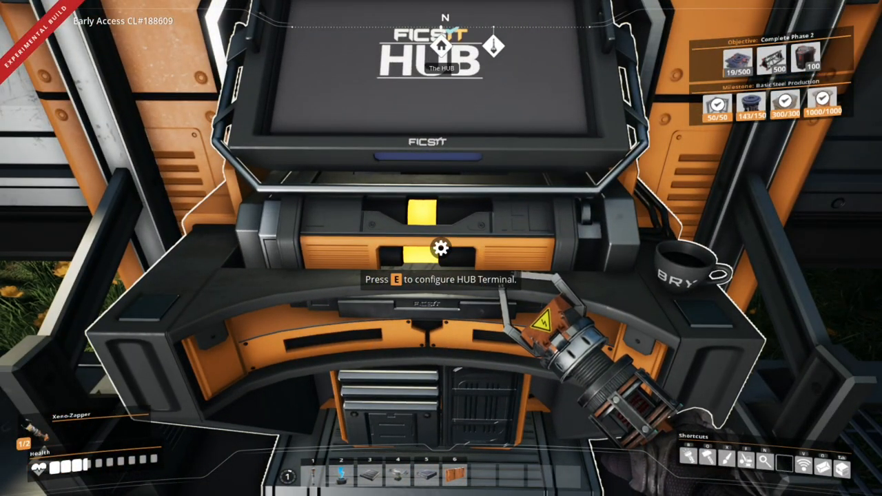
Launch the Basic Steel Production pod at 150/150 Rotors, unlocking steel and the Foundry
{"action": "key", "text": "e"}
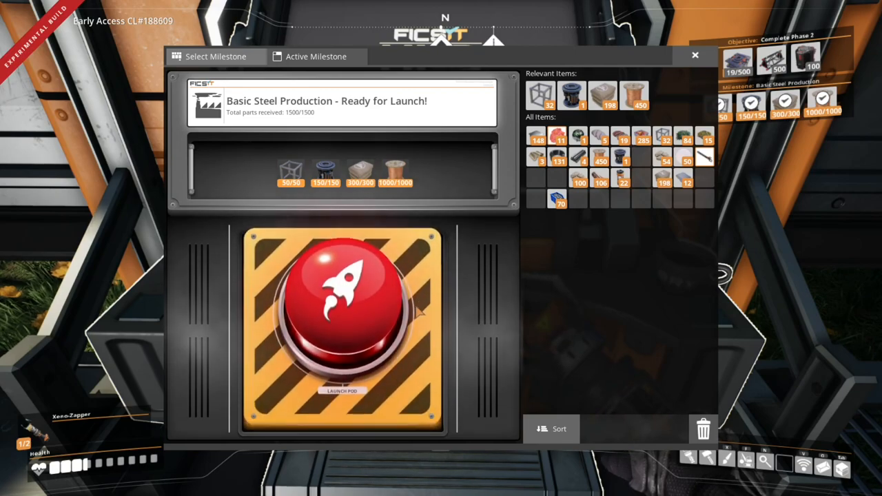
{"action": "left_click", "coordinate": [342, 310]}
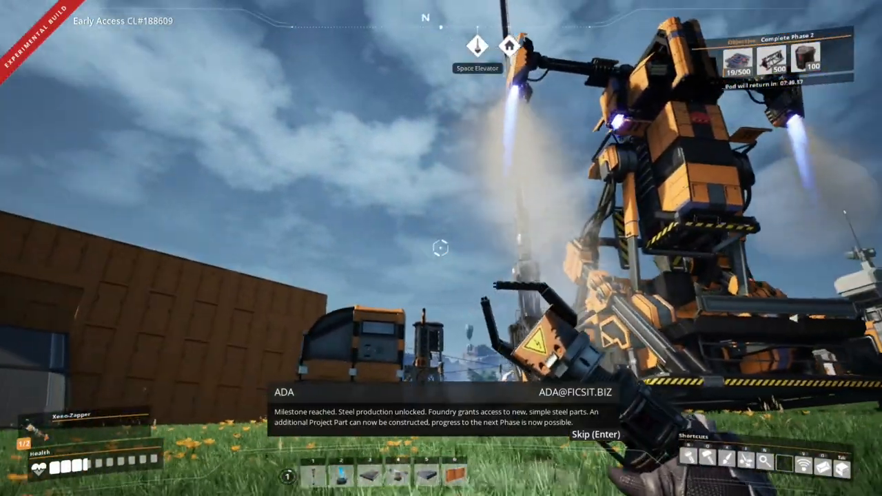
{"action": "mouse_move", "coordinate": [441, 248]}
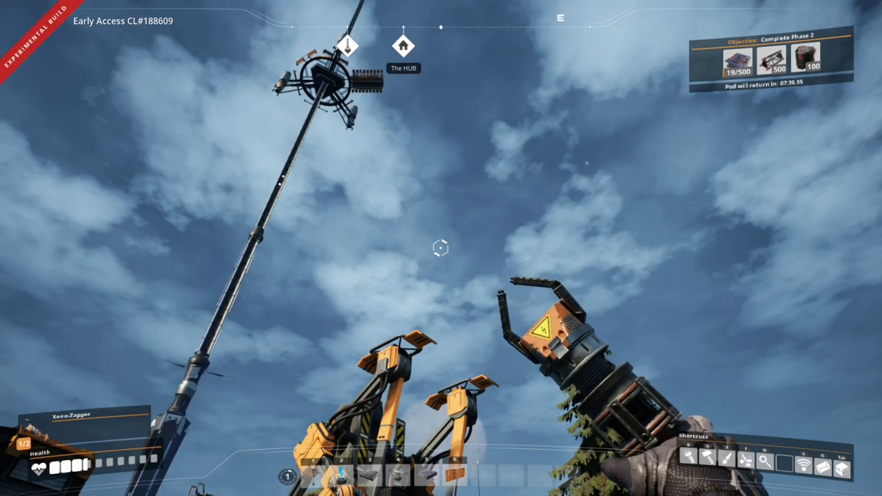
{"action": "mouse_move", "coordinate": [441, 248]}
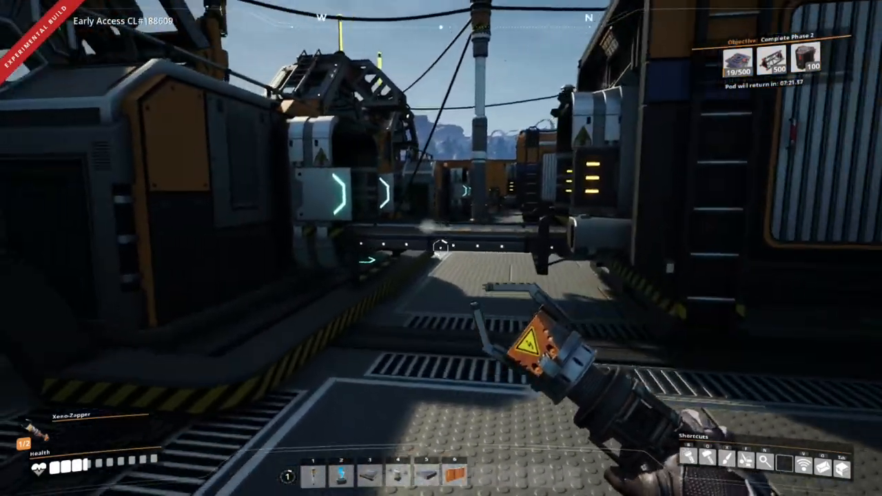
{"action": "mouse_move", "coordinate": [441, 248]}
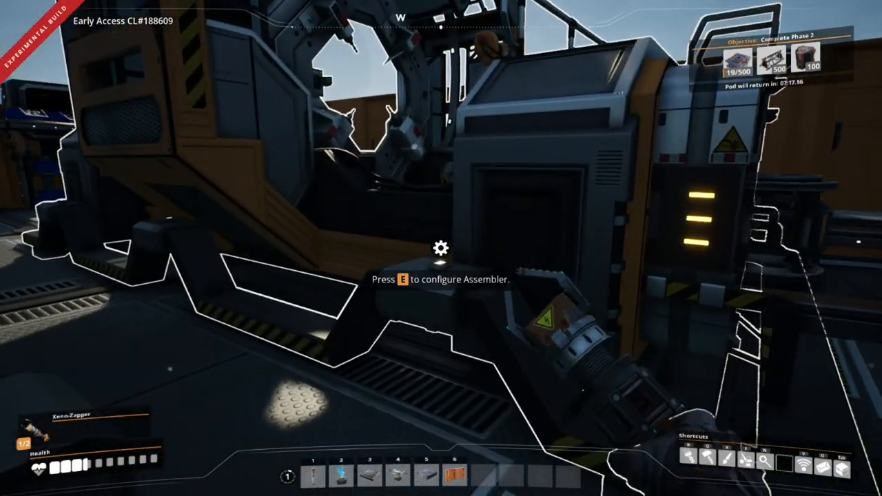
Inspect the Smart Plating assembler at 20% progress, then close its view
{"action": "key", "text": "e"}
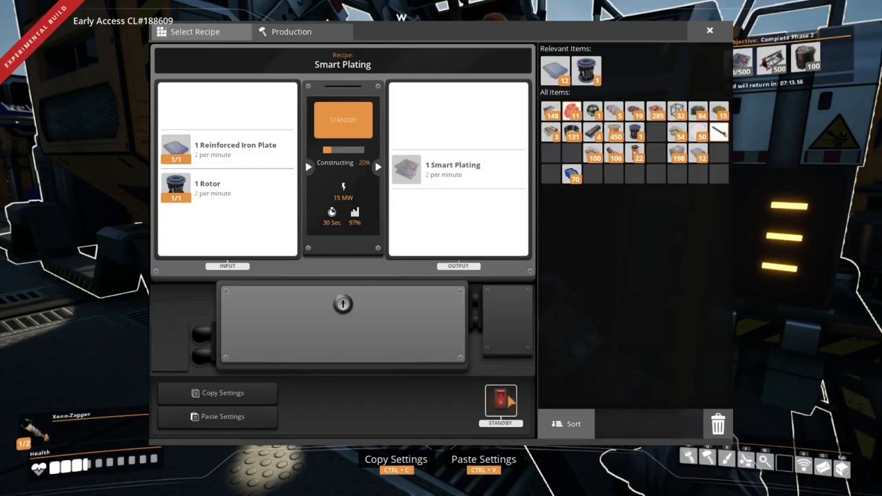
{"action": "left_click", "coordinate": [709, 30]}
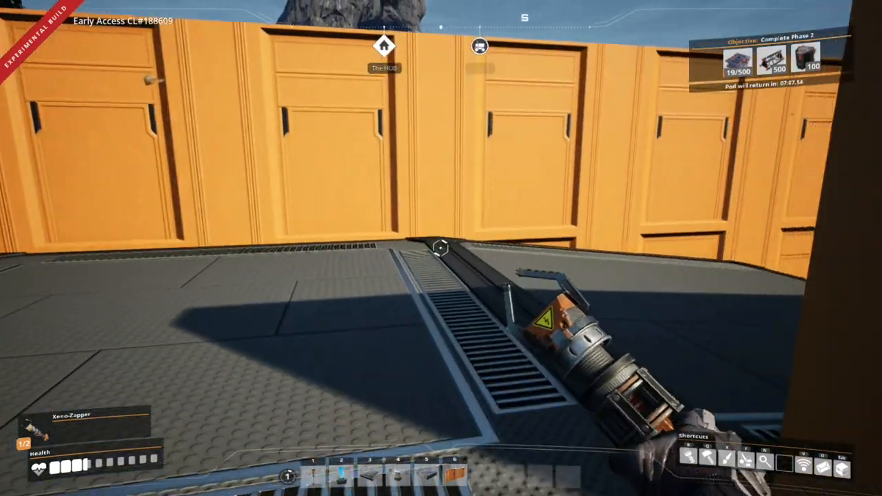
{"action": "mouse_move", "coordinate": [441, 248]}
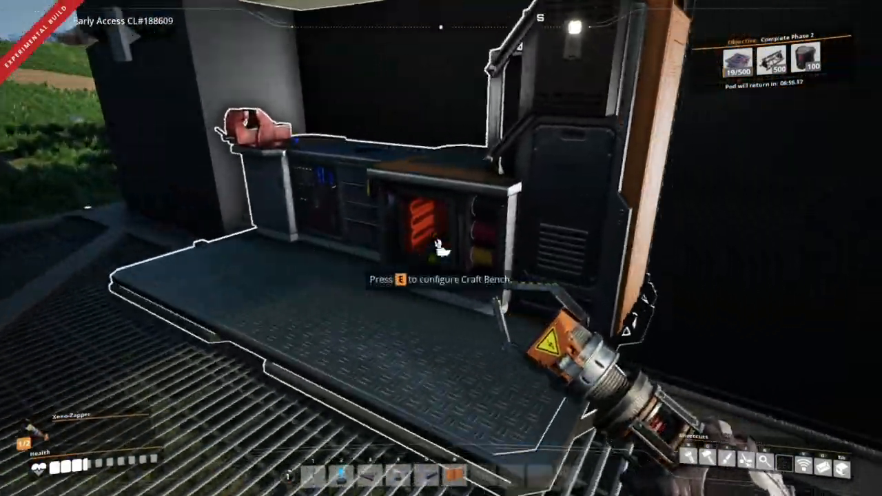
Browse the Craft Bench recipes, finding Rotor unaffordable with only 4 of 5 Iron Rods
{"action": "key", "text": "e"}
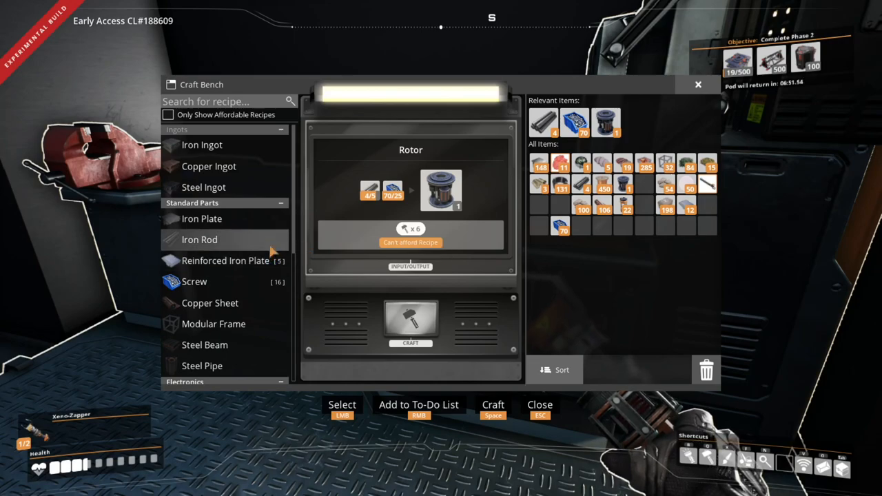
{"action": "scroll", "scroll_direction": "down", "scroll_amount": 3}
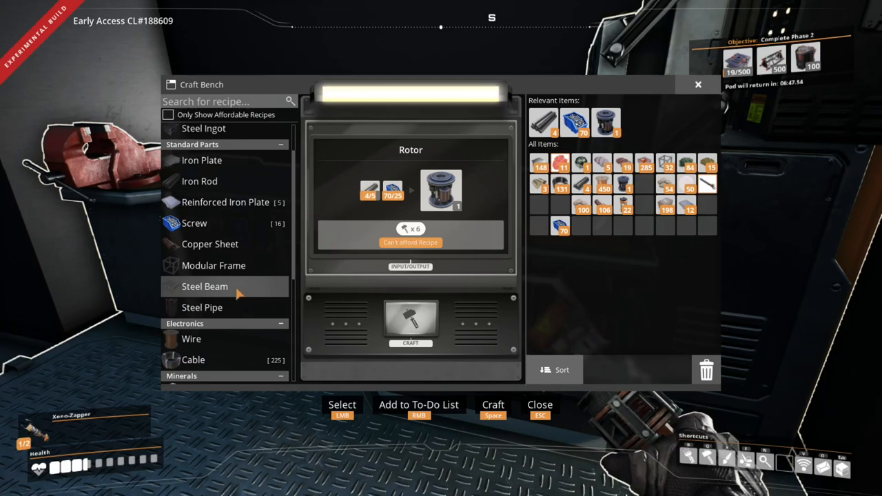
{"action": "mouse_move", "coordinate": [234, 313]}
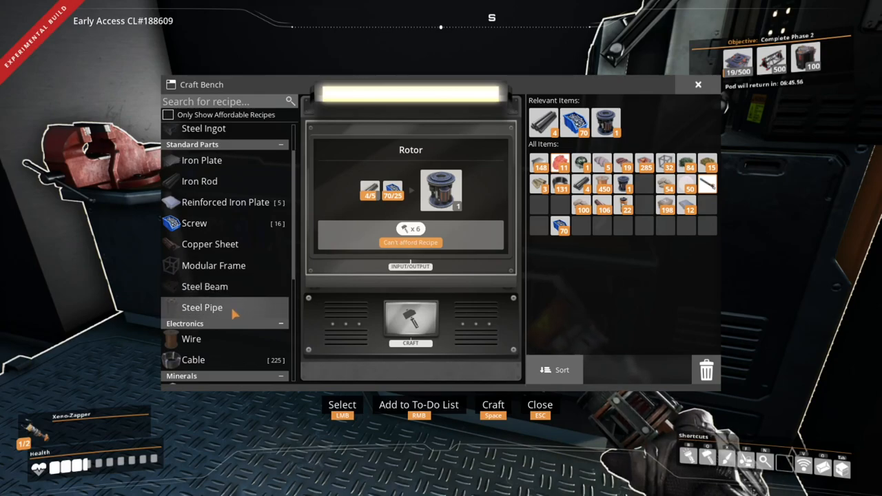
{"action": "scroll", "scroll_direction": "down", "scroll_amount": 3}
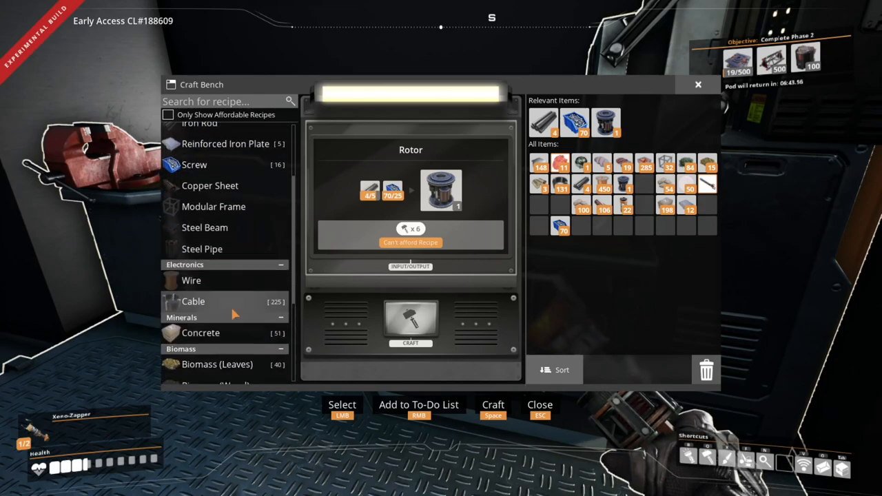
{"action": "scroll", "scroll_direction": "down", "scroll_amount": 3}
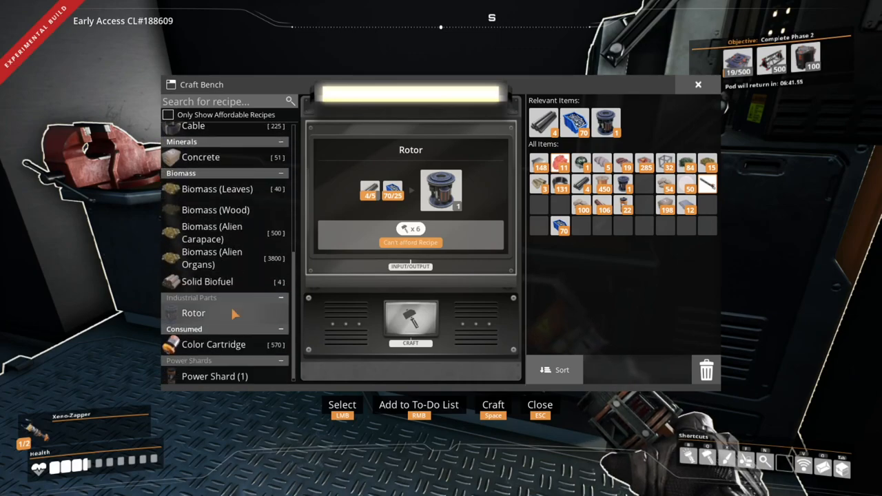
{"action": "scroll", "scroll_direction": "down", "scroll_amount": 3}
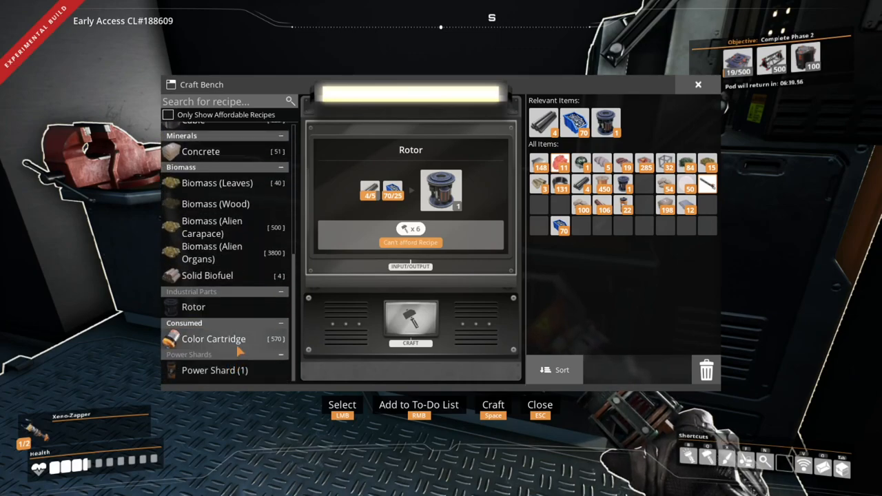
{"action": "scroll", "scroll_direction": "up", "scroll_amount": 3}
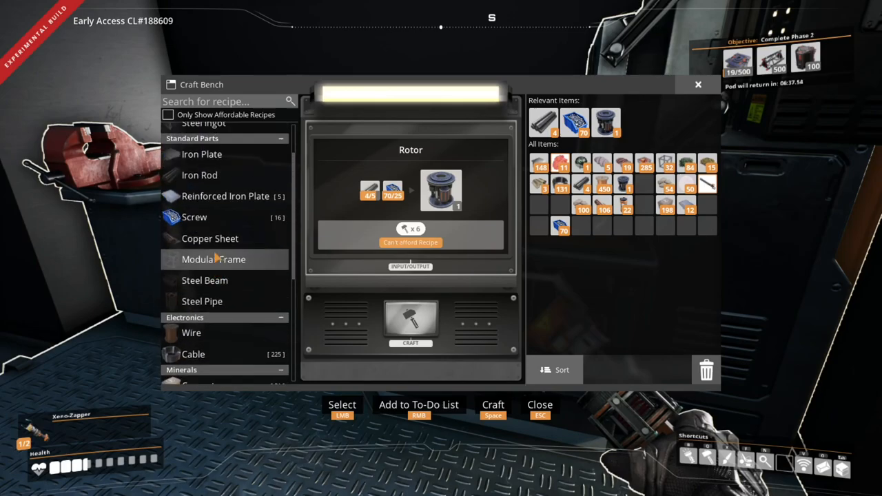
{"action": "scroll", "scroll_direction": "up", "scroll_amount": 3}
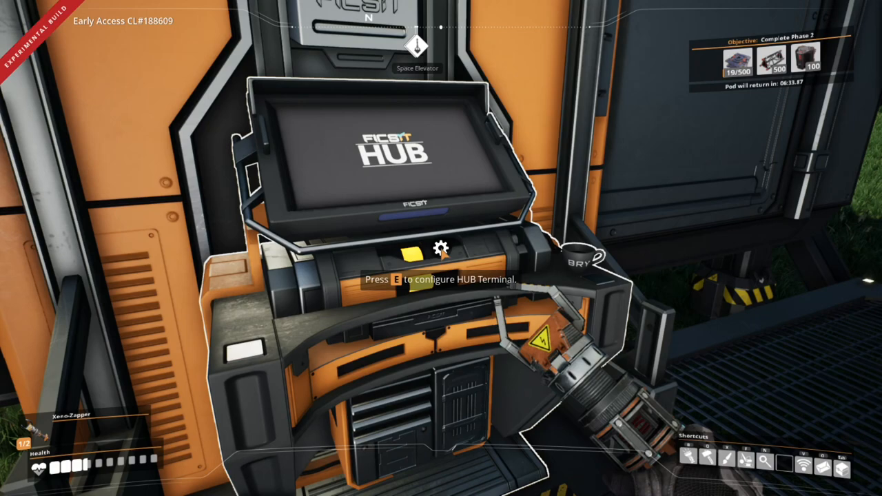
Browse HUB tiers 2 through 4 and choose Improved Melee Combat as the active milestone
{"action": "key", "text": "e"}
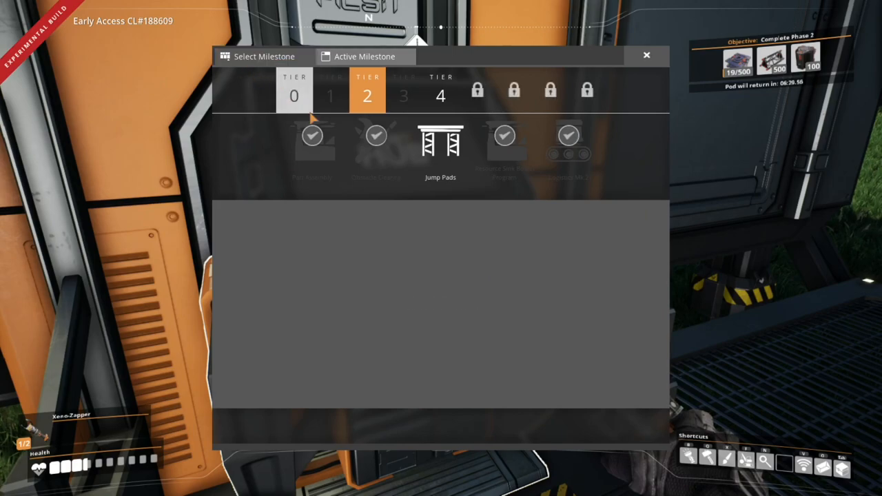
{"action": "left_click", "coordinate": [366, 95]}
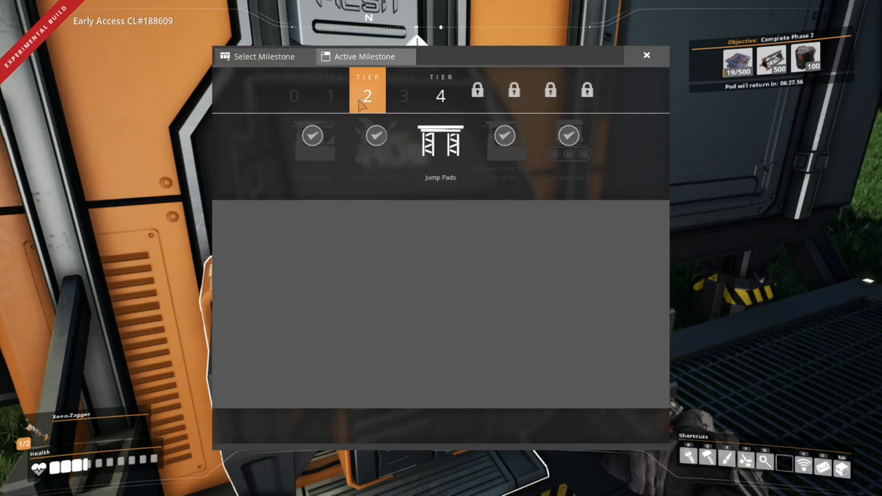
{"action": "left_click", "coordinate": [403, 95]}
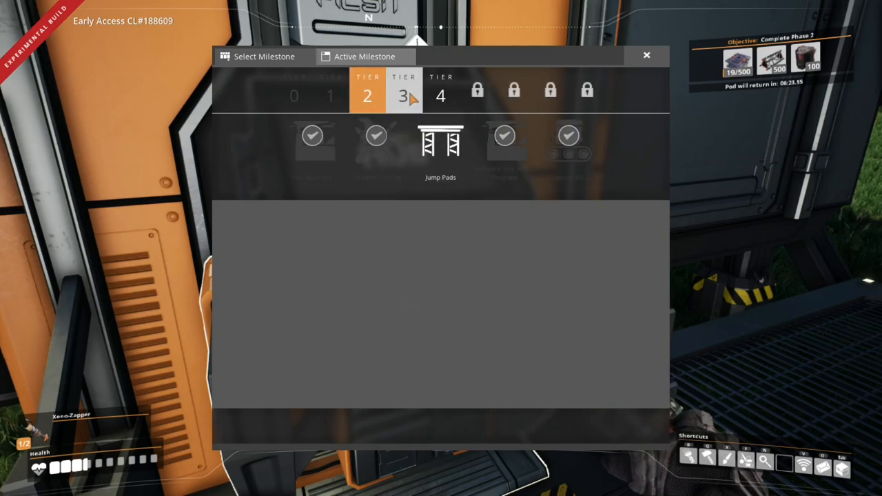
{"action": "left_click", "coordinate": [440, 95]}
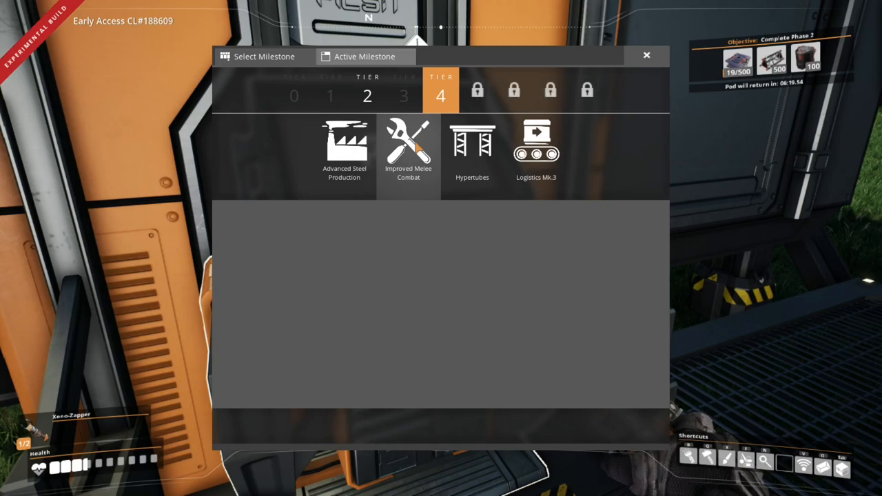
{"action": "left_click", "coordinate": [408, 148]}
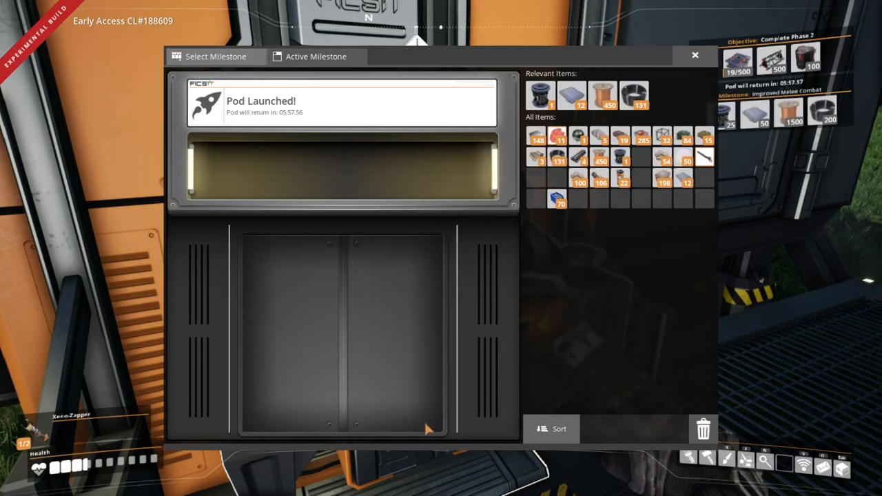
{"action": "mouse_move", "coordinate": [422, 413]}
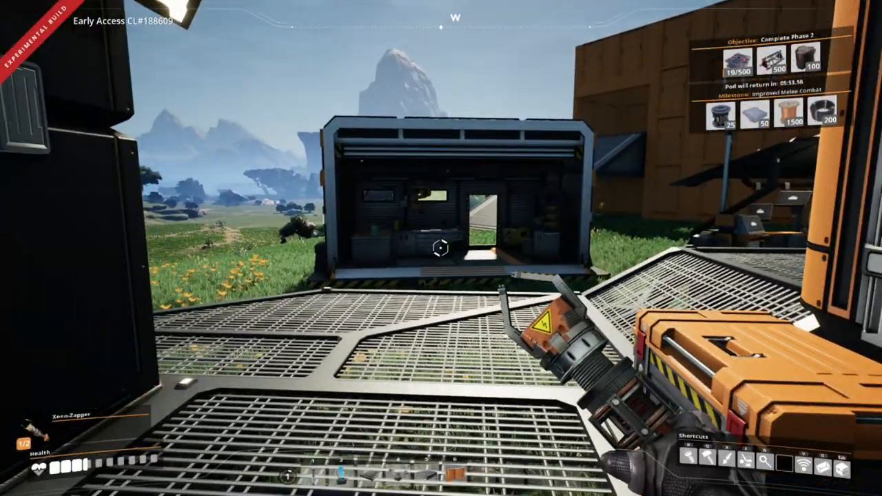
{"action": "mouse_move", "coordinate": [441, 248]}
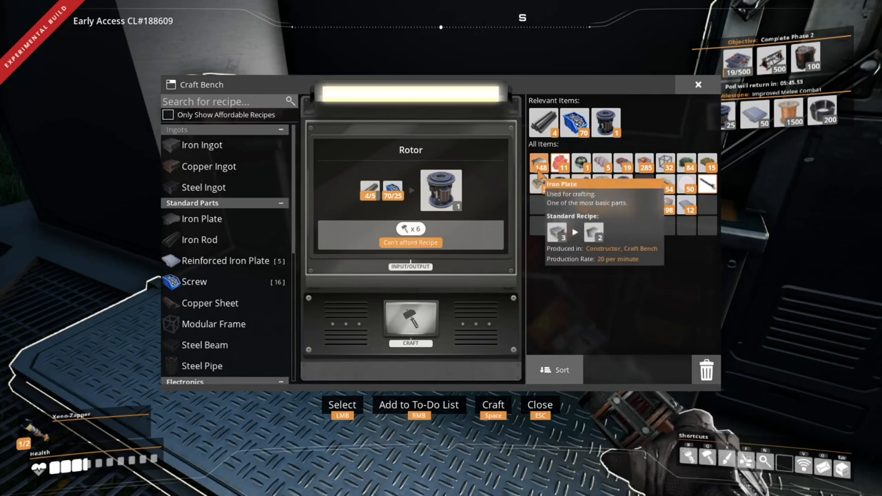
{"action": "mouse_move", "coordinate": [225, 260]}
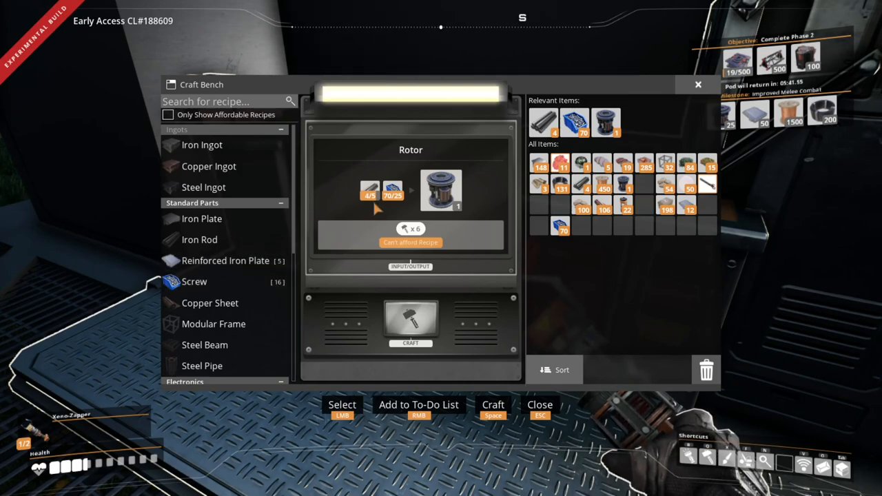
{"action": "scroll", "scroll_direction": "down", "scroll_amount": 3}
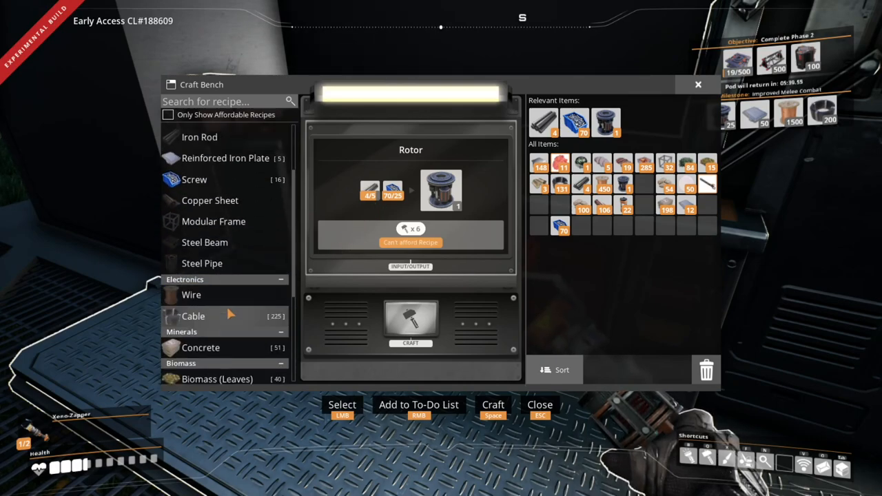
{"action": "key", "text": "Escape"}
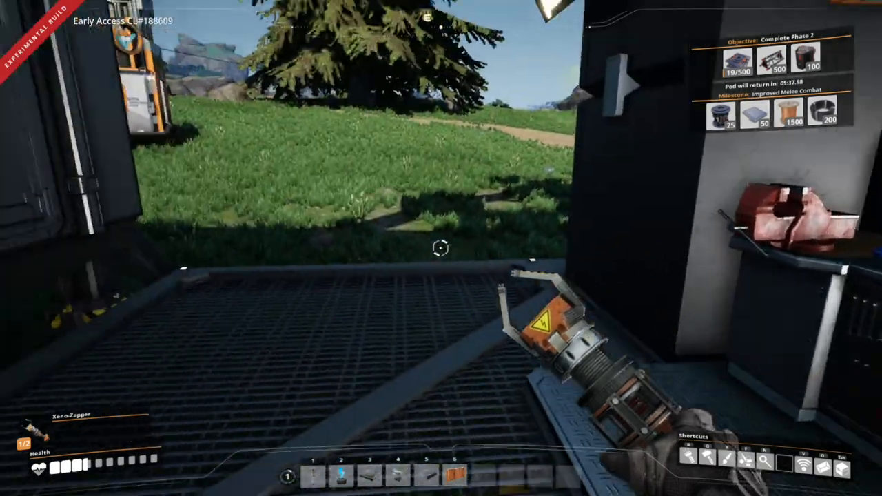
{"action": "mouse_move", "coordinate": [441, 248]}
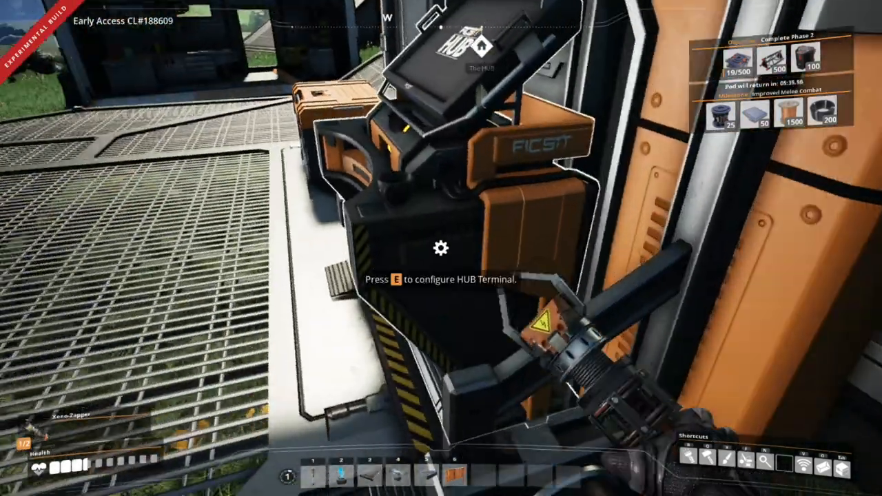
Leave the HUB terminal and cross the open grassland toward the storage containers
{"action": "key", "text": "e"}
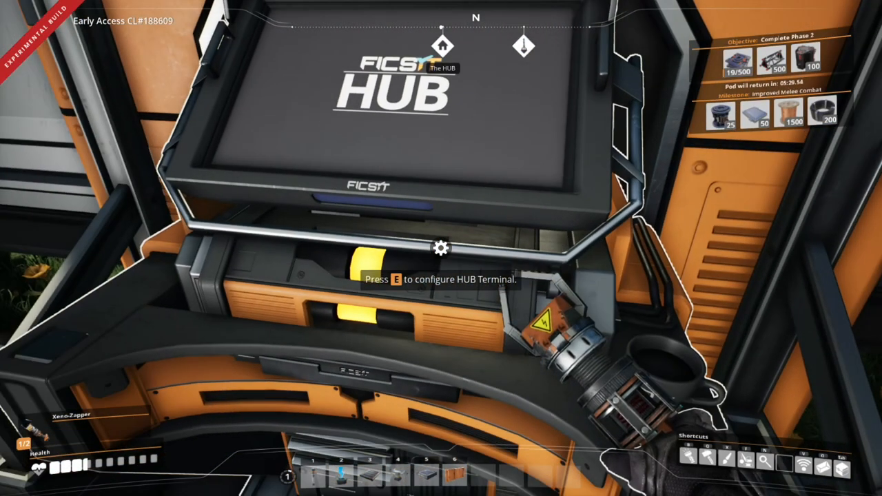
{"action": "key", "text": "e"}
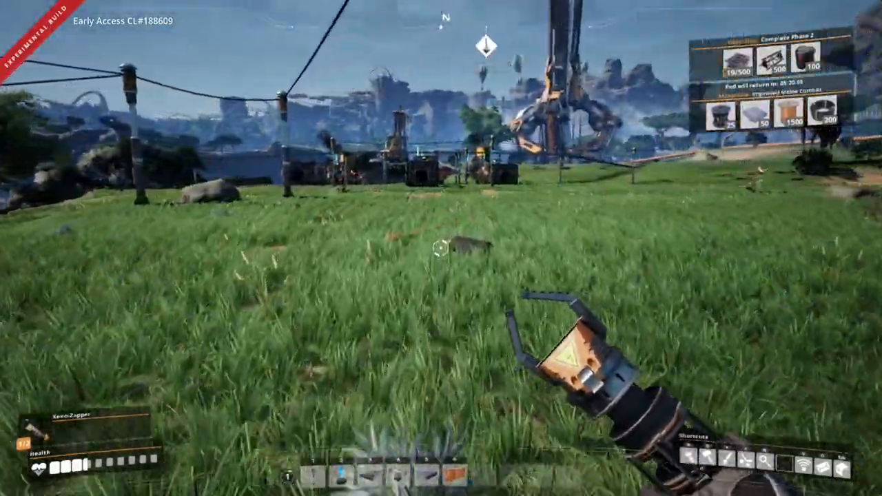
{"action": "mouse_move", "coordinate": [441, 248]}
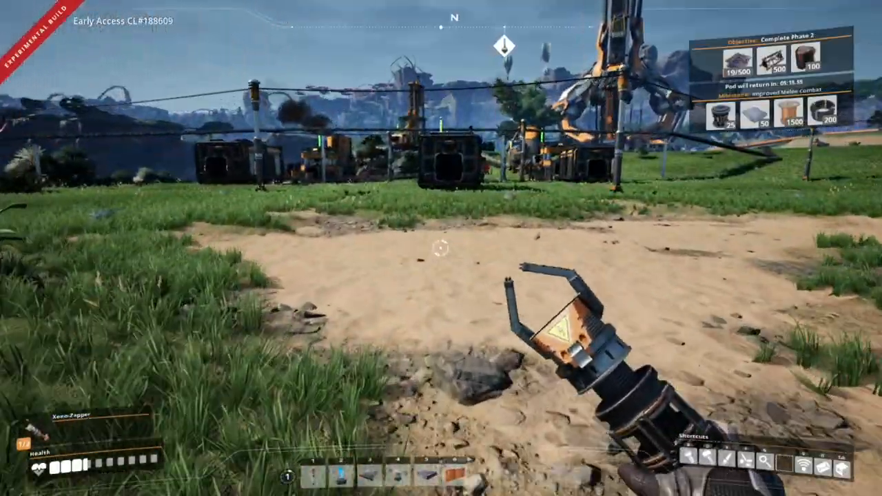
{"action": "mouse_move", "coordinate": [441, 248]}
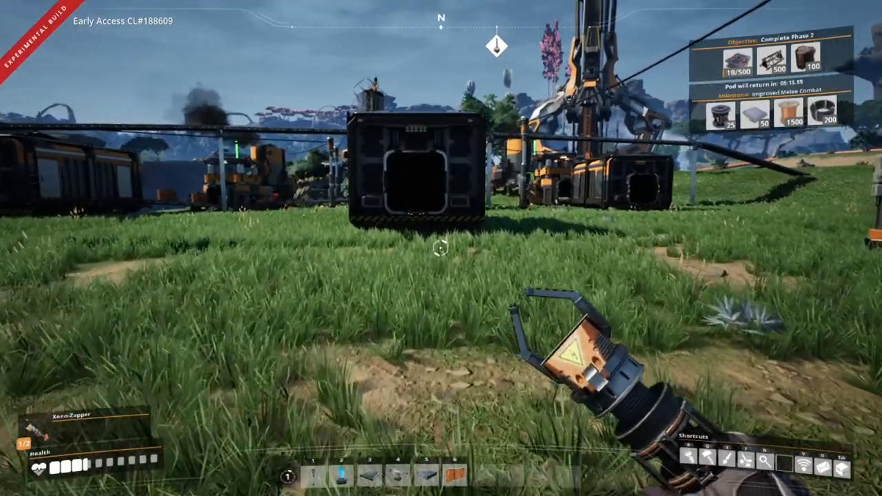
Take Wire from the second storage container into the inventory, then close it
{"action": "left_click", "coordinate": [413, 173]}
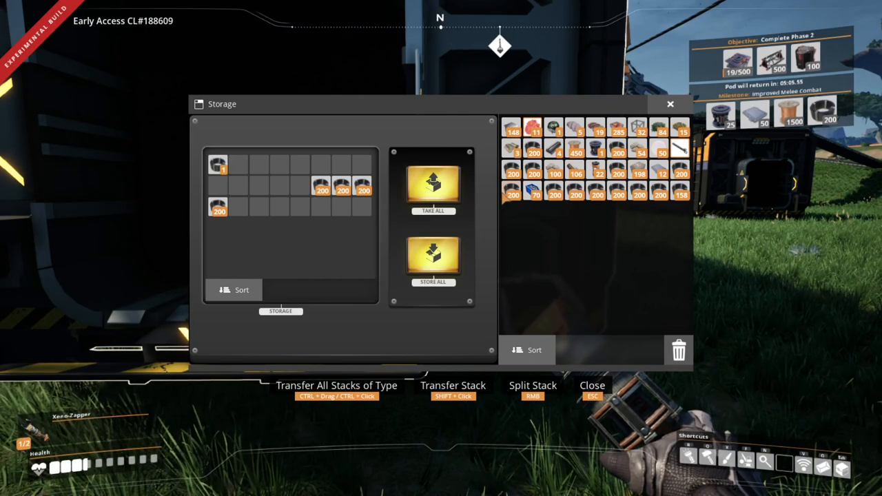
{"action": "mouse_move", "coordinate": [512, 191]}
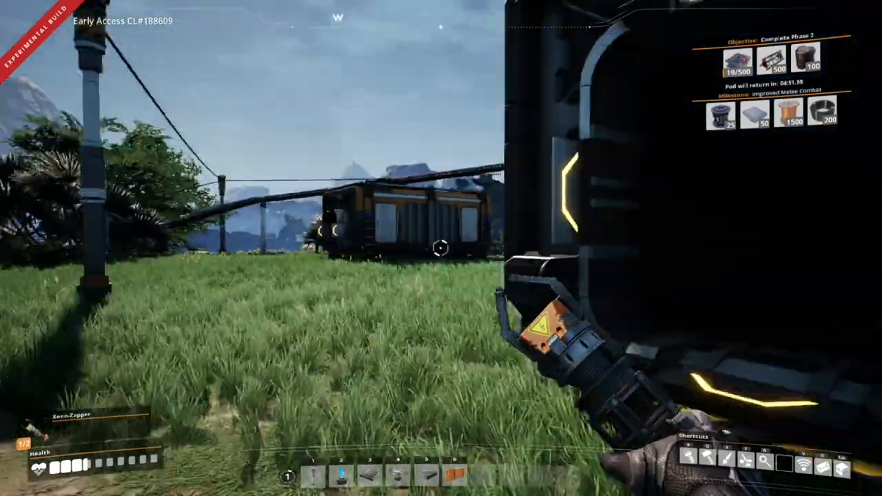
{"action": "mouse_move", "coordinate": [441, 248]}
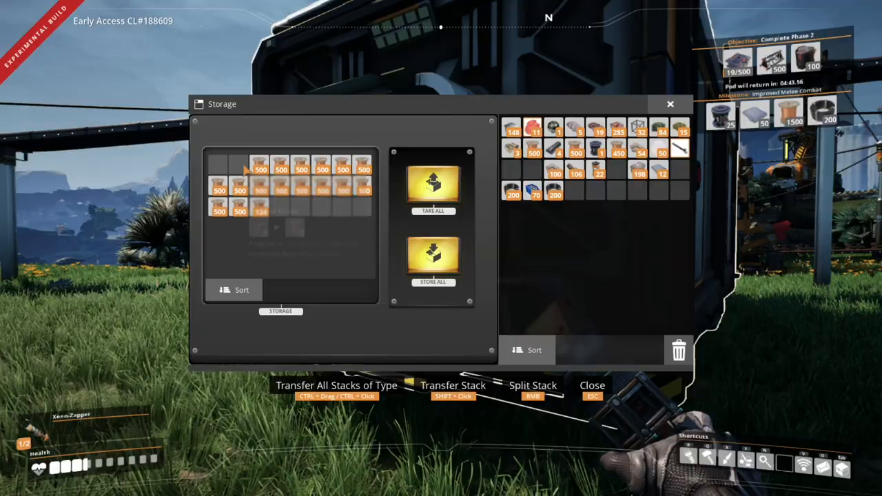
{"action": "mouse_move", "coordinate": [261, 169]}
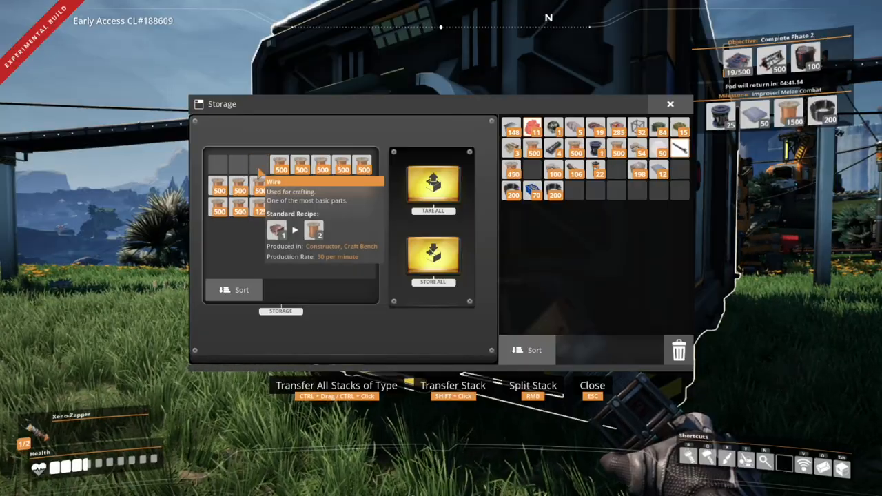
{"action": "key", "text": "Escape"}
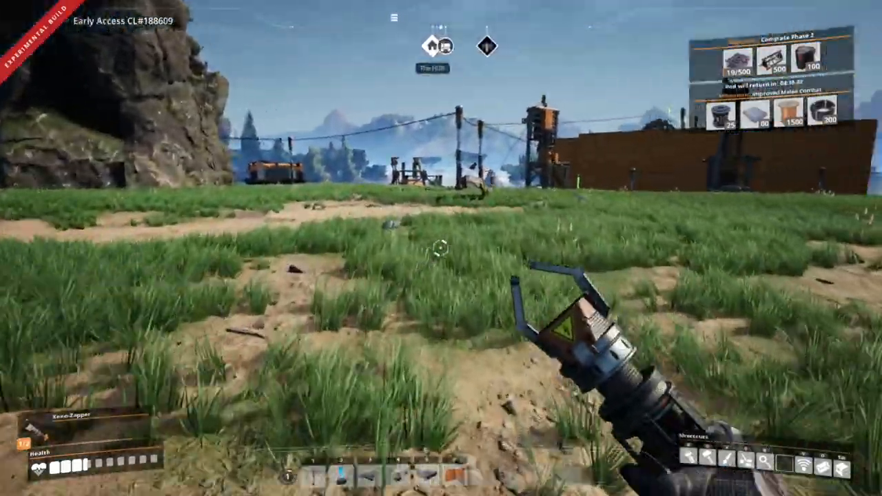
{"action": "mouse_move", "coordinate": [440, 248]}
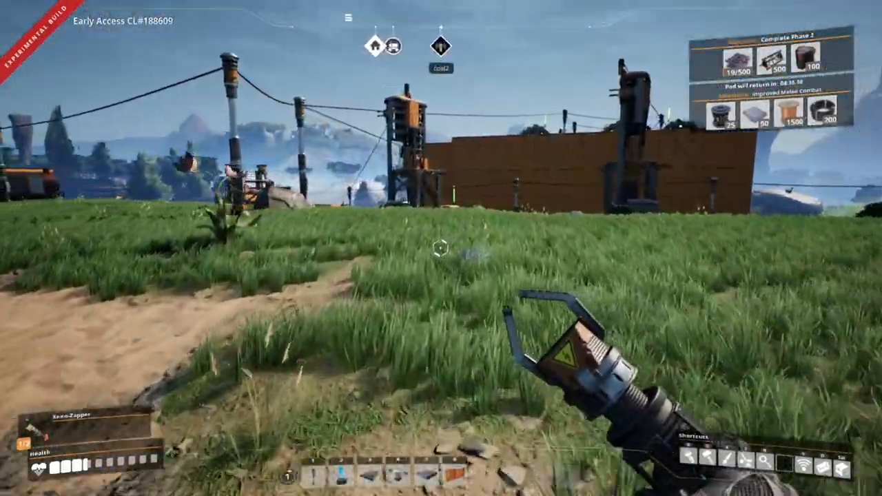
{"action": "mouse_move", "coordinate": [441, 248]}
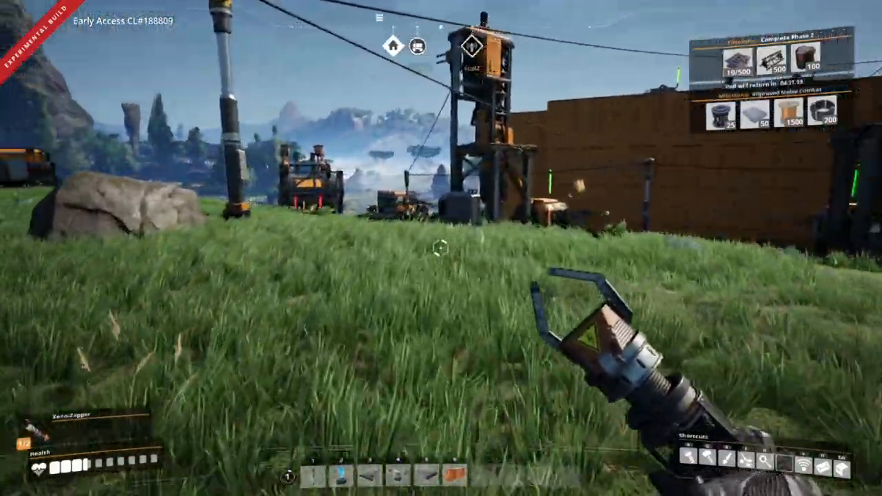
{"action": "mouse_move", "coordinate": [441, 248]}
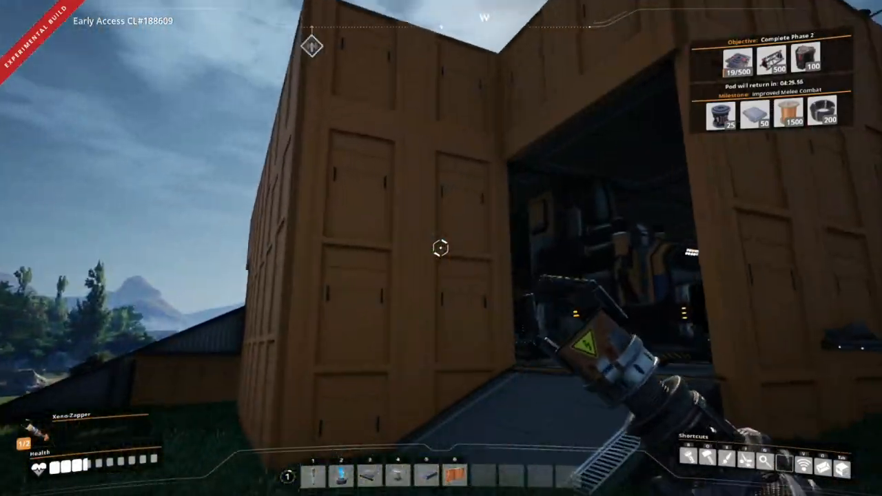
{"action": "mouse_move", "coordinate": [441, 248]}
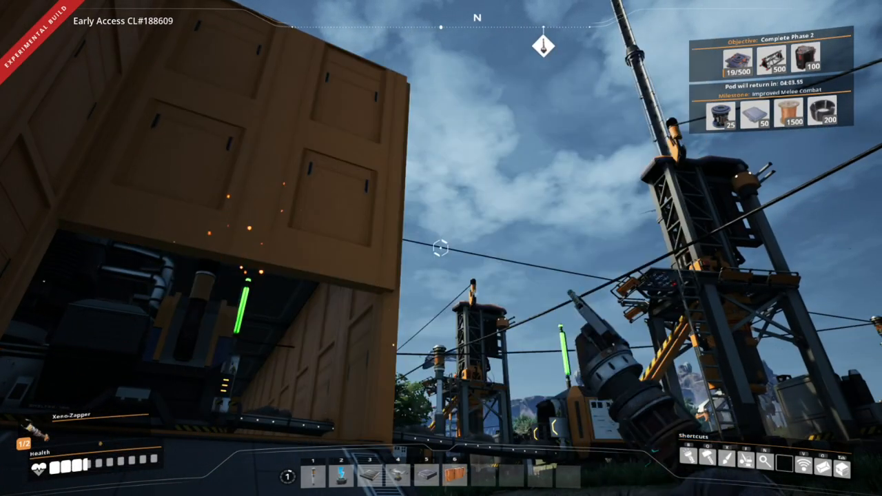
{"action": "mouse_move", "coordinate": [441, 248]}
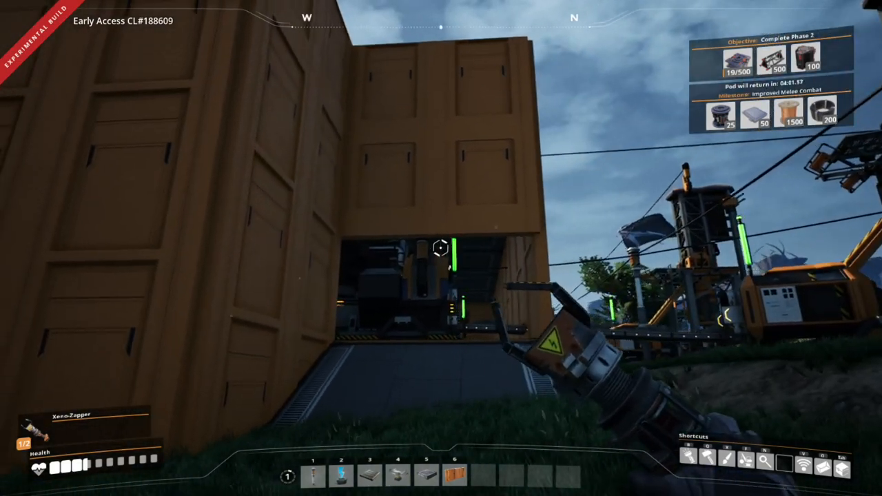
{"action": "mouse_move", "coordinate": [440, 248]}
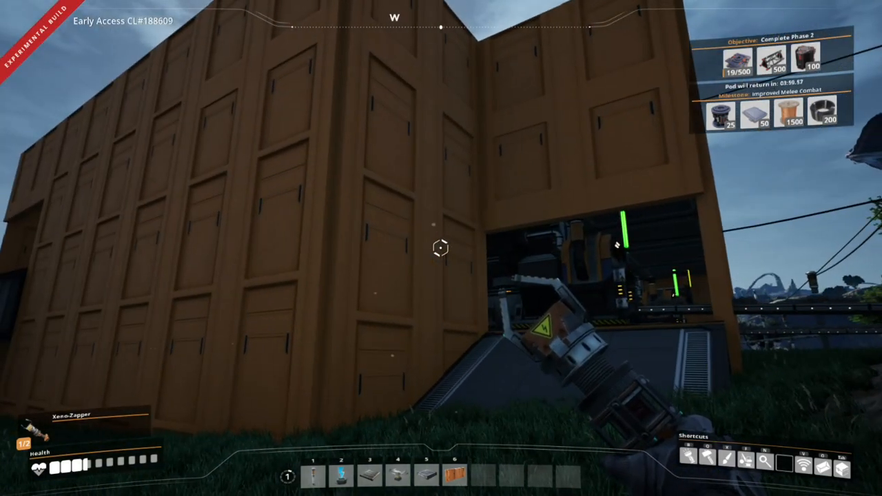
{"action": "mouse_move", "coordinate": [441, 248]}
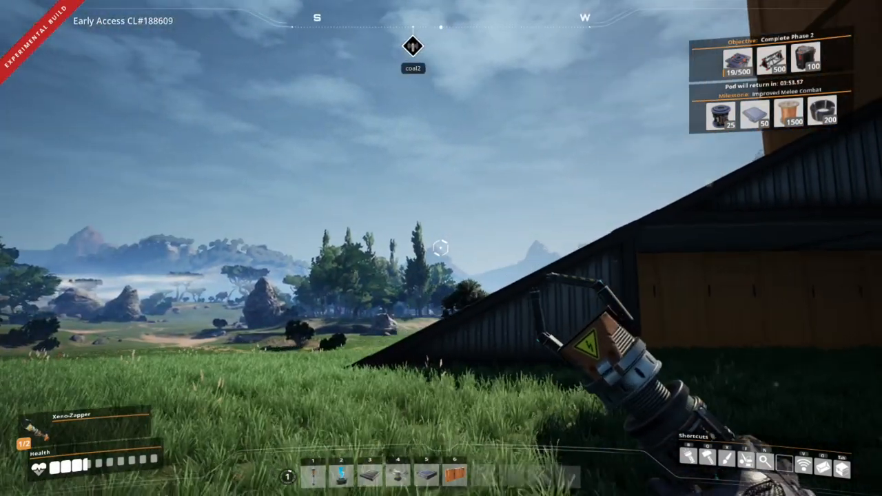
{"action": "mouse_move", "coordinate": [440, 248]}
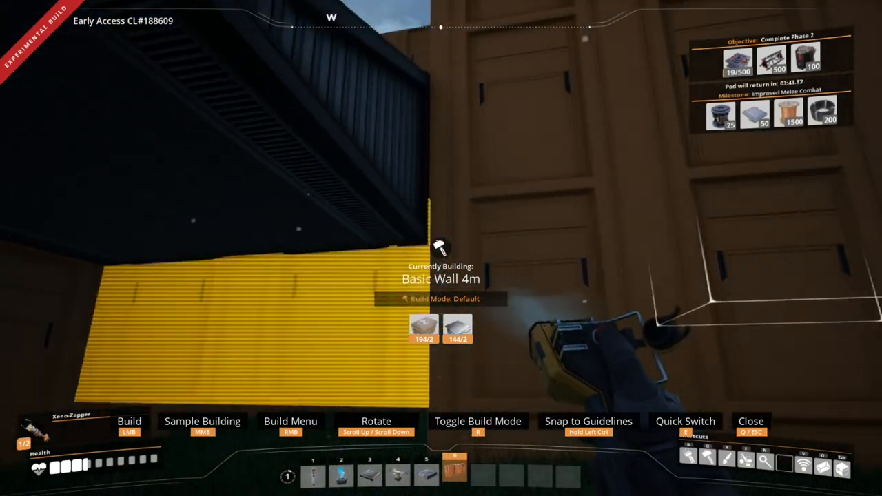
{"action": "mouse_move", "coordinate": [441, 248]}
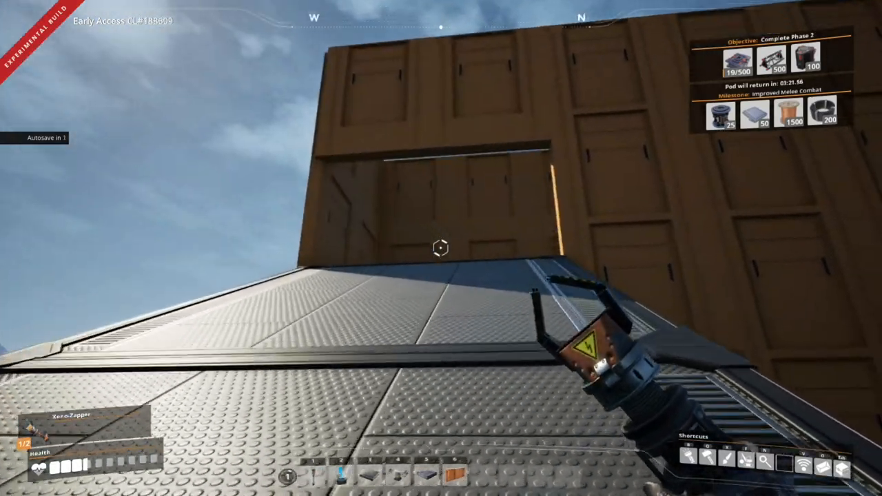
{"action": "mouse_move", "coordinate": [440, 248]}
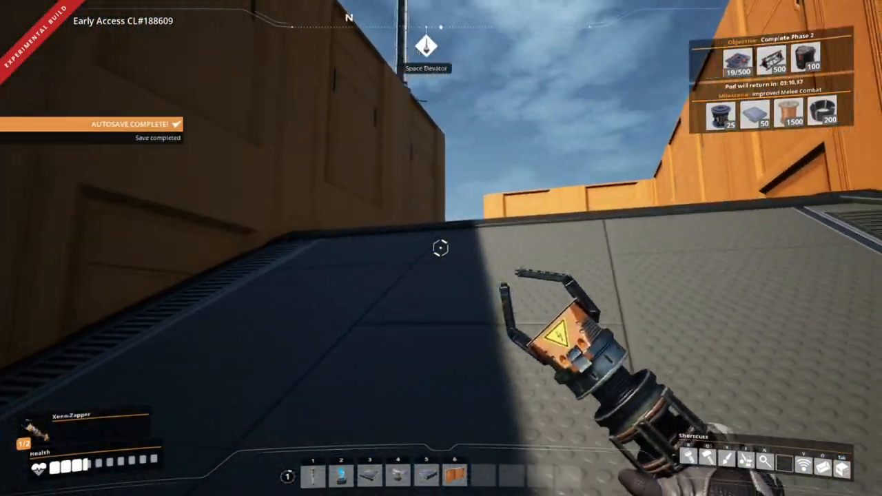
{"action": "mouse_move", "coordinate": [440, 248]}
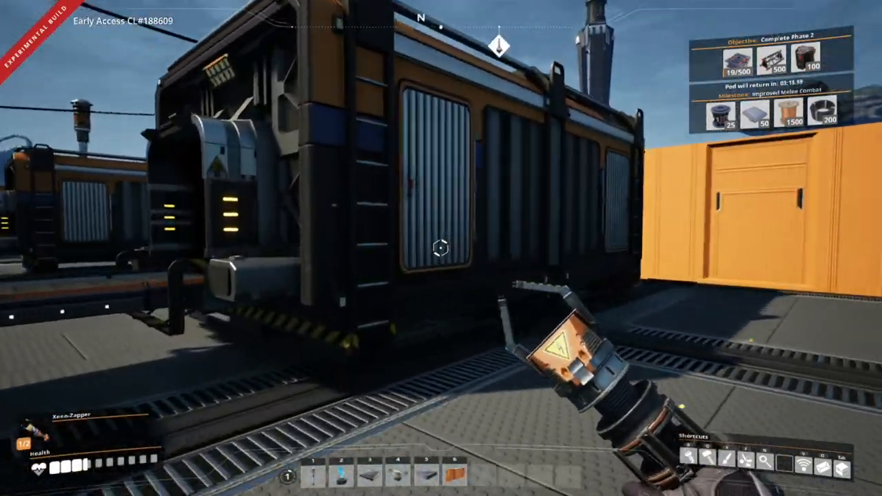
Cross the factory yard to the storage container beside the freight cars
{"action": "left_click", "coordinate": [441, 248]}
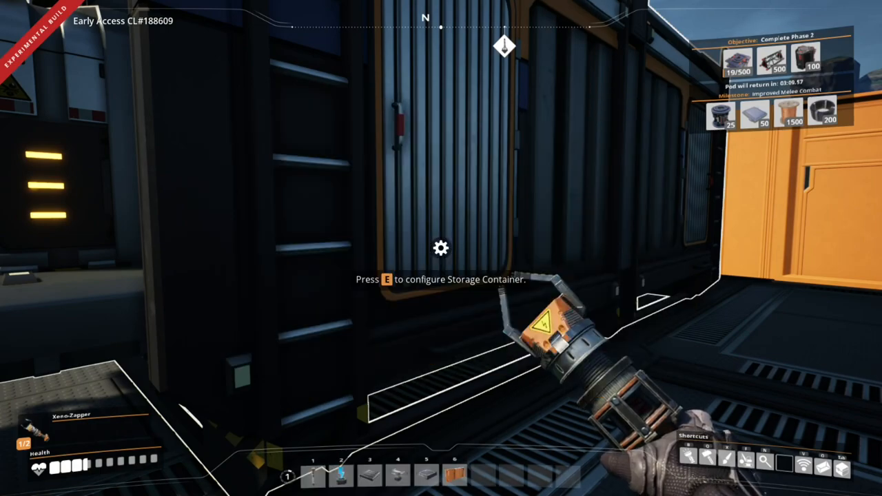
{"action": "mouse_move", "coordinate": [441, 248]}
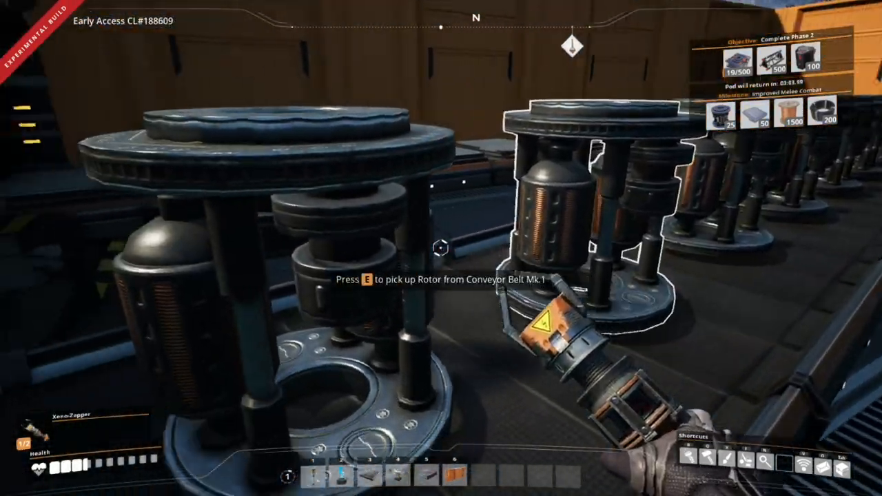
Grab rotors from the assembler outputs until 10 rotors are carried
{"action": "key", "text": "e"}
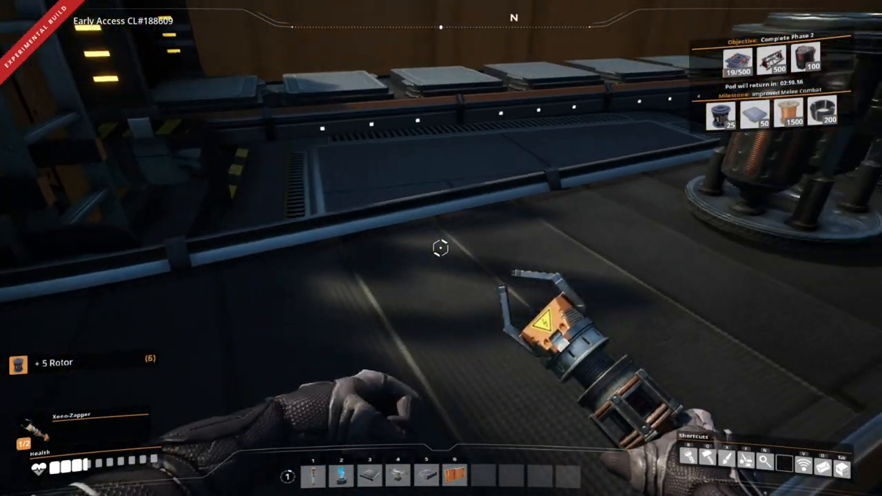
{"action": "mouse_move", "coordinate": [441, 248]}
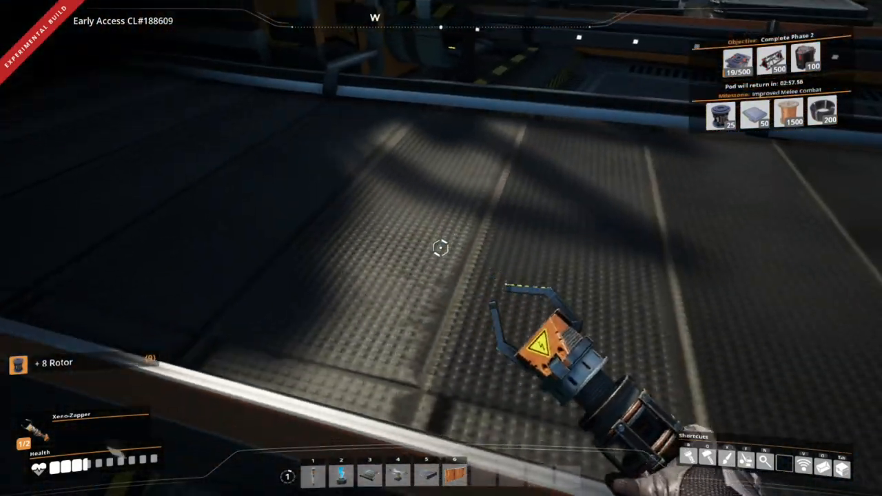
{"action": "mouse_move", "coordinate": [441, 248]}
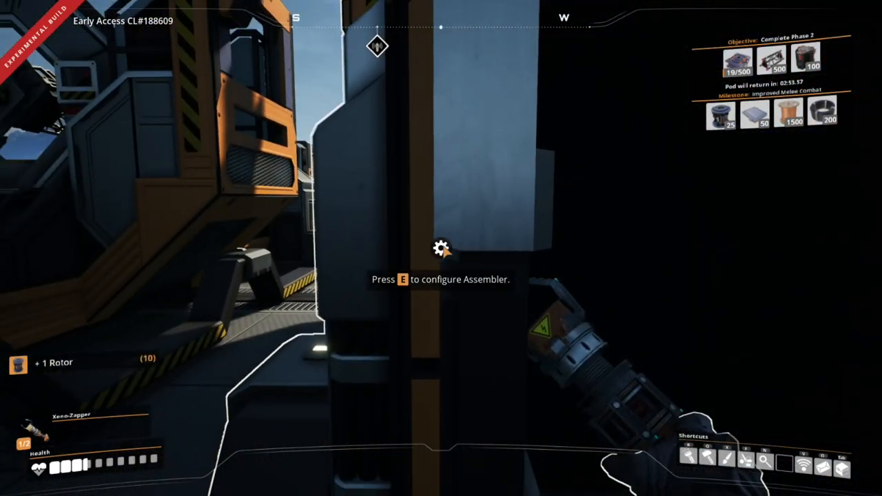
{"action": "key", "text": "e"}
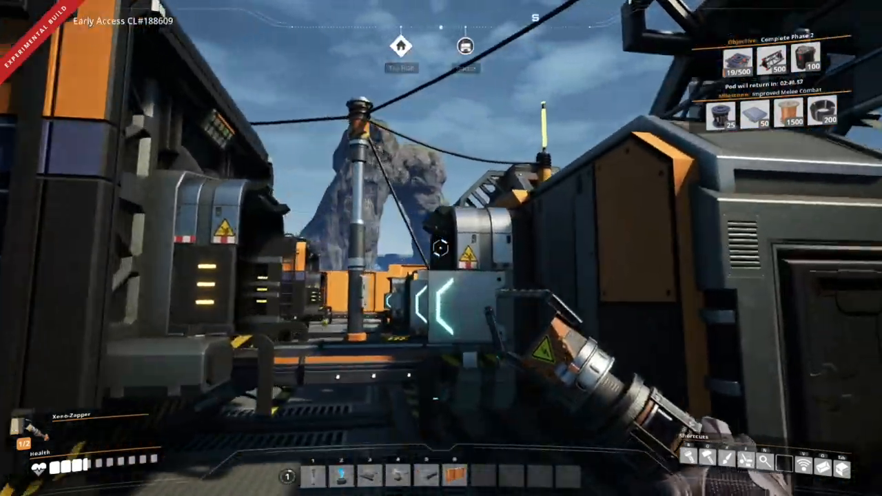
{"action": "mouse_move", "coordinate": [441, 248]}
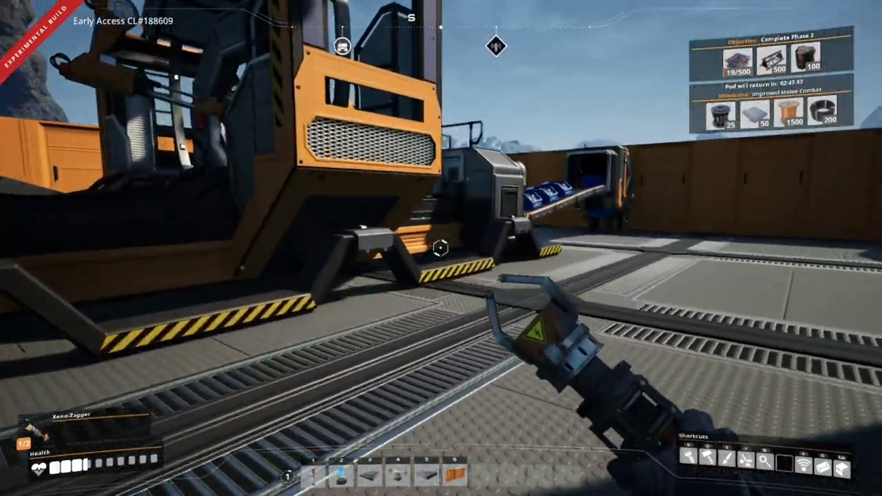
{"action": "mouse_move", "coordinate": [441, 248]}
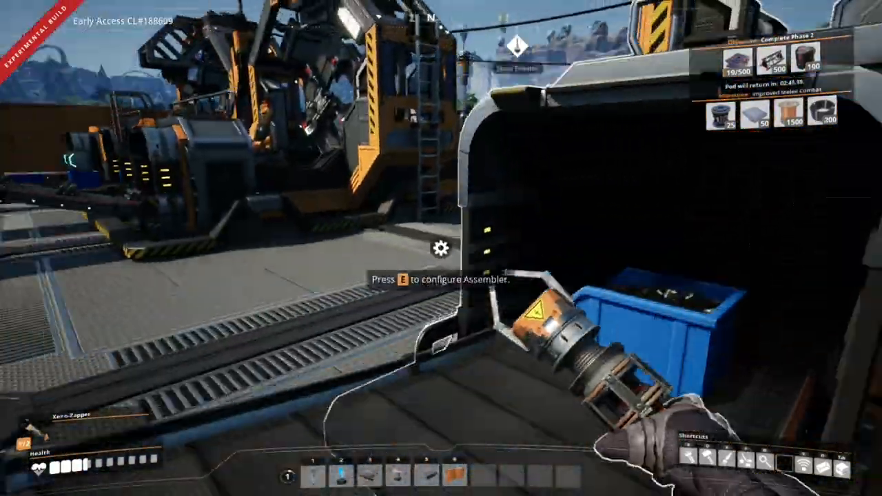
{"action": "mouse_move", "coordinate": [441, 248]}
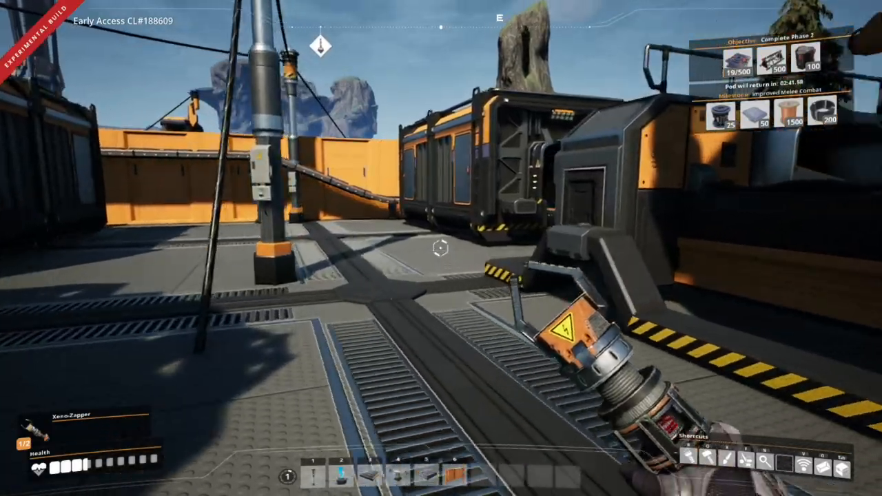
{"action": "mouse_move", "coordinate": [441, 248]}
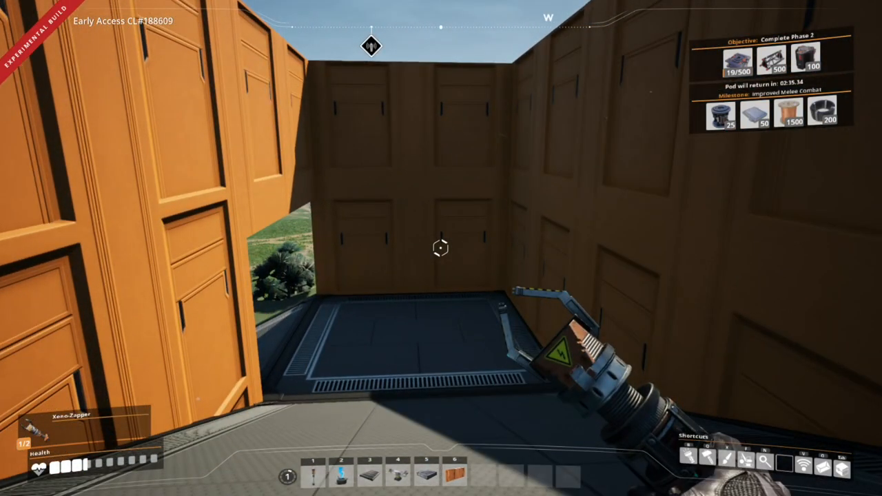
{"action": "mouse_move", "coordinate": [441, 248]}
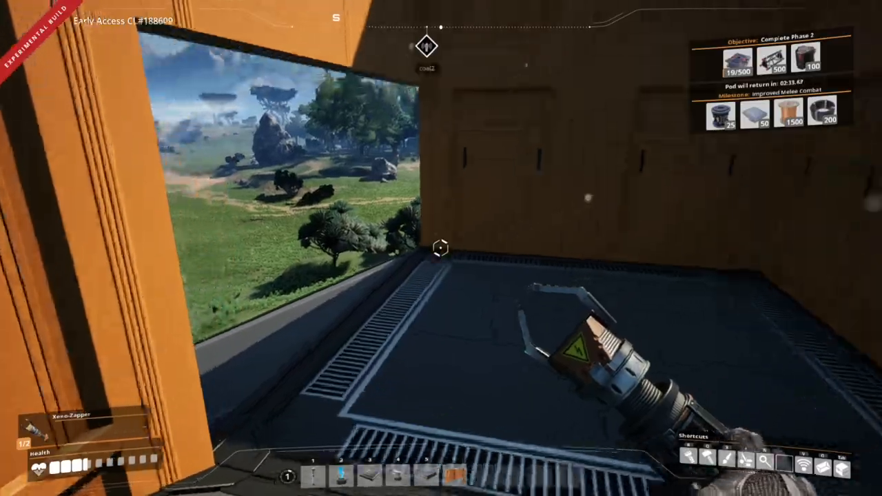
{"action": "mouse_move", "coordinate": [441, 248]}
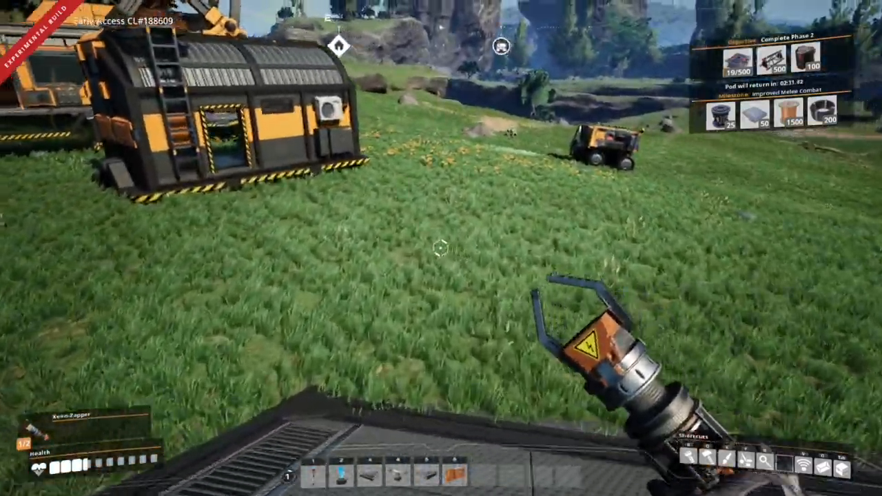
{"action": "mouse_move", "coordinate": [441, 248]}
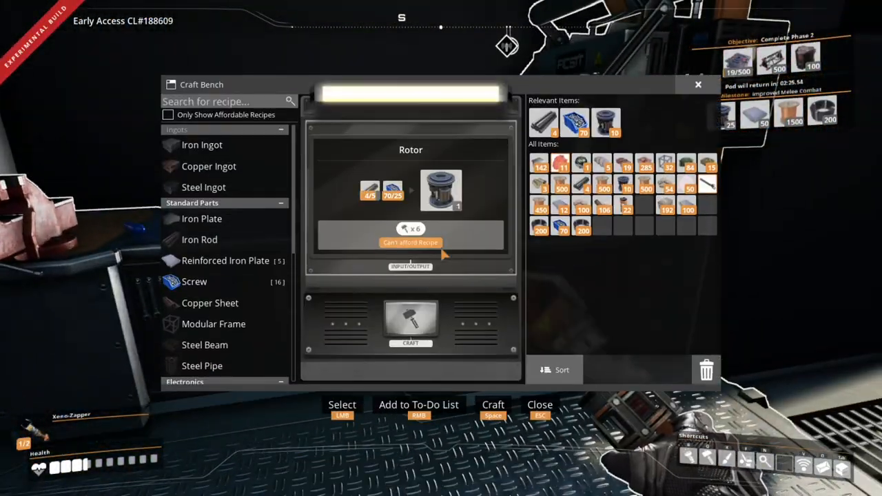
Leave the Craft Bench and view the HUB's Active Milestone showing the pod's return countdown
{"action": "key", "text": "esc"}
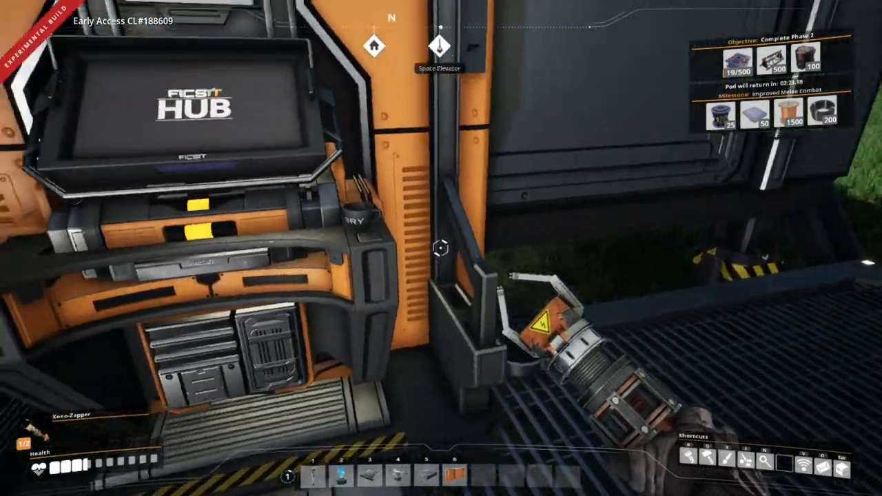
{"action": "left_click", "coordinate": [193, 111]}
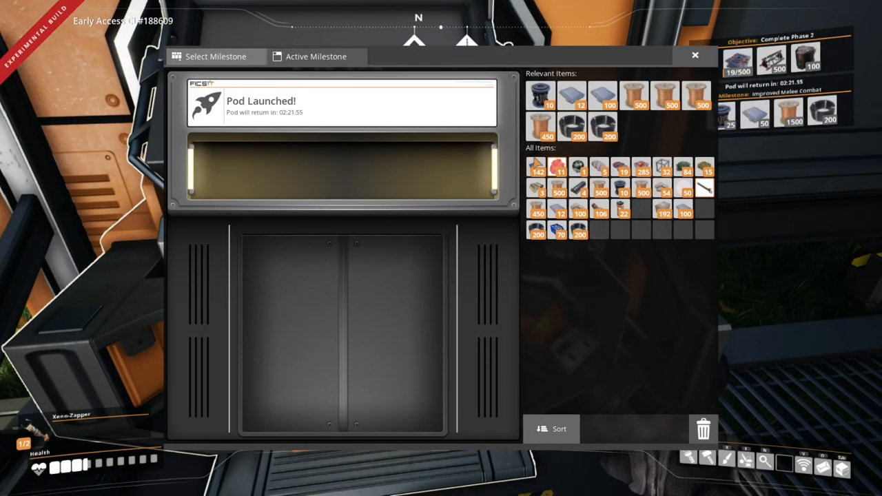
{"action": "mouse_move", "coordinate": [539, 95]}
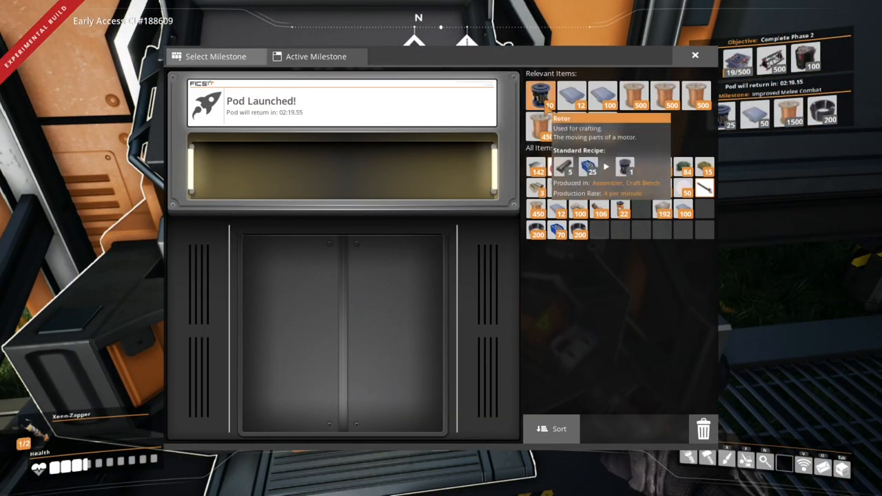
{"action": "left_click", "coordinate": [695, 55]}
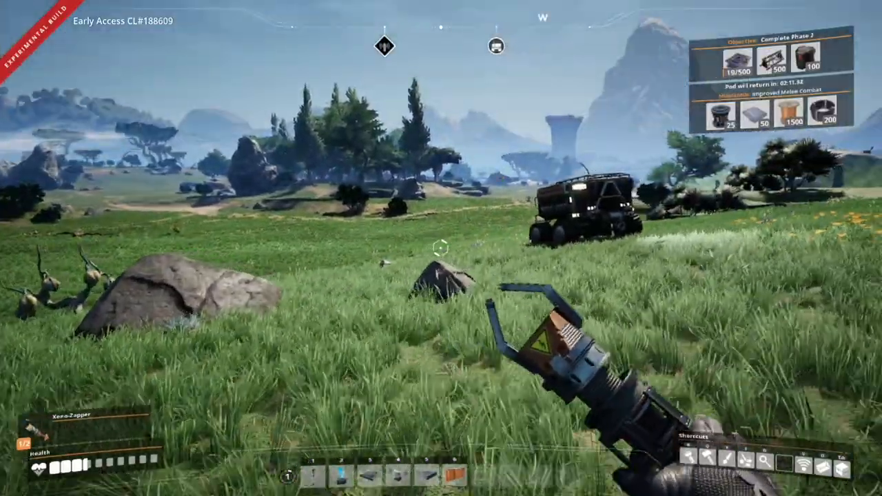
{"action": "mouse_move", "coordinate": [440, 248]}
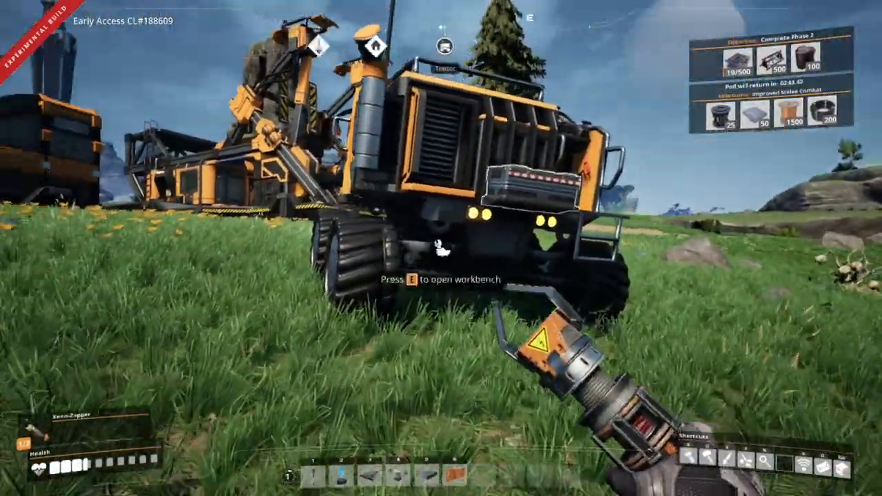
{"action": "mouse_move", "coordinate": [441, 248]}
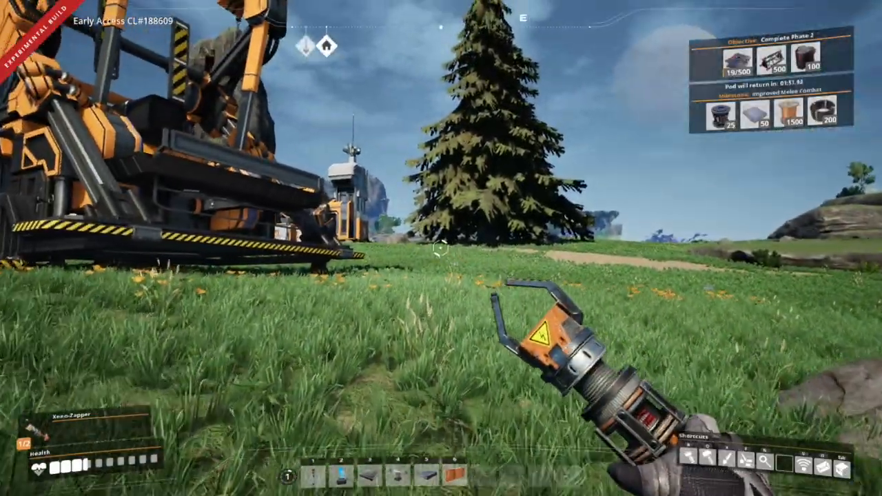
{"action": "mouse_move", "coordinate": [440, 248]}
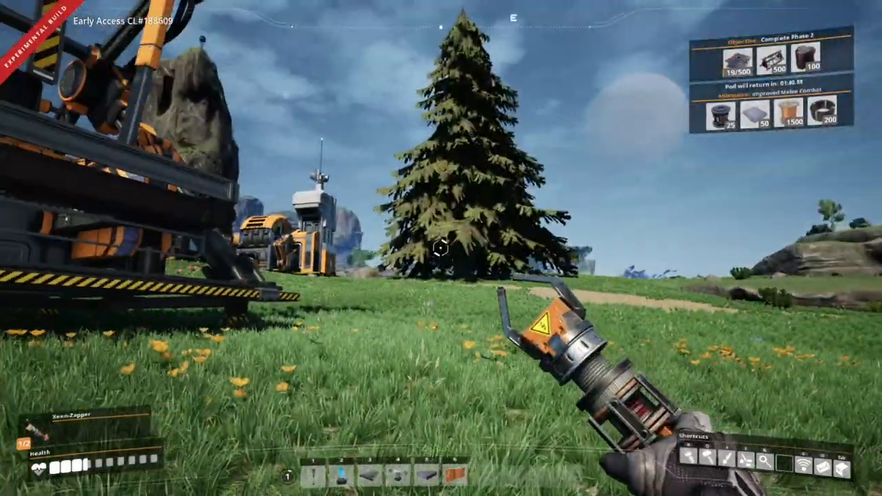
{"action": "mouse_move", "coordinate": [441, 248]}
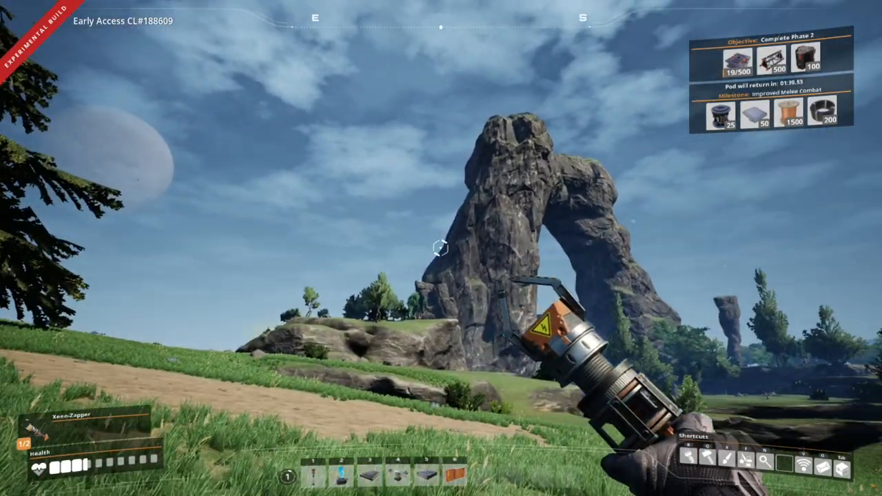
{"action": "mouse_move", "coordinate": [441, 248]}
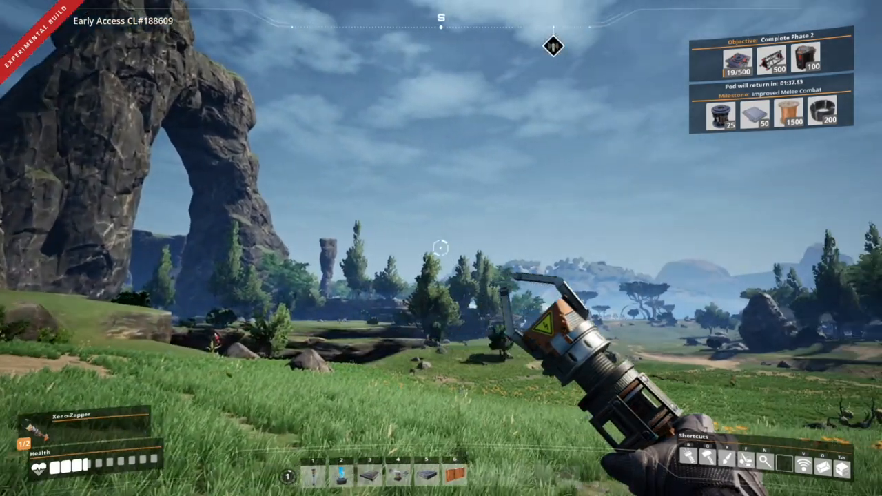
{"action": "mouse_move", "coordinate": [441, 248]}
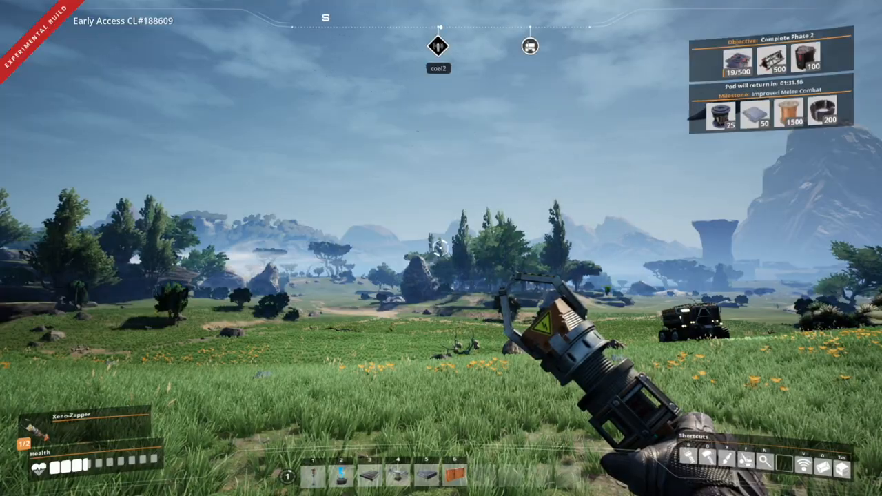
{"action": "mouse_move", "coordinate": [441, 248]}
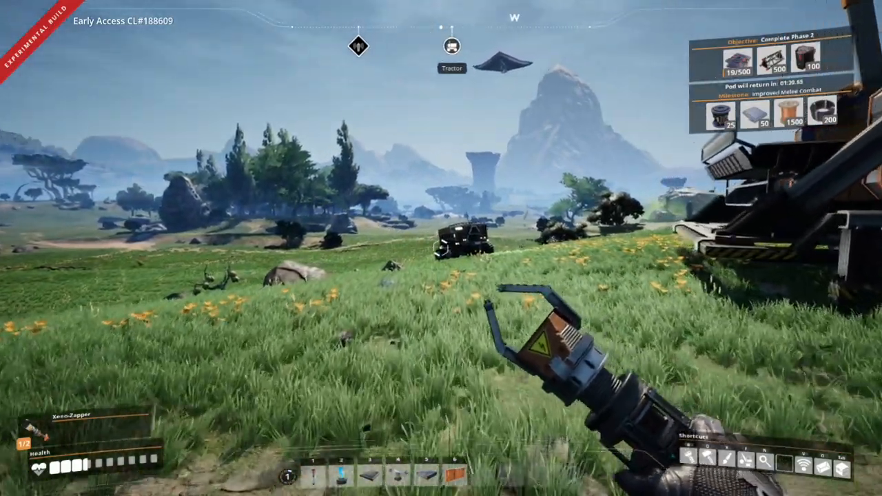
{"action": "mouse_move", "coordinate": [441, 248]}
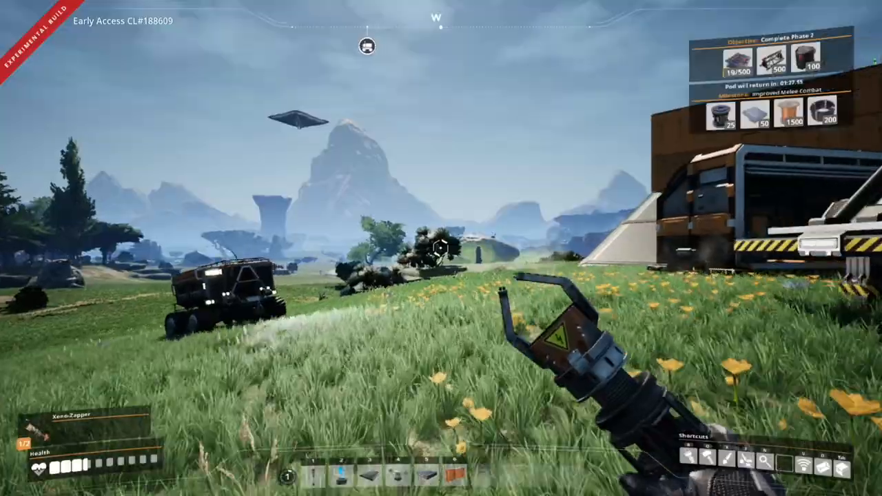
{"action": "mouse_move", "coordinate": [441, 248]}
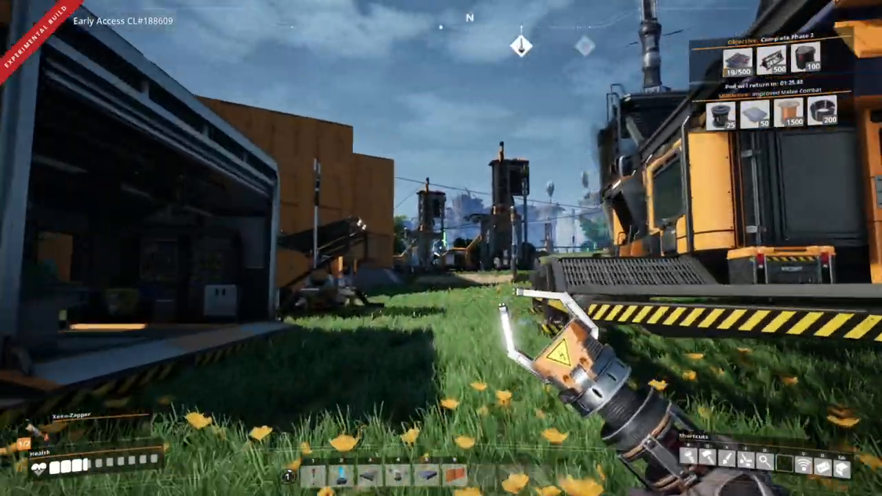
{"action": "mouse_move", "coordinate": [441, 248]}
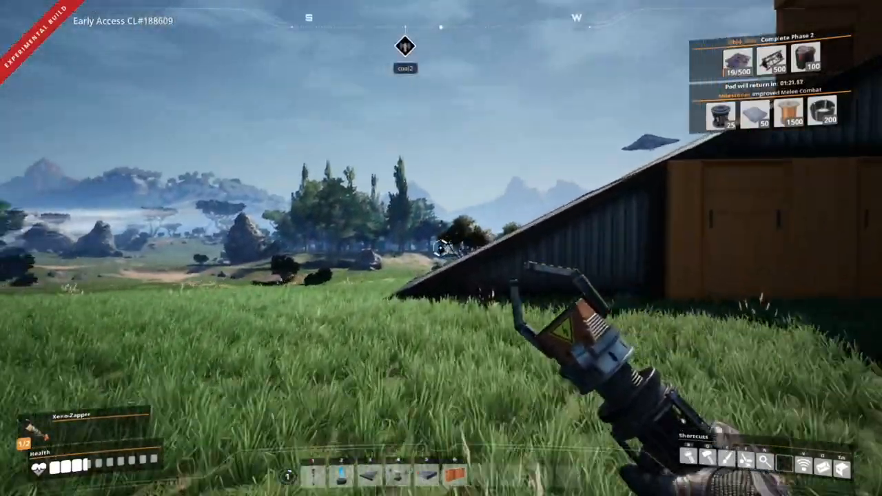
{"action": "mouse_move", "coordinate": [441, 248]}
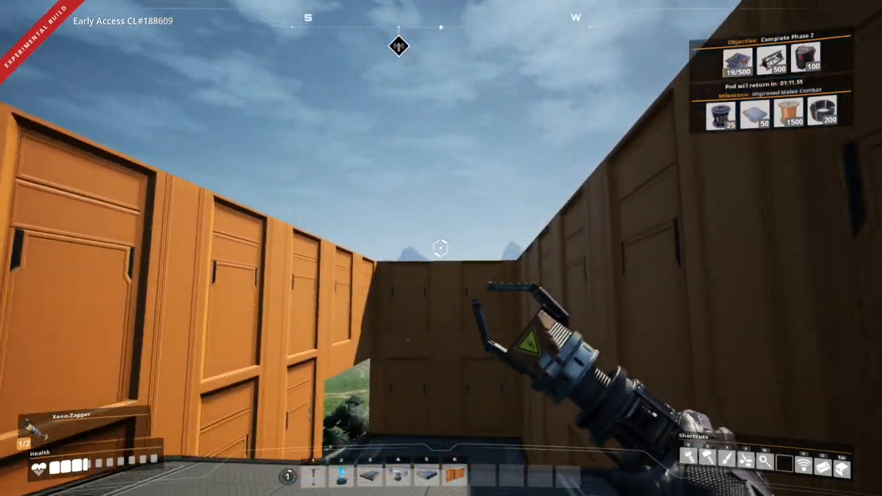
{"action": "mouse_move", "coordinate": [441, 248]}
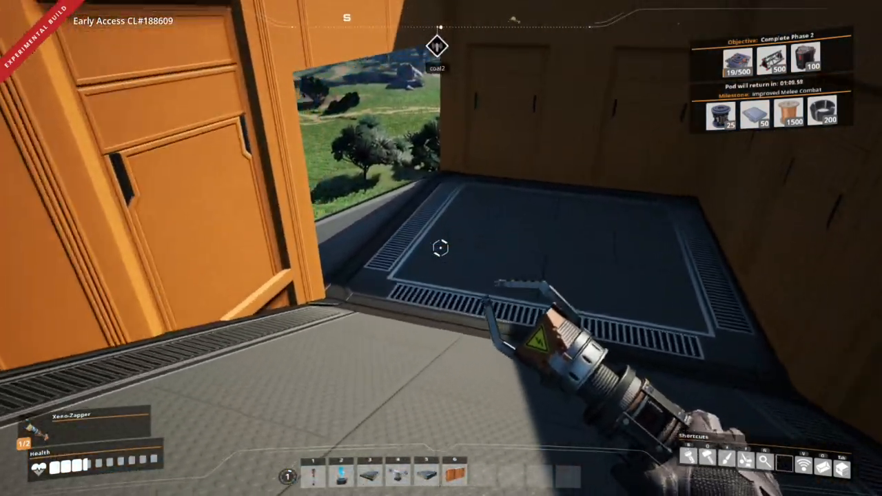
{"action": "mouse_move", "coordinate": [441, 248]}
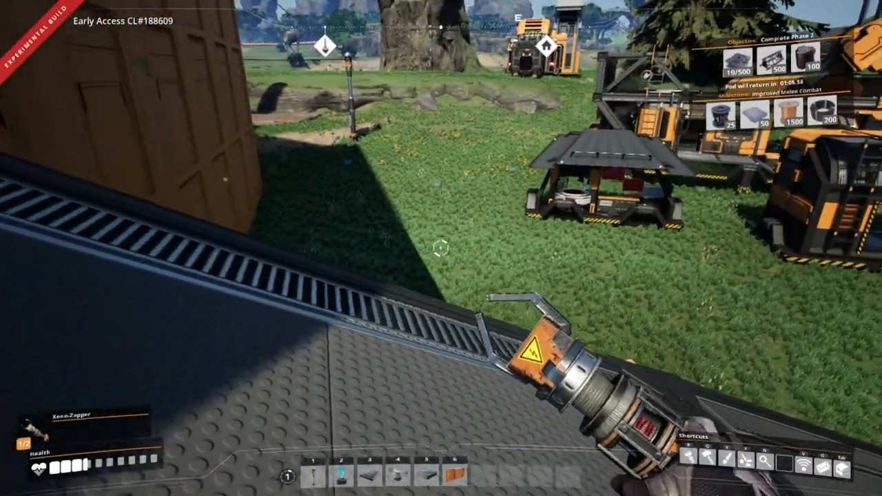
{"action": "mouse_move", "coordinate": [441, 248]}
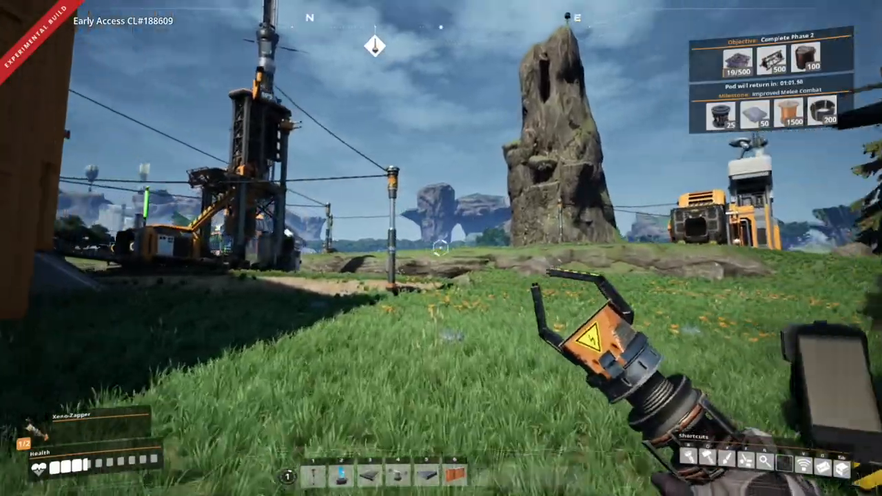
{"action": "mouse_move", "coordinate": [441, 248]}
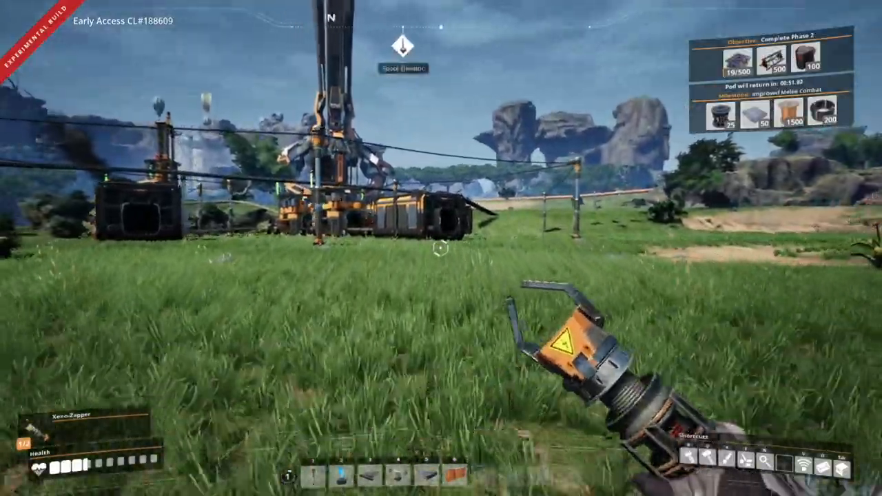
{"action": "mouse_move", "coordinate": [441, 248]}
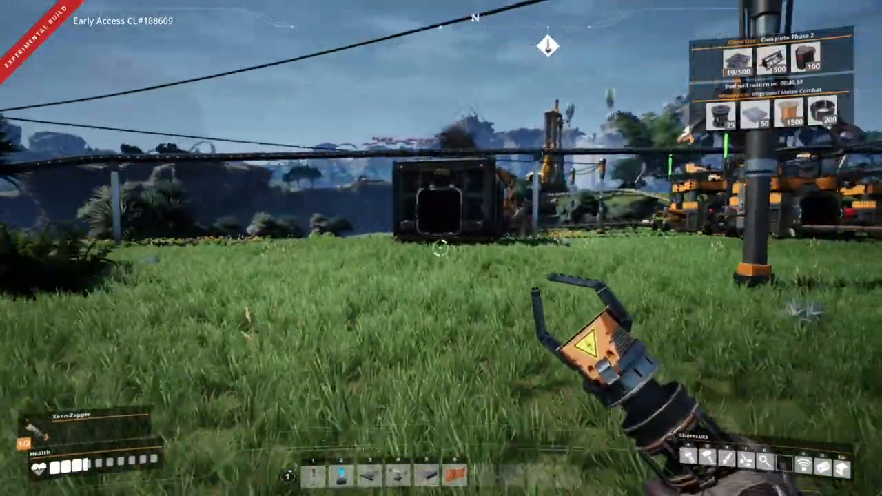
{"action": "mouse_move", "coordinate": [441, 248]}
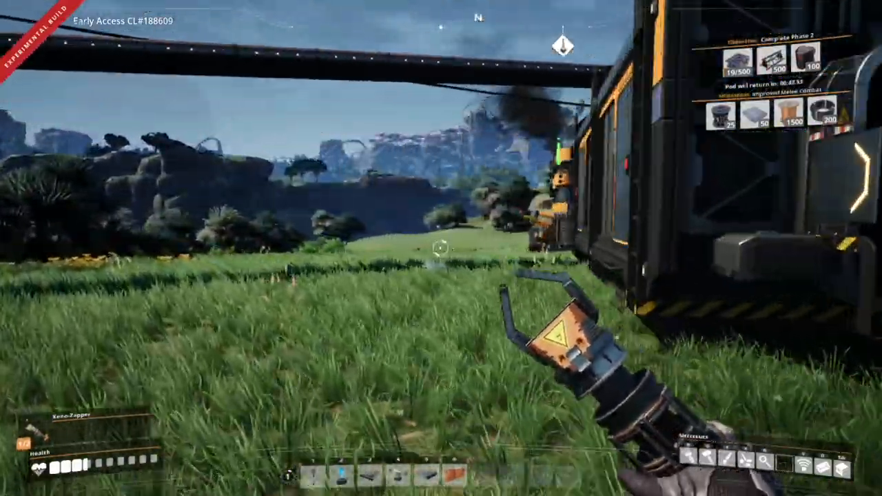
{"action": "mouse_move", "coordinate": [440, 248]}
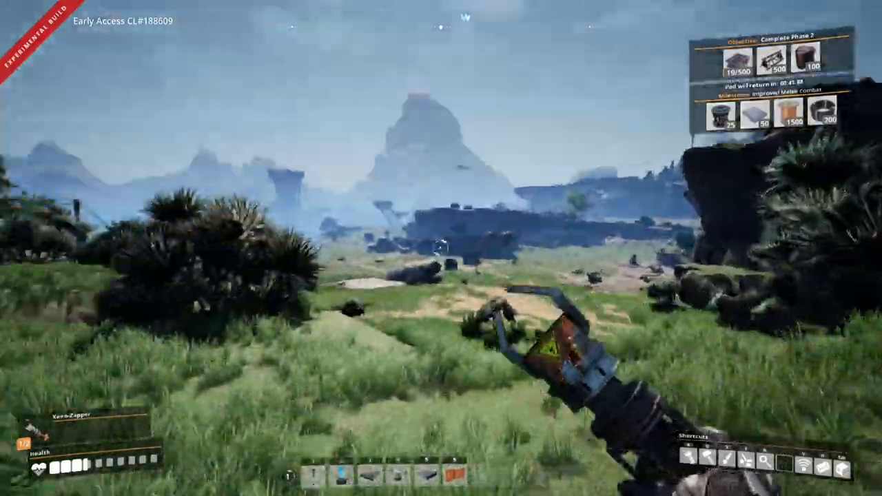
{"action": "mouse_move", "coordinate": [441, 248]}
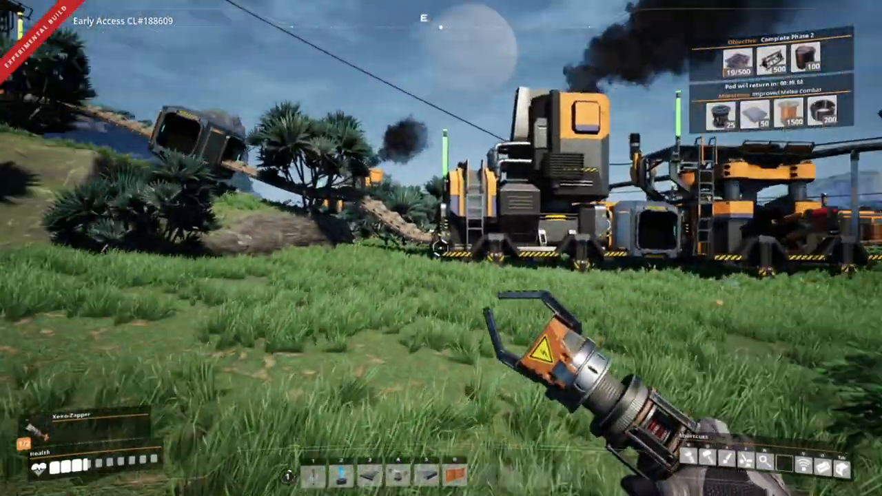
{"action": "mouse_move", "coordinate": [441, 248]}
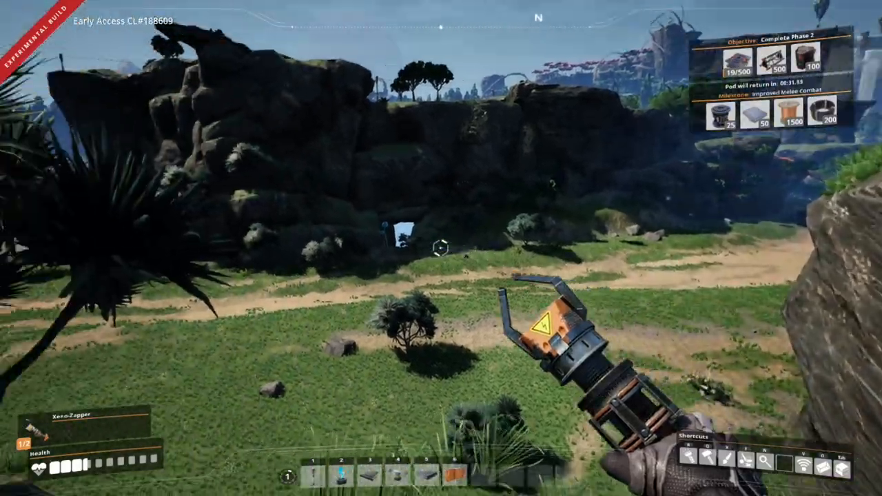
{"action": "mouse_move", "coordinate": [440, 248]}
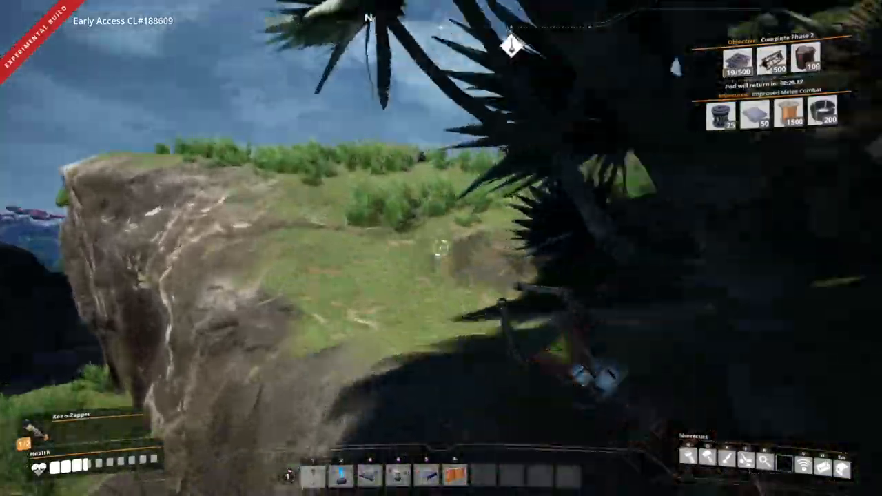
{"action": "mouse_move", "coordinate": [441, 247]}
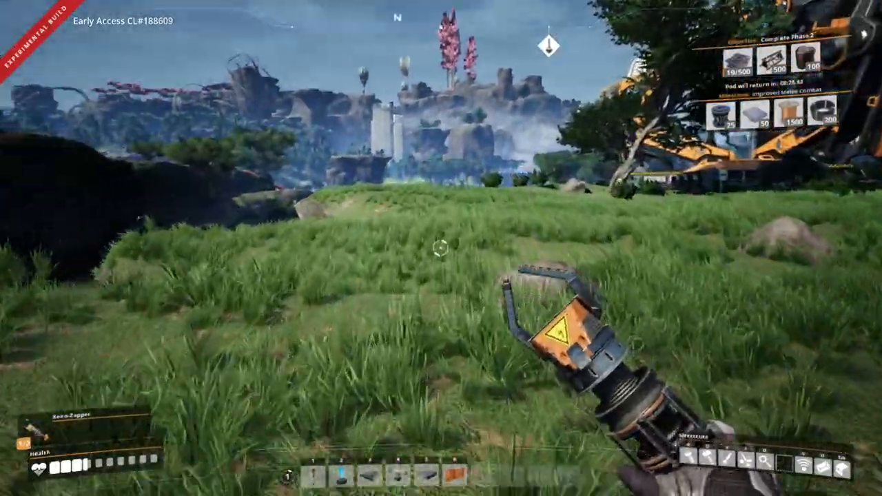
{"action": "mouse_move", "coordinate": [441, 248]}
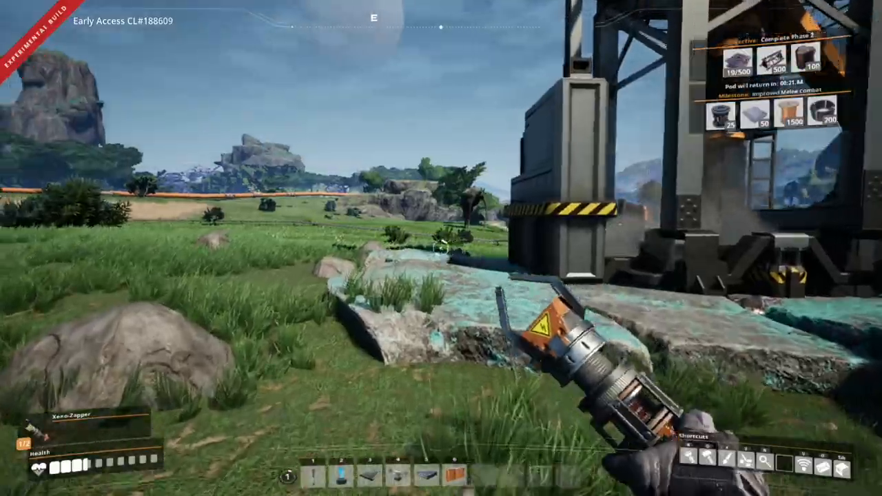
{"action": "mouse_move", "coordinate": [440, 248]}
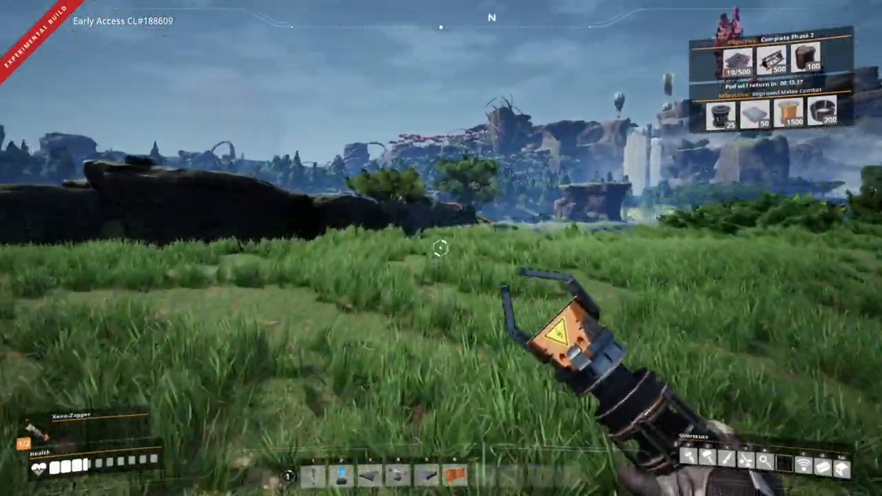
{"action": "mouse_move", "coordinate": [441, 248]}
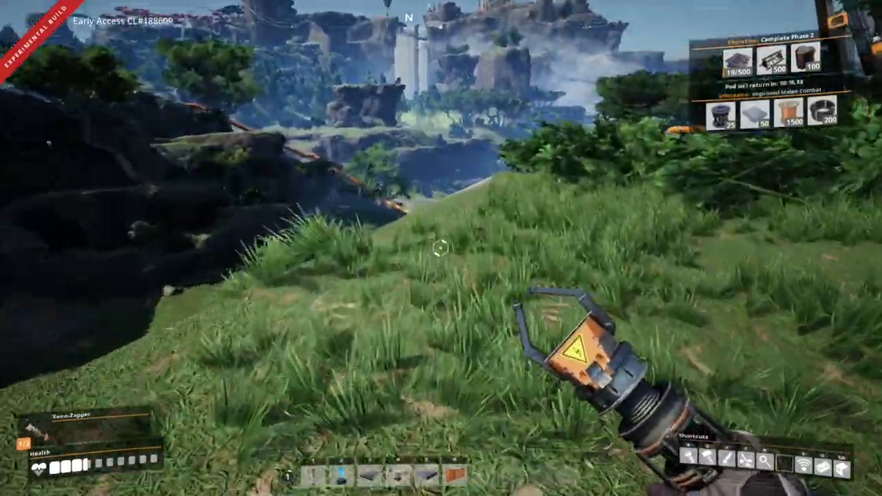
{"action": "mouse_move", "coordinate": [441, 248]}
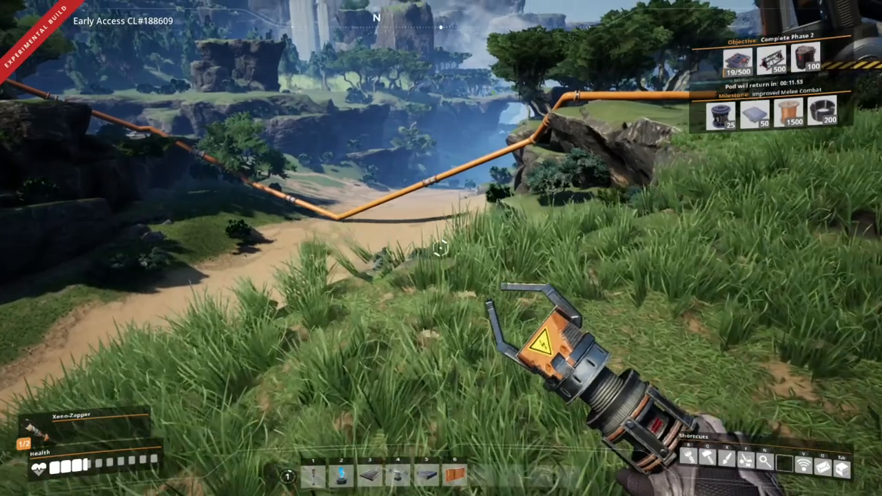
{"action": "mouse_move", "coordinate": [441, 248]}
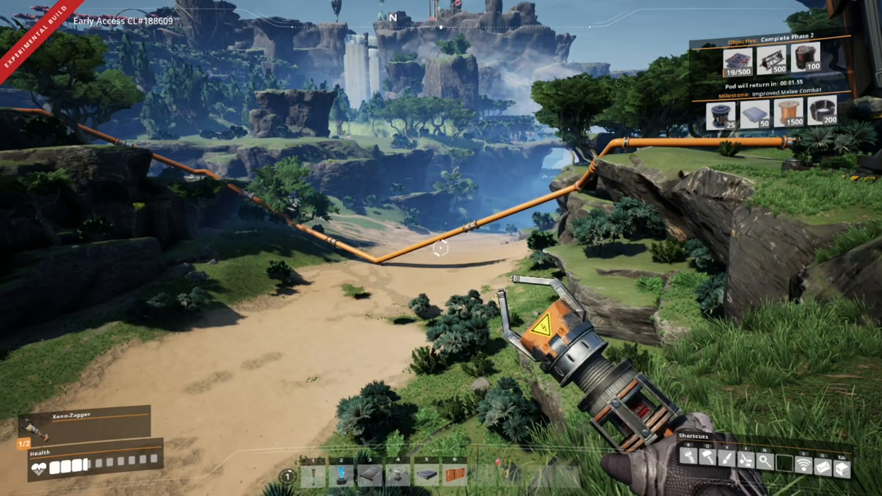
{"action": "mouse_move", "coordinate": [441, 248]}
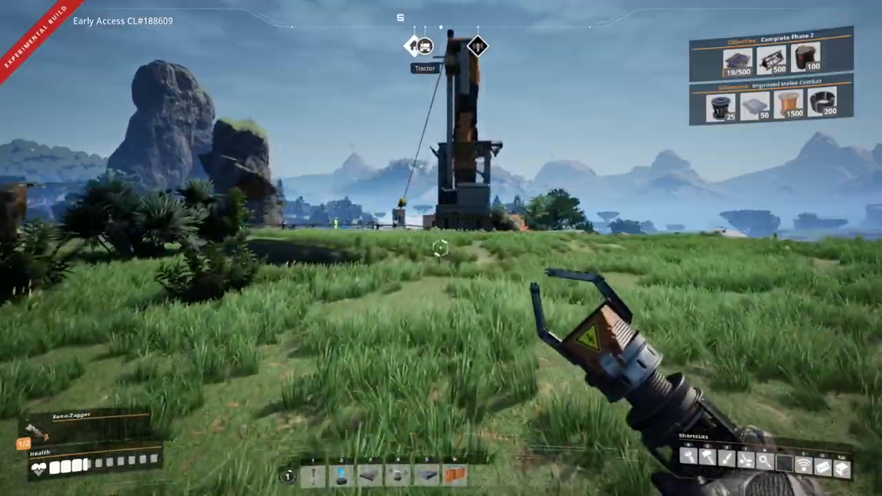
{"action": "mouse_move", "coordinate": [441, 248]}
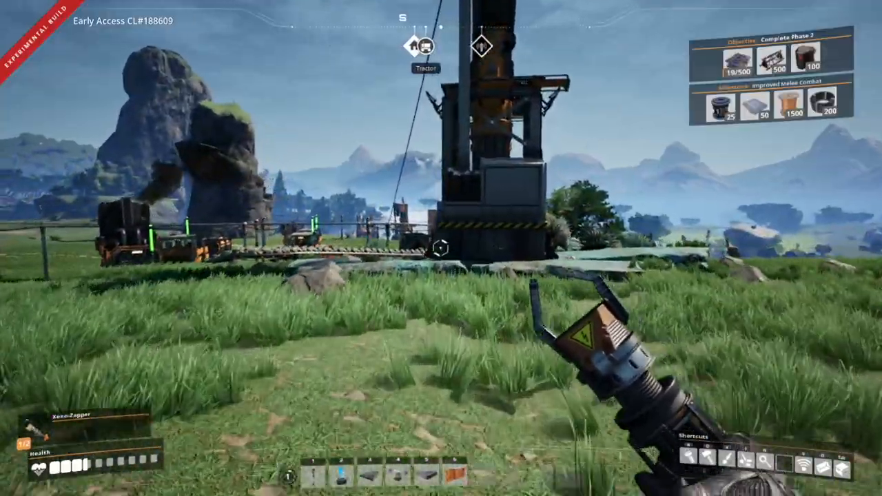
{"action": "mouse_move", "coordinate": [440, 248]}
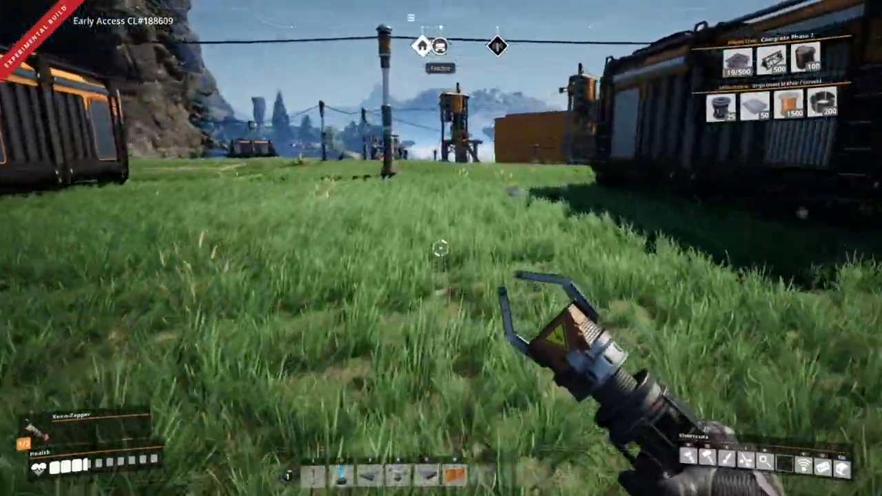
{"action": "mouse_move", "coordinate": [441, 248]}
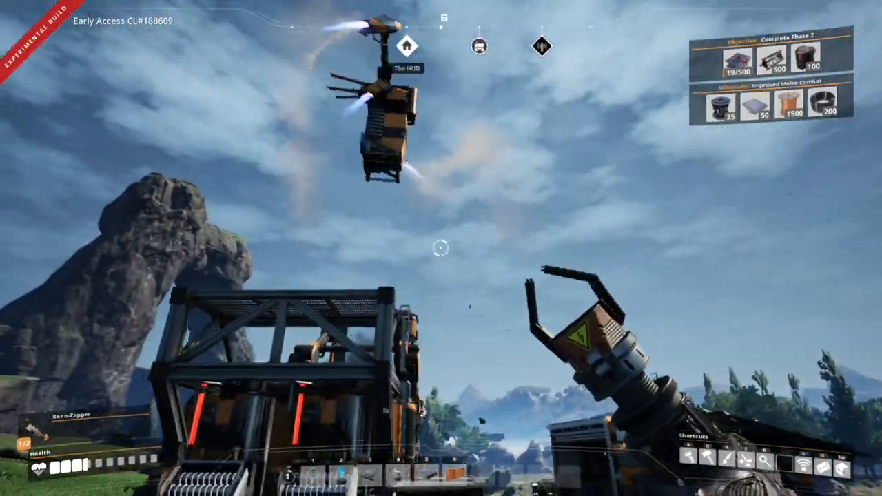
{"action": "mouse_move", "coordinate": [440, 248]}
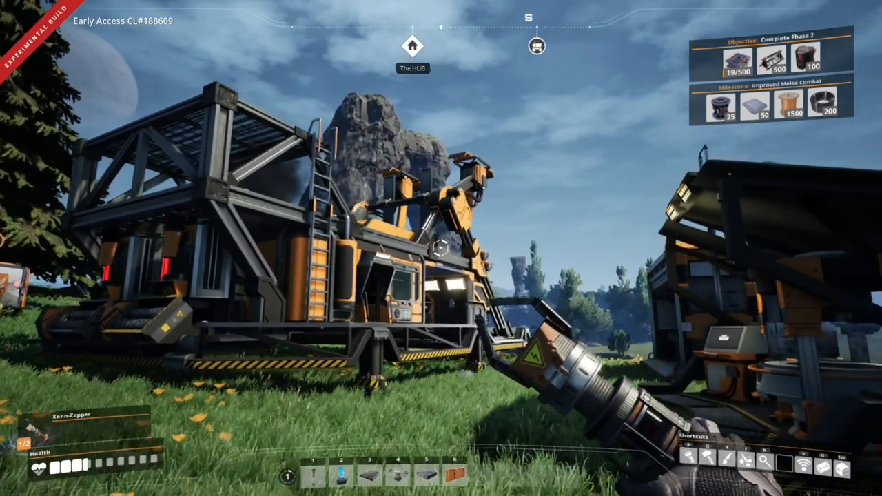
{"action": "mouse_move", "coordinate": [441, 248]}
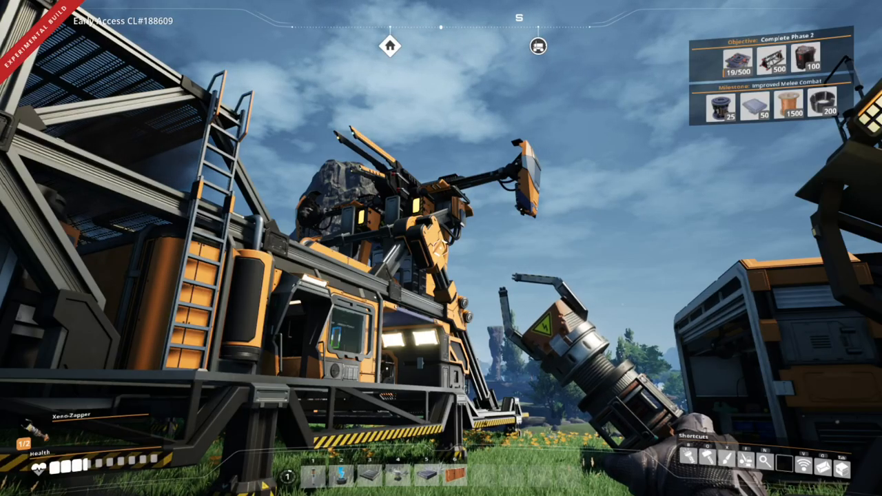
{"action": "mouse_move", "coordinate": [441, 248]}
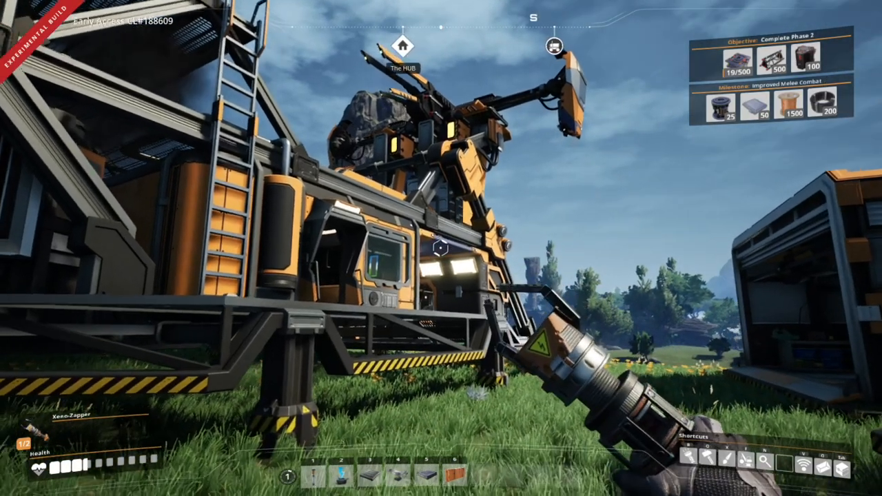
{"action": "mouse_move", "coordinate": [441, 248]}
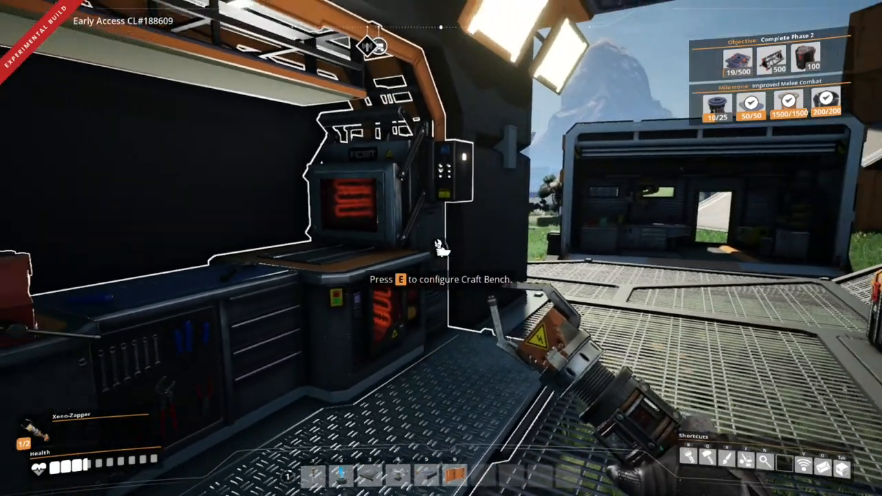
Recheck the Craft Bench showing Rotors unaffordable, then pick up leaves inside the factory
{"action": "key", "text": "e"}
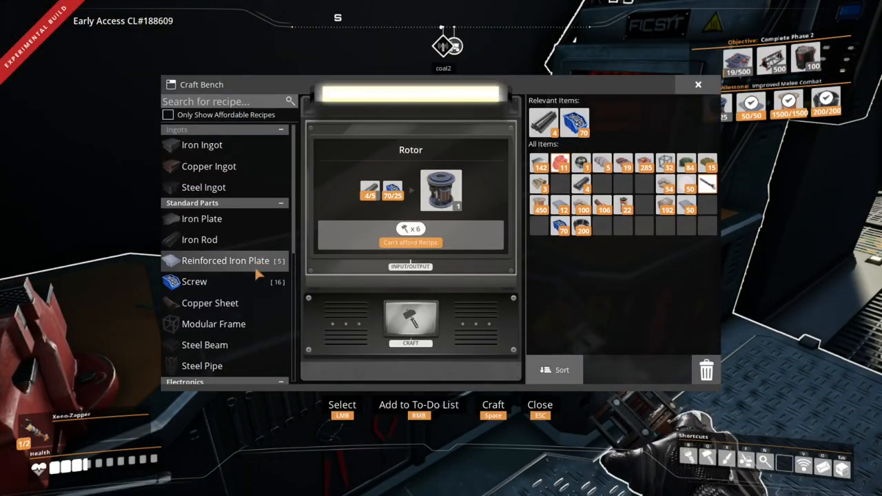
{"action": "scroll", "scroll_direction": "down", "scroll_amount": 3}
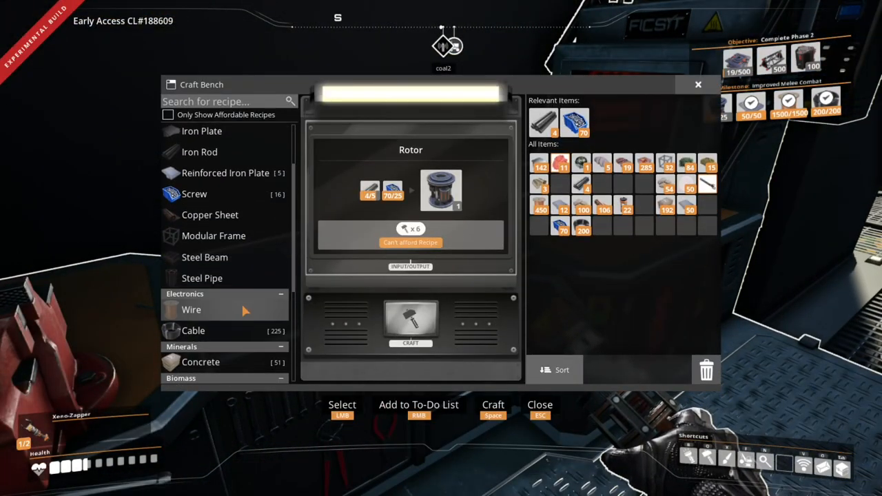
{"action": "key", "text": "Escape"}
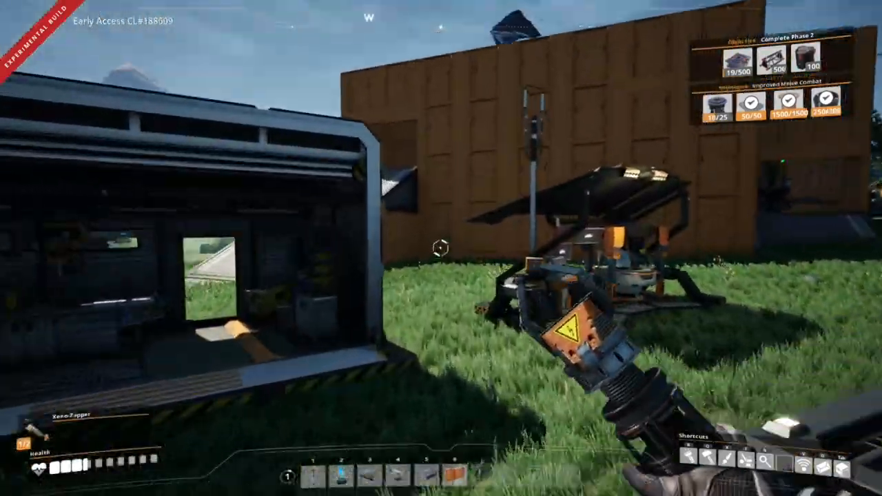
{"action": "mouse_move", "coordinate": [441, 248]}
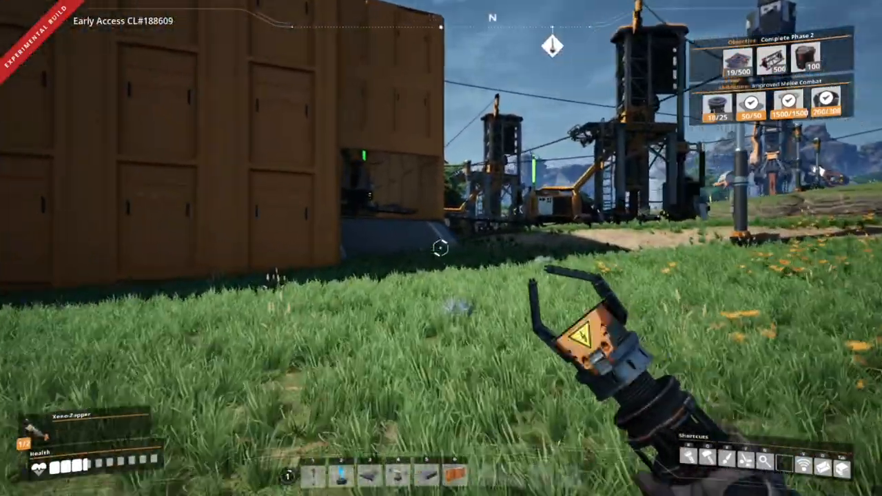
{"action": "mouse_move", "coordinate": [440, 248]}
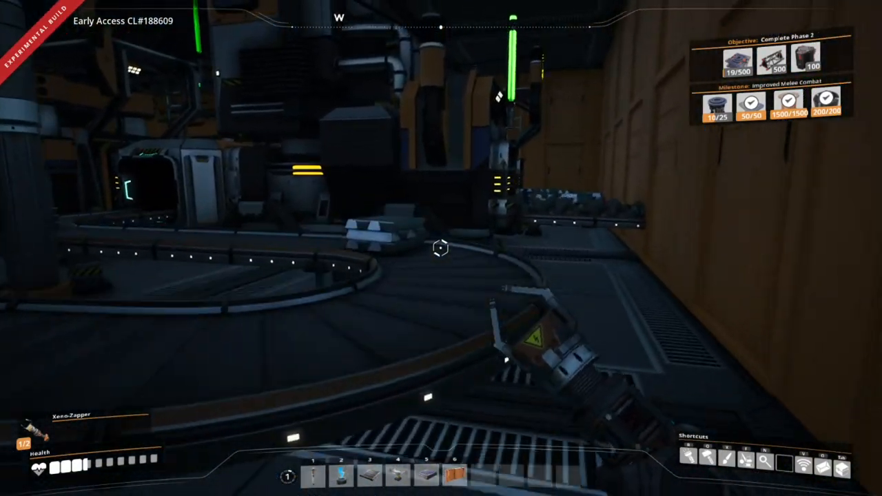
{"action": "mouse_move", "coordinate": [441, 248]}
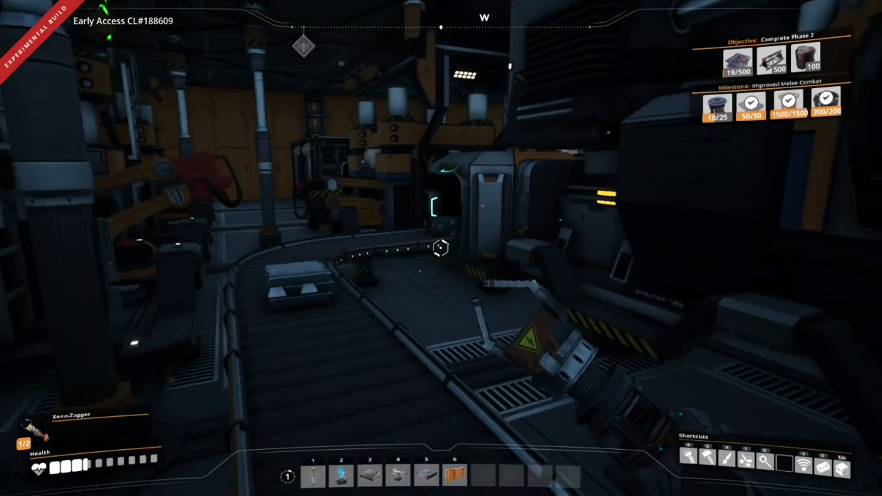
{"action": "mouse_move", "coordinate": [441, 248]}
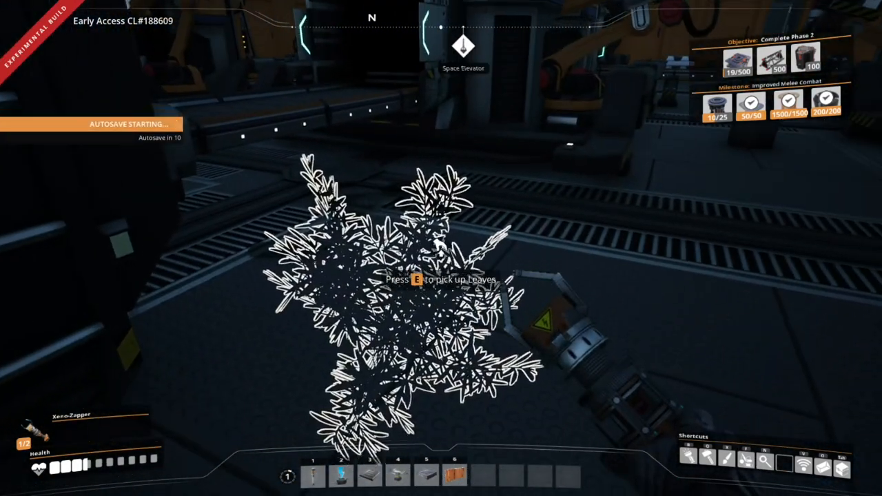
{"action": "key", "text": "e"}
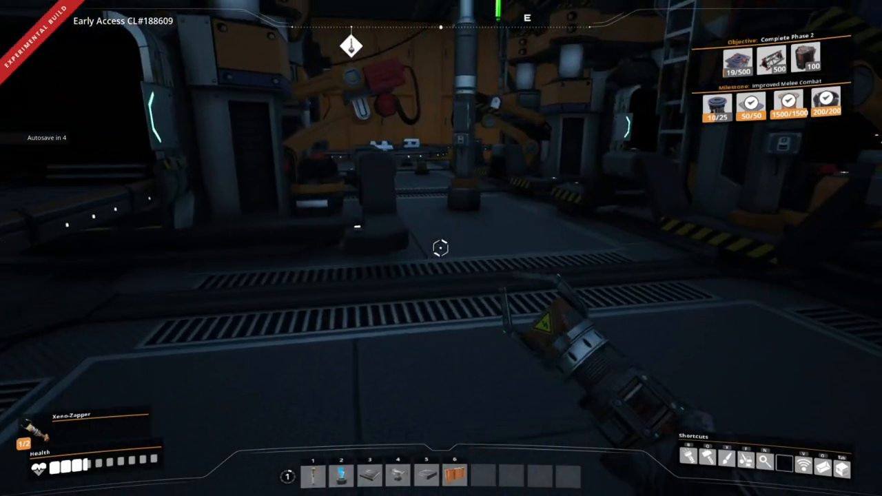
{"action": "mouse_move", "coordinate": [441, 248]}
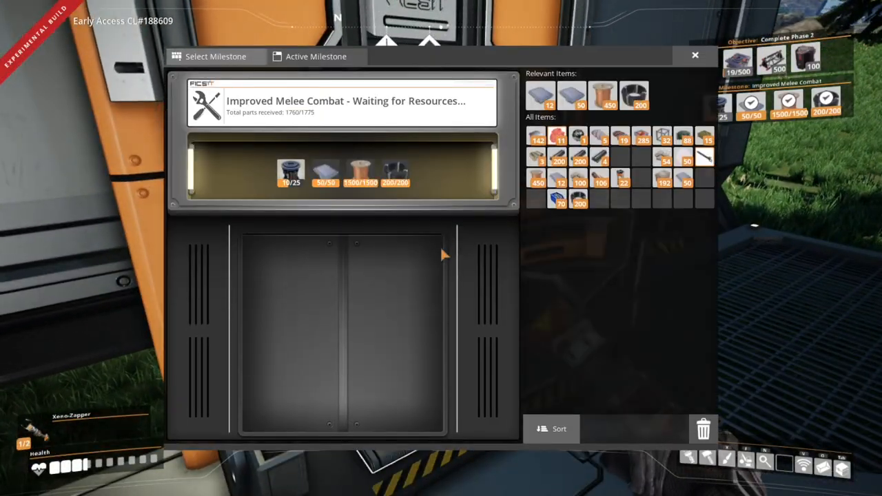
View the HUB's Active Milestone tab, which still awaits rotors
{"action": "left_click", "coordinate": [694, 55]}
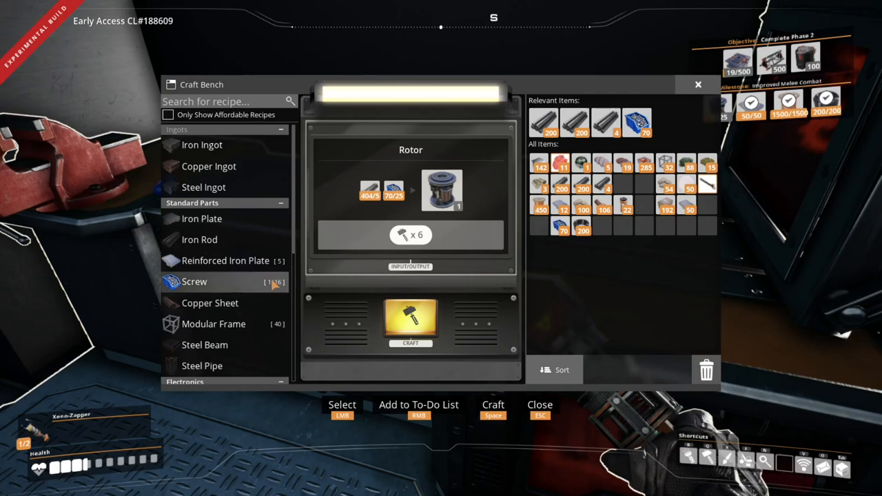
Select the Screw recipe at the Craft Bench and begin crafting screws from iron rods
{"action": "left_click", "coordinate": [194, 282]}
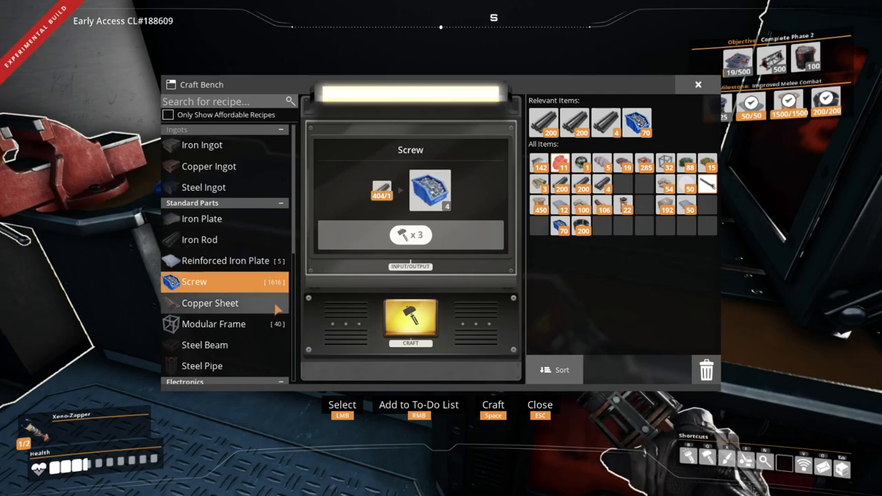
{"action": "scroll", "scroll_direction": "down", "scroll_amount": 3}
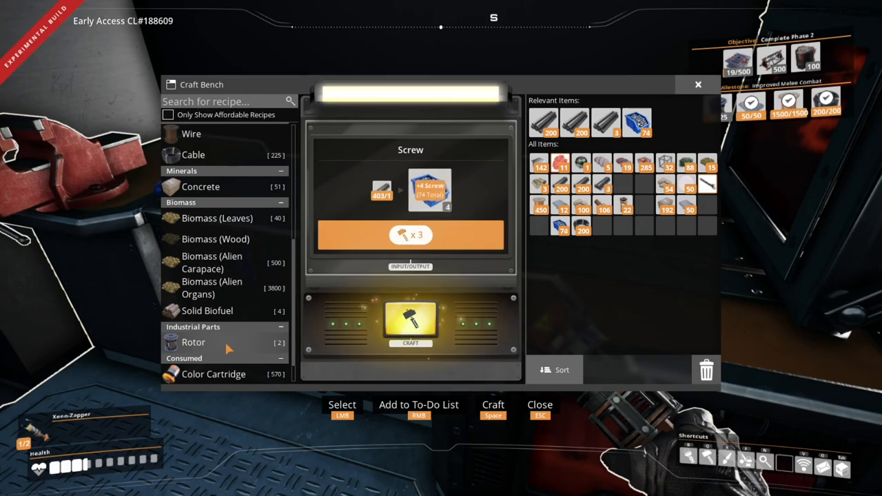
{"action": "left_click", "coordinate": [409, 321]}
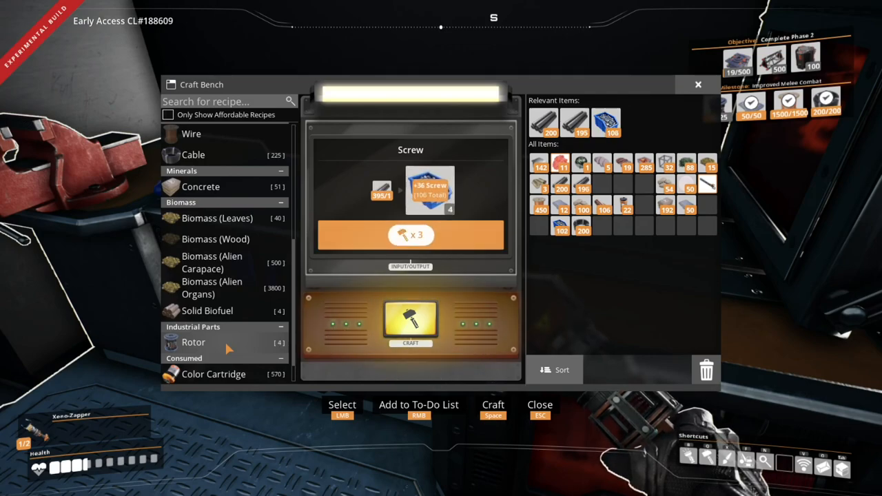
{"action": "left_click", "coordinate": [409, 324]}
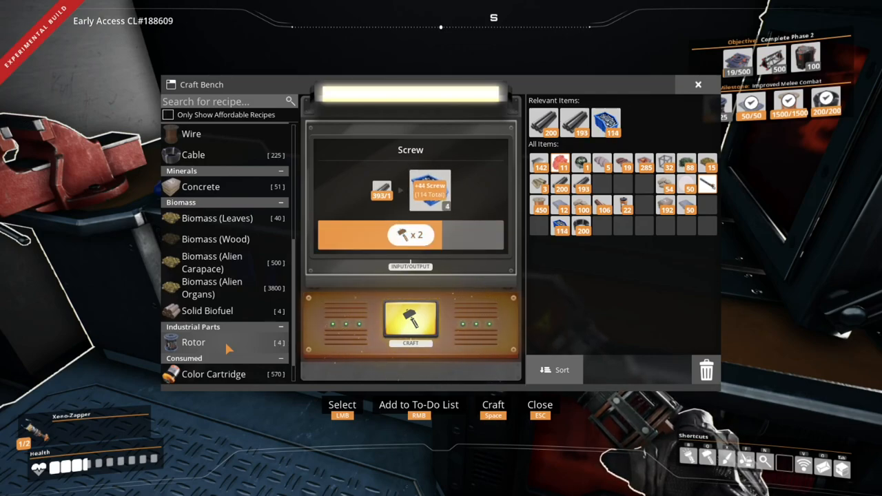
{"action": "left_click", "coordinate": [410, 323]}
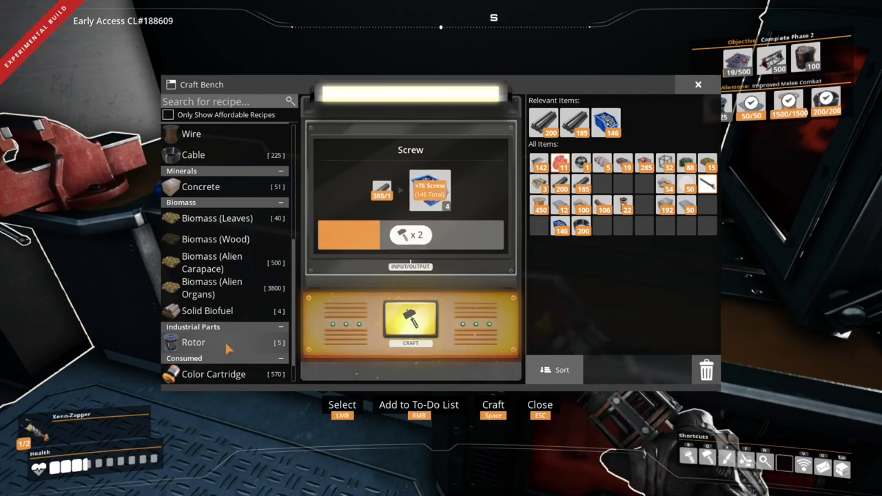
{"action": "left_click", "coordinate": [410, 320]}
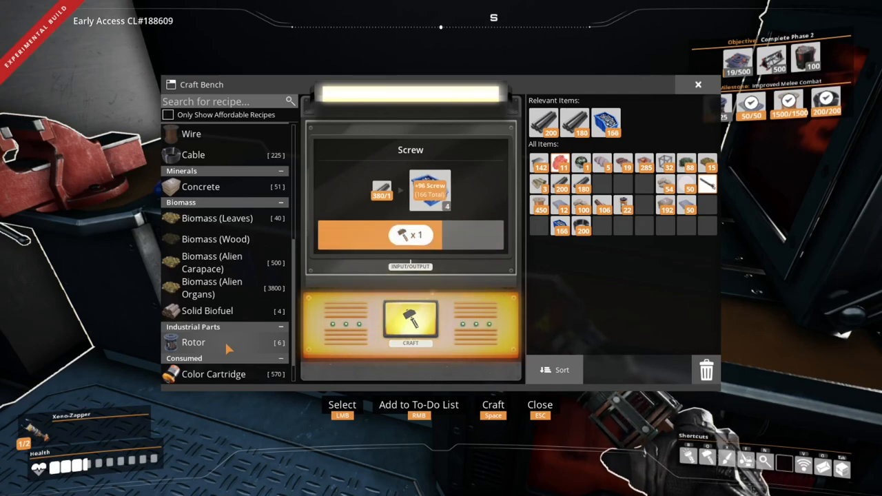
Keep crafting screws until reaching 378, then move to the Rotor recipe
{"action": "left_click", "coordinate": [409, 324]}
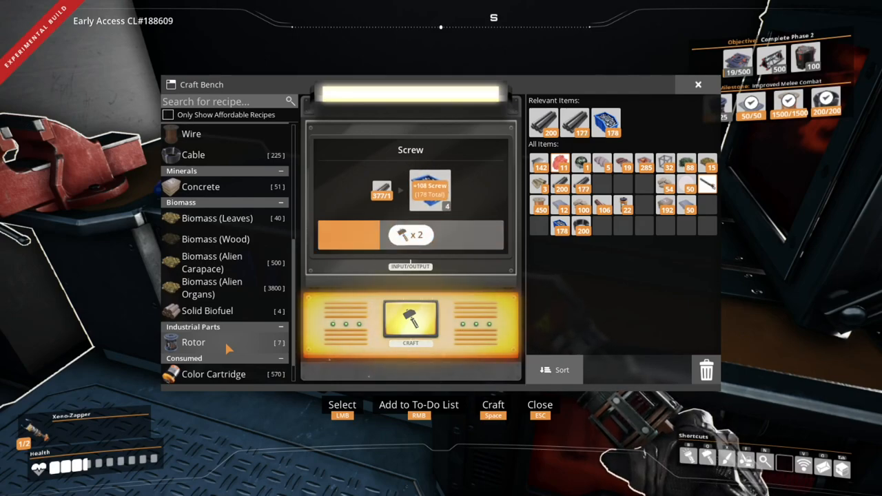
{"action": "left_click", "coordinate": [410, 324]}
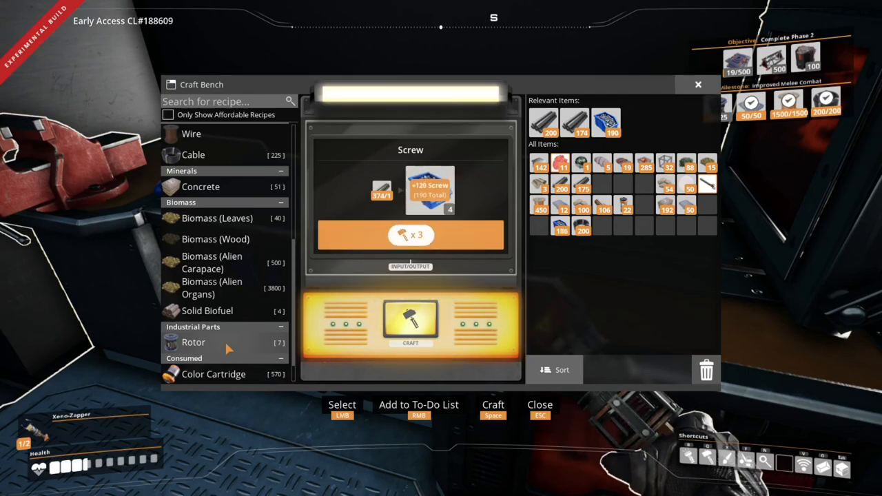
{"action": "left_click", "coordinate": [410, 235]}
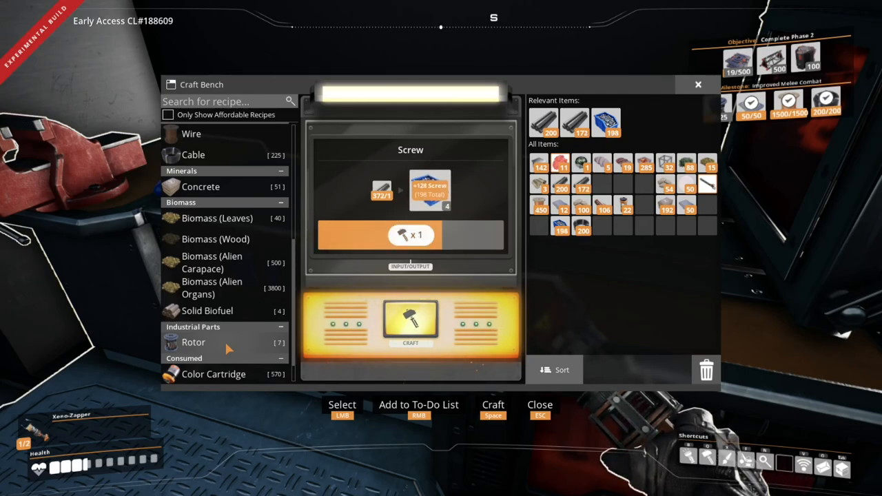
{"action": "left_click", "coordinate": [410, 321]}
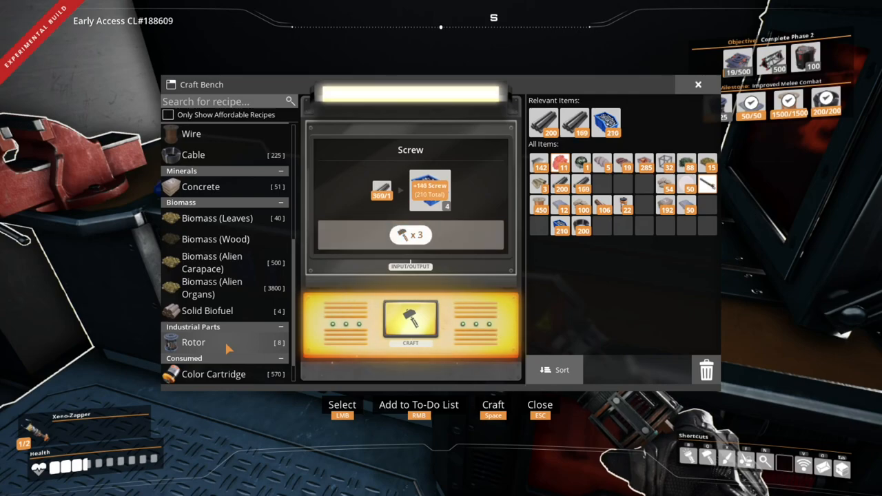
{"action": "left_click", "coordinate": [411, 321]}
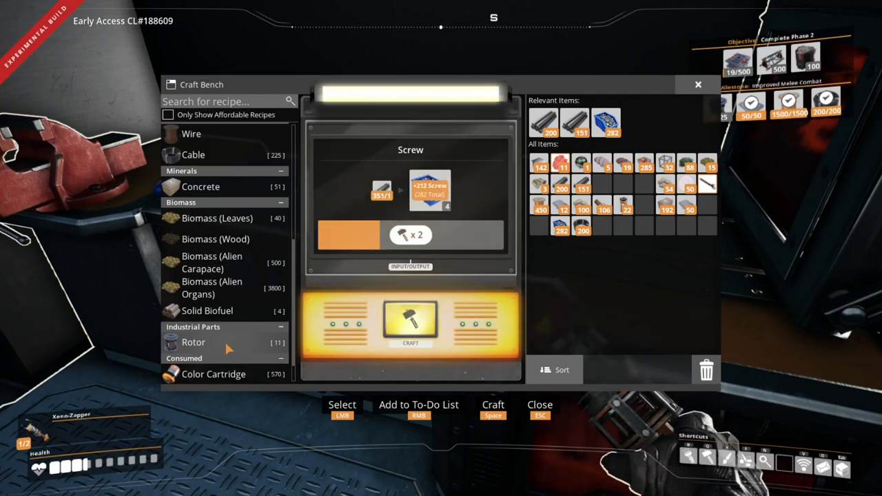
{"action": "left_click", "coordinate": [410, 323]}
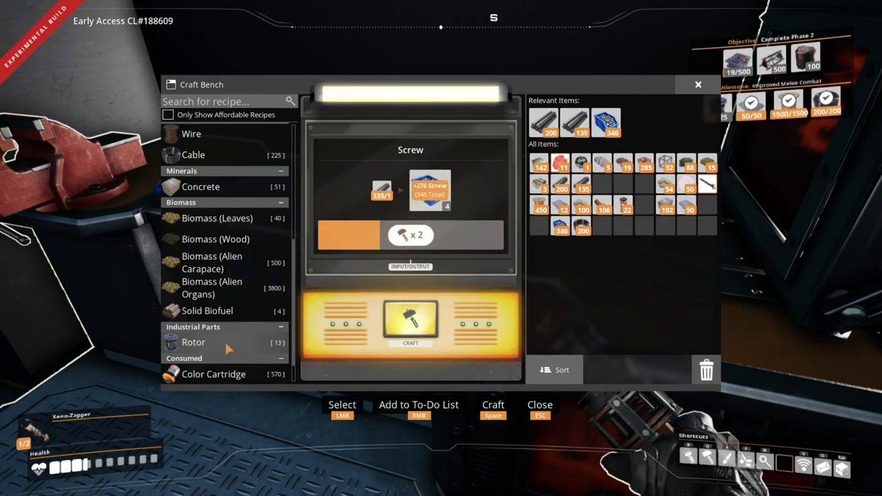
{"action": "left_click", "coordinate": [411, 323]}
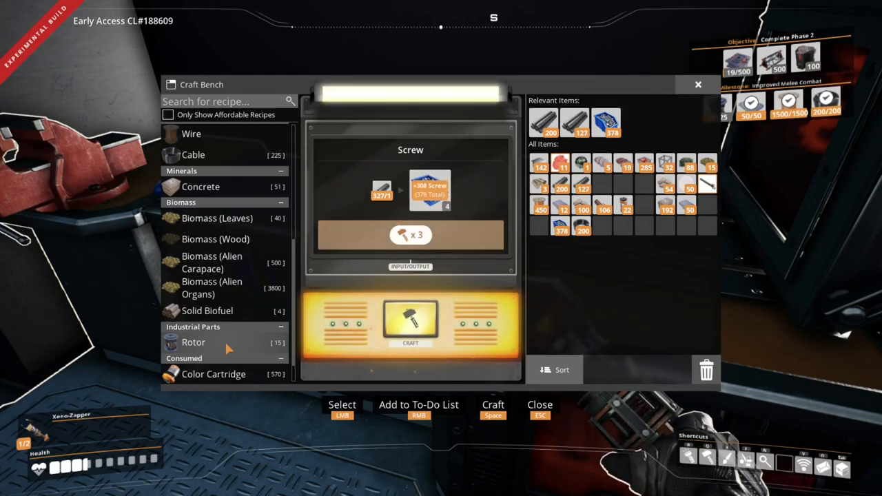
{"action": "left_click", "coordinate": [194, 342]}
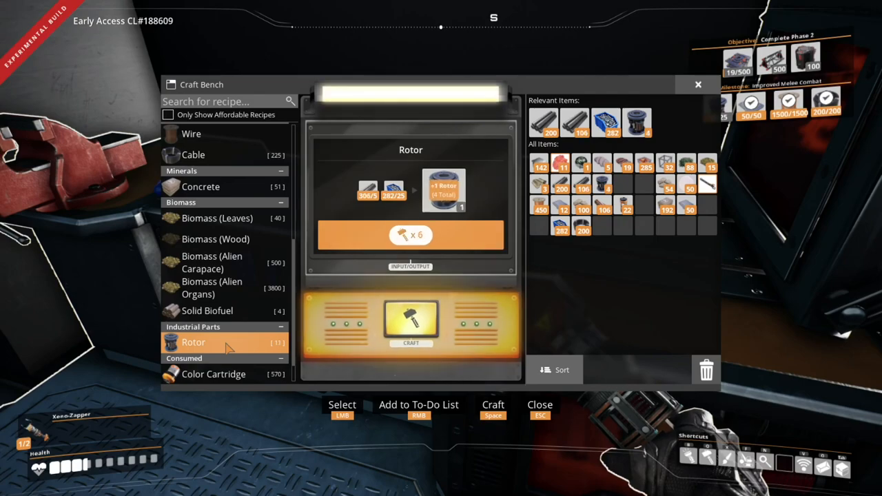
Craft rotors repeatedly to reach 13, filling the milestone's 25-rotor requirement
{"action": "left_click", "coordinate": [411, 324]}
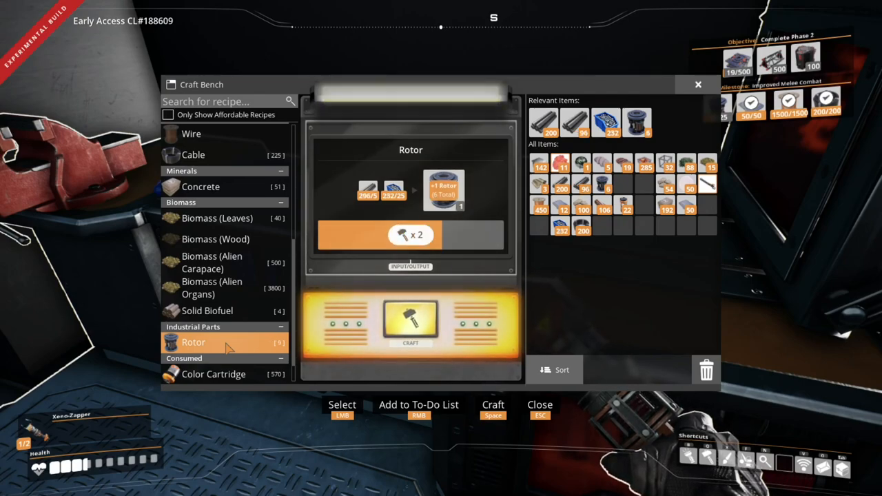
{"action": "left_click", "coordinate": [410, 322]}
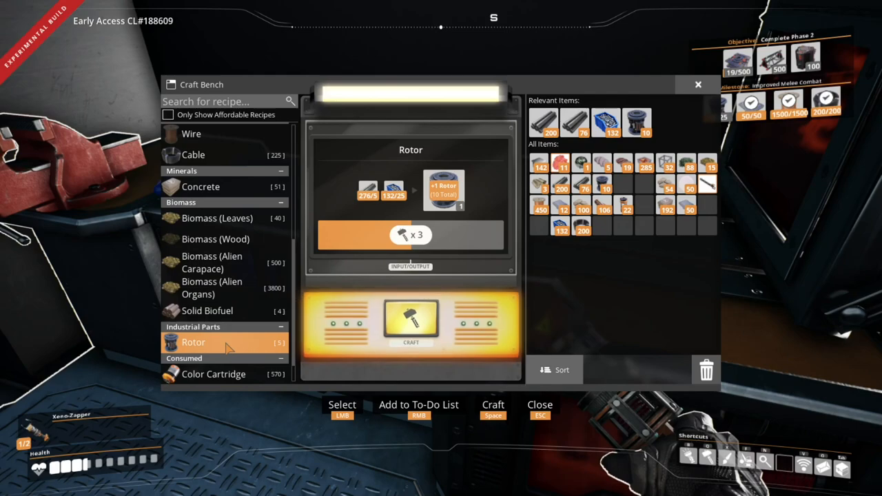
{"action": "left_click", "coordinate": [411, 320]}
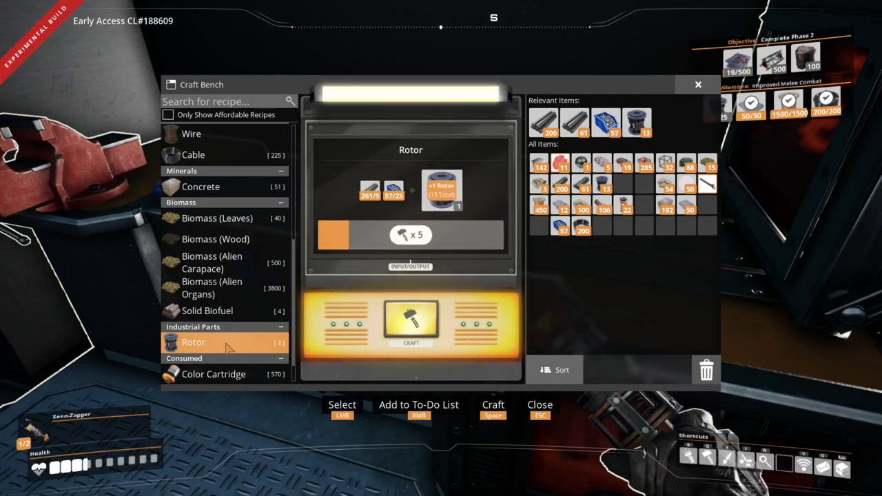
{"action": "left_click", "coordinate": [410, 324]}
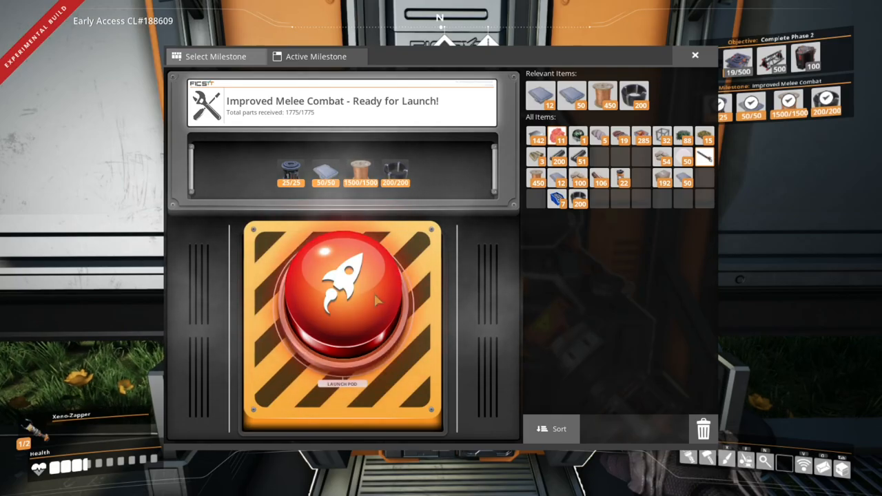
Launch the Improved Melee Combat pod from the HUB's Active Milestone tab
{"action": "left_click", "coordinate": [342, 307]}
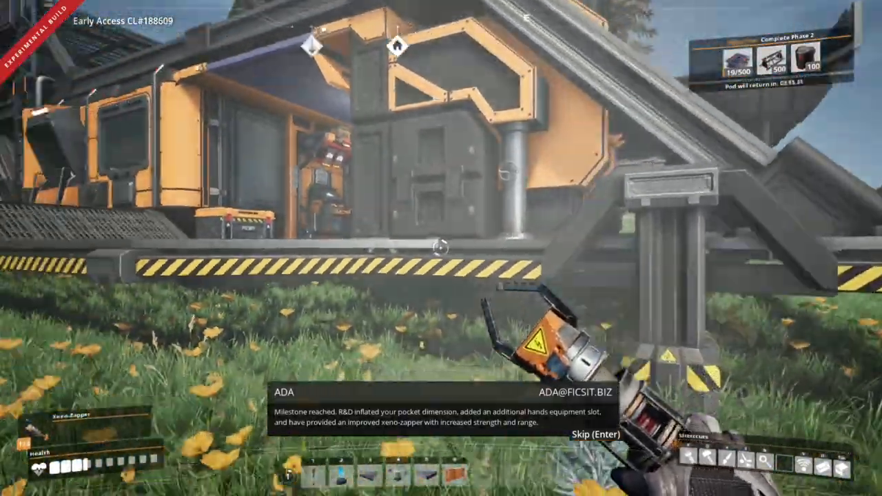
{"action": "mouse_move", "coordinate": [441, 248]}
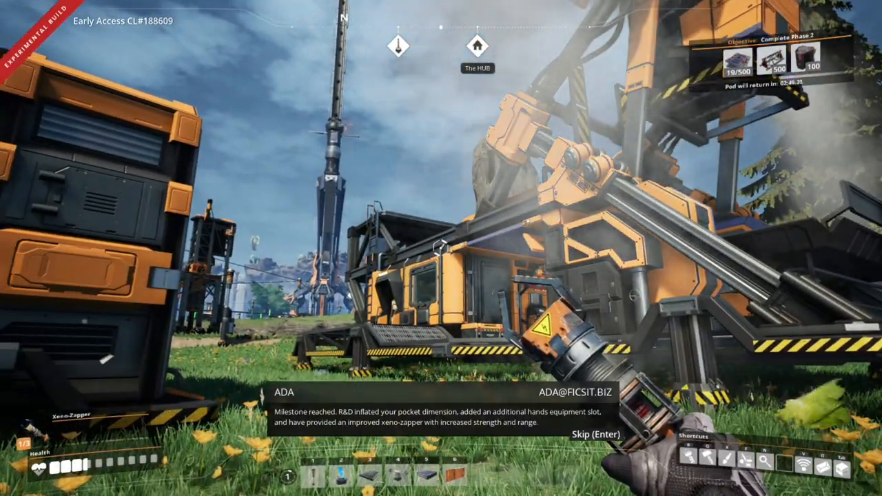
{"action": "mouse_move", "coordinate": [441, 248]}
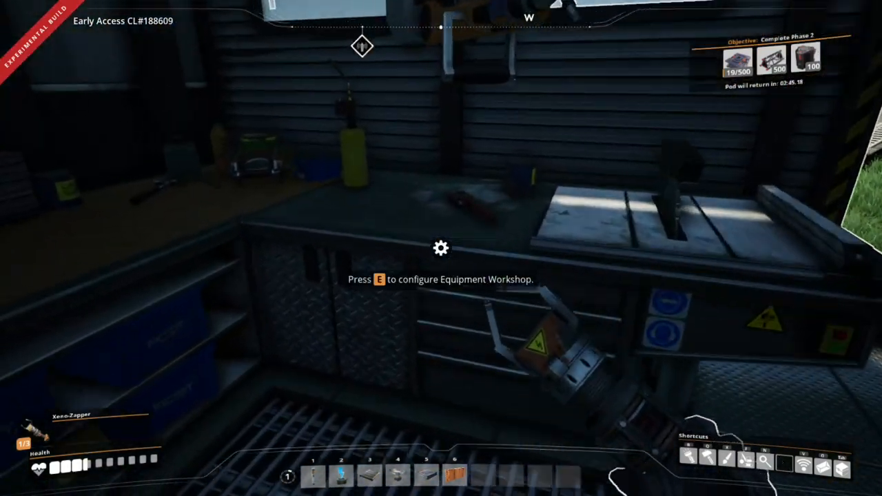
Check the Xeno-Basher recipe at the Equipment Workshop, then craft a Xeno-Zapper
{"action": "key", "text": "e"}
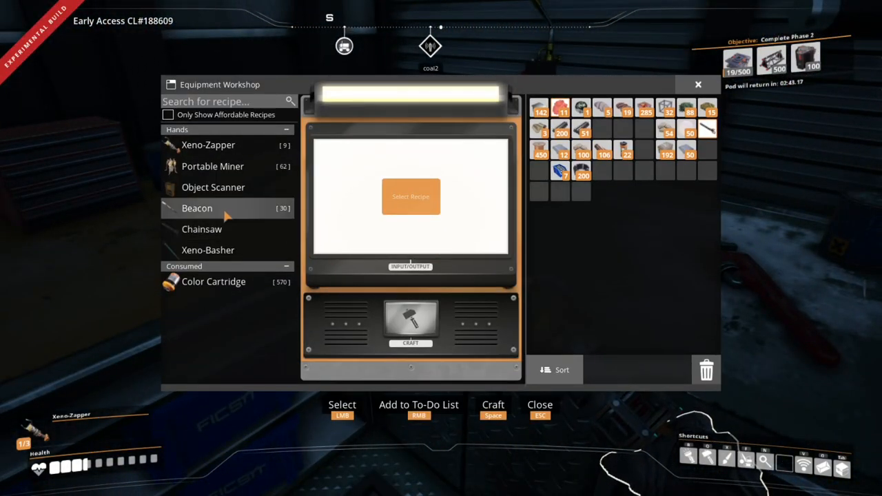
{"action": "left_click", "coordinate": [207, 250]}
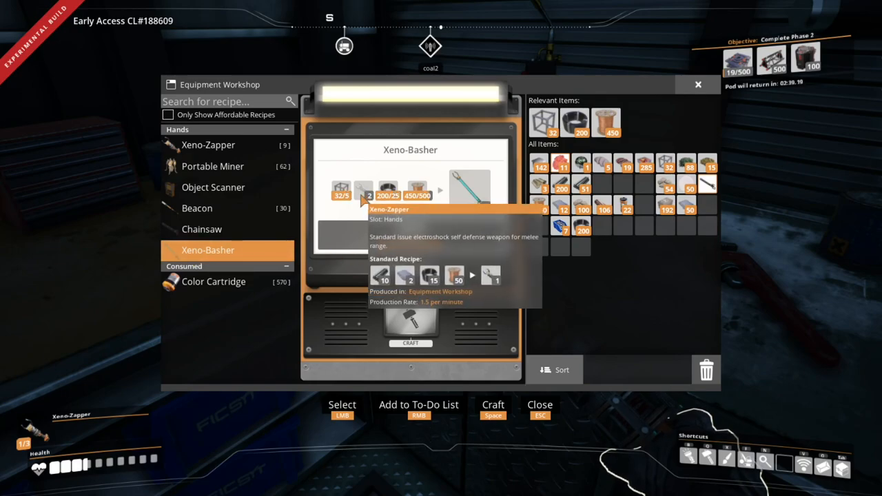
{"action": "left_click", "coordinate": [208, 145]}
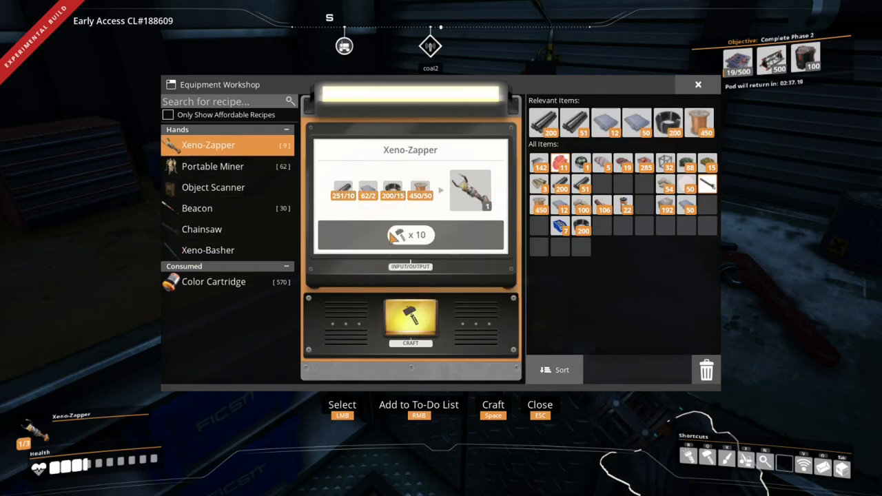
{"action": "left_click", "coordinate": [409, 324]}
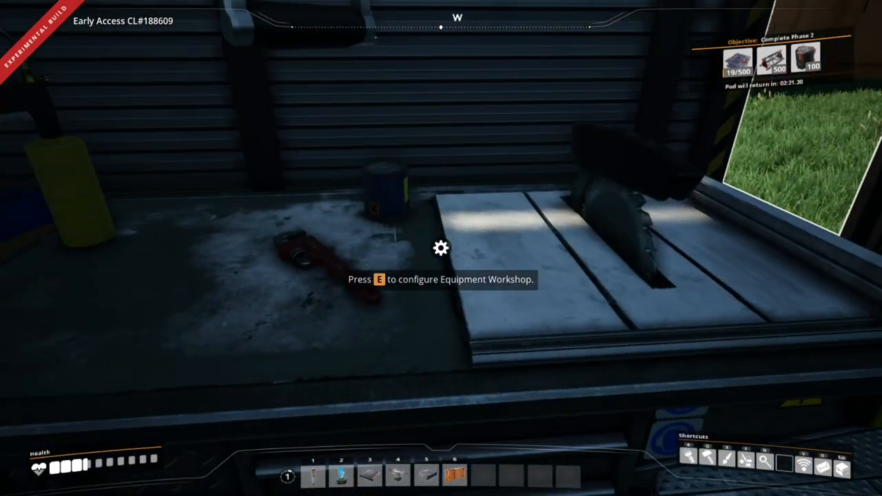
Recheck the Xeno-Basher requirements, find it still unaffordable, and close the workshop
{"action": "key", "text": "e"}
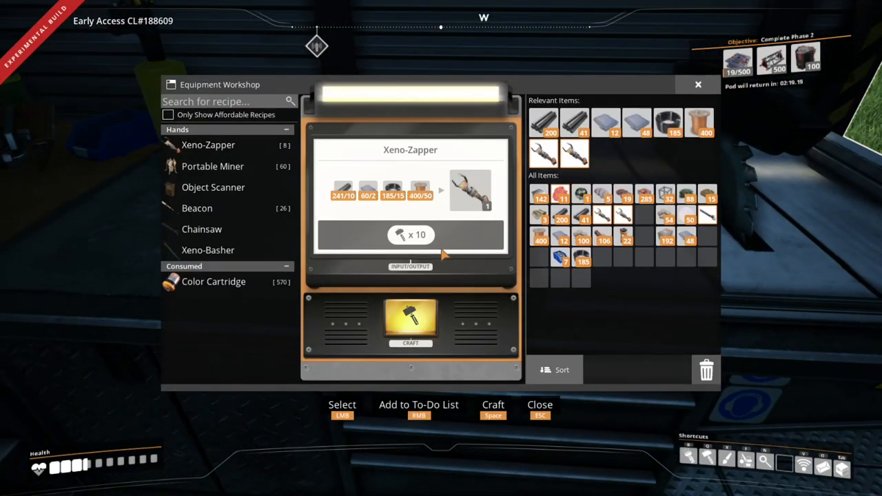
{"action": "mouse_move", "coordinate": [227, 229]}
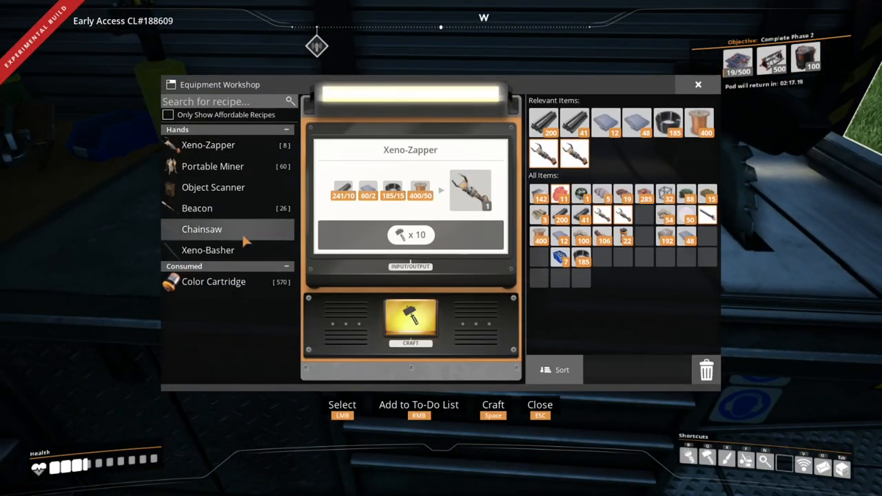
{"action": "left_click", "coordinate": [207, 249]}
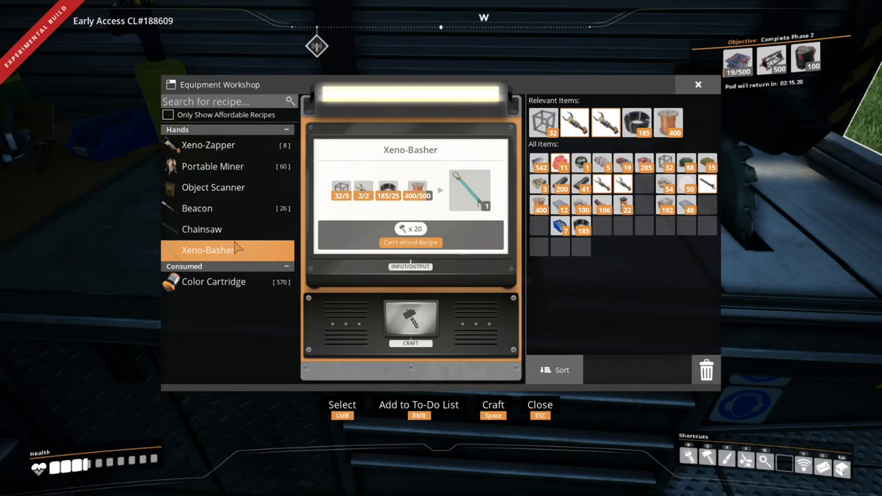
{"action": "key", "text": "Escape"}
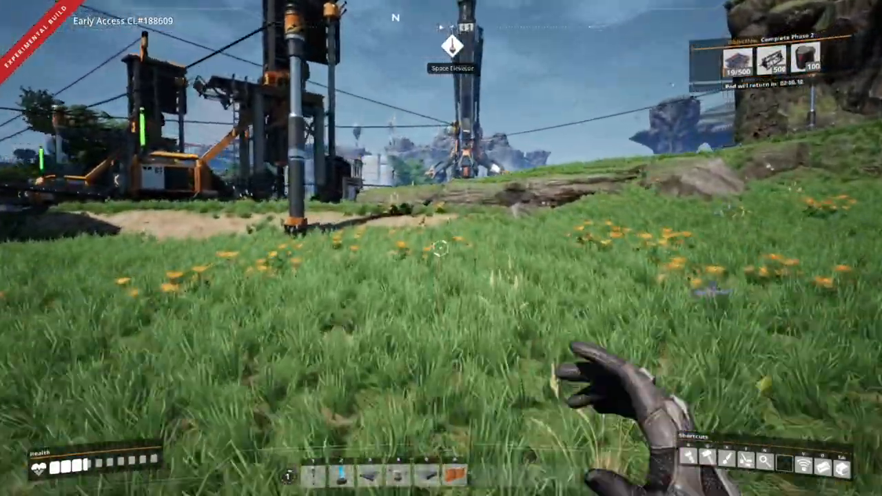
{"action": "mouse_move", "coordinate": [441, 248]}
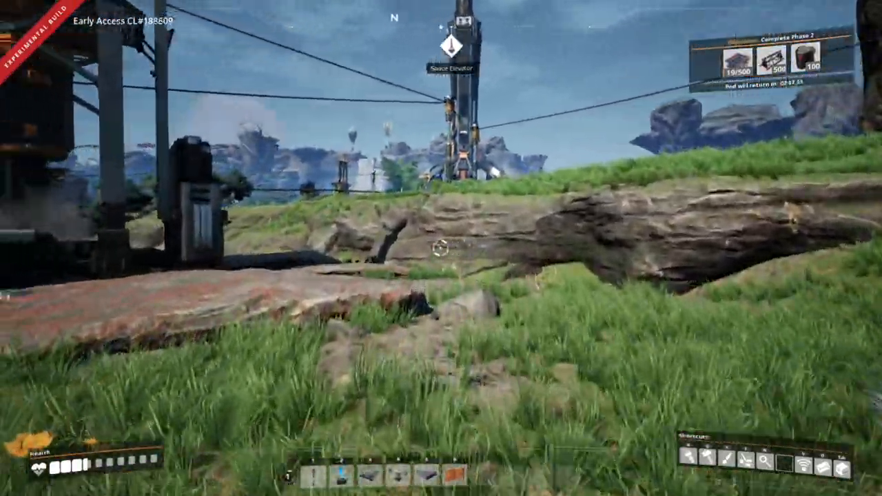
{"action": "mouse_move", "coordinate": [440, 248]}
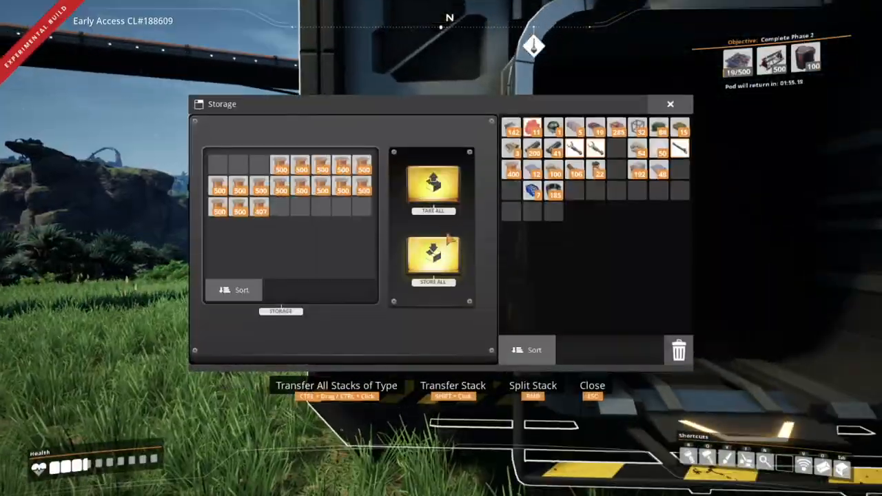
Close the storage container after reviewing its 500-item stacks
{"action": "key", "text": "Escape"}
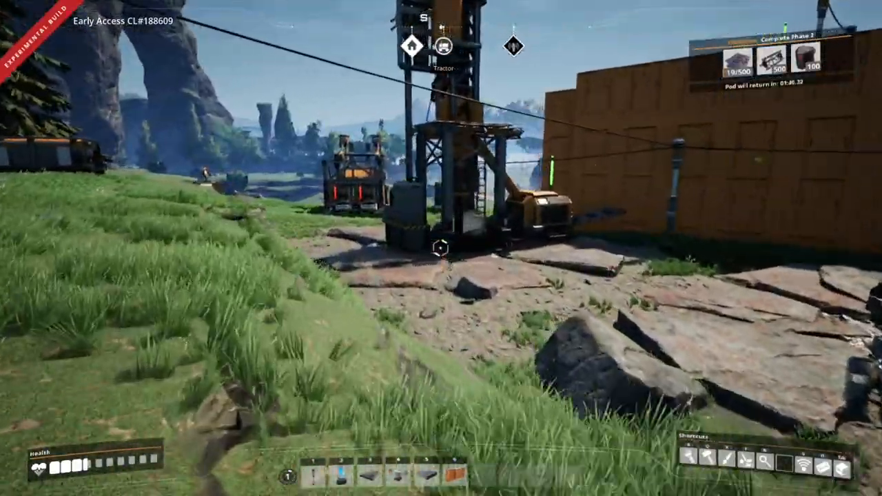
{"action": "mouse_move", "coordinate": [441, 248]}
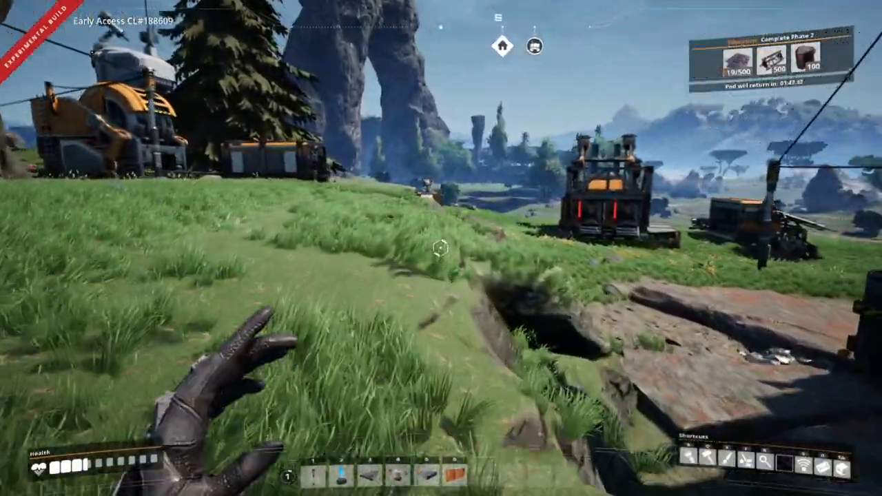
{"action": "mouse_move", "coordinate": [441, 248]}
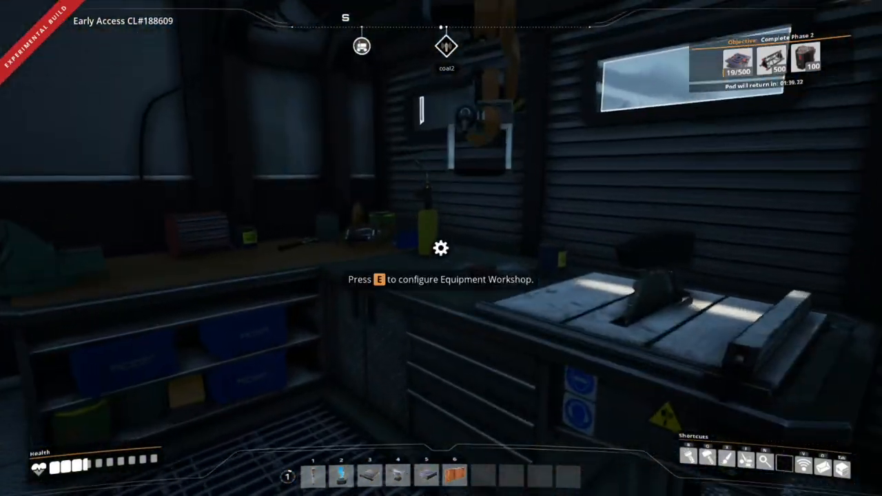
{"action": "mouse_move", "coordinate": [441, 248]}
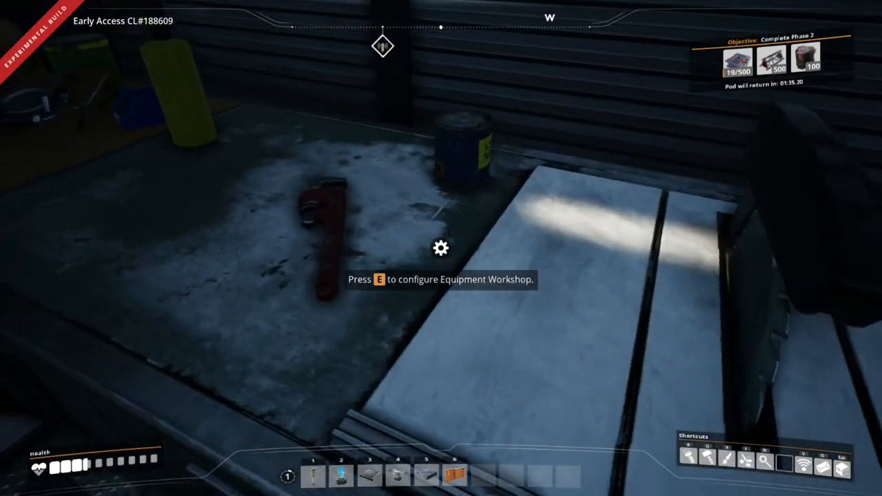
Select the Xeno-Basher recipe at the Equipment Workshop and craft it to completion
{"action": "key", "text": "e"}
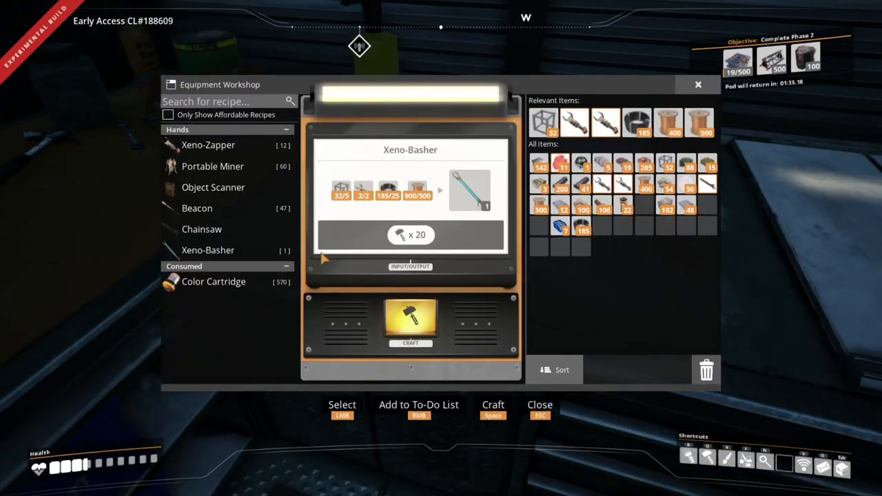
{"action": "left_click", "coordinate": [207, 249]}
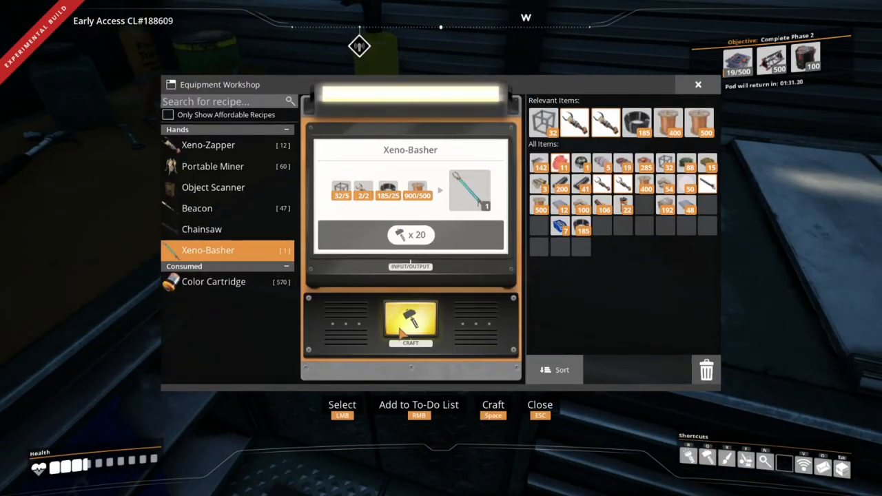
{"action": "left_click", "coordinate": [410, 324]}
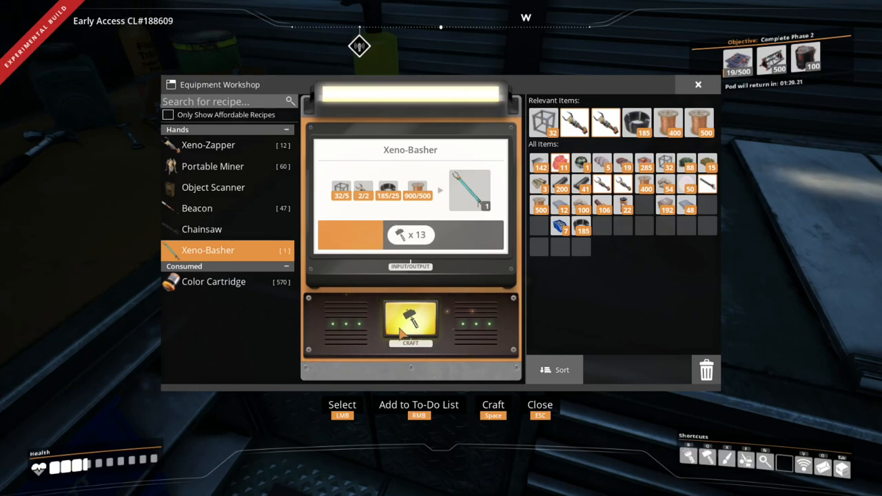
{"action": "left_click", "coordinate": [410, 323]}
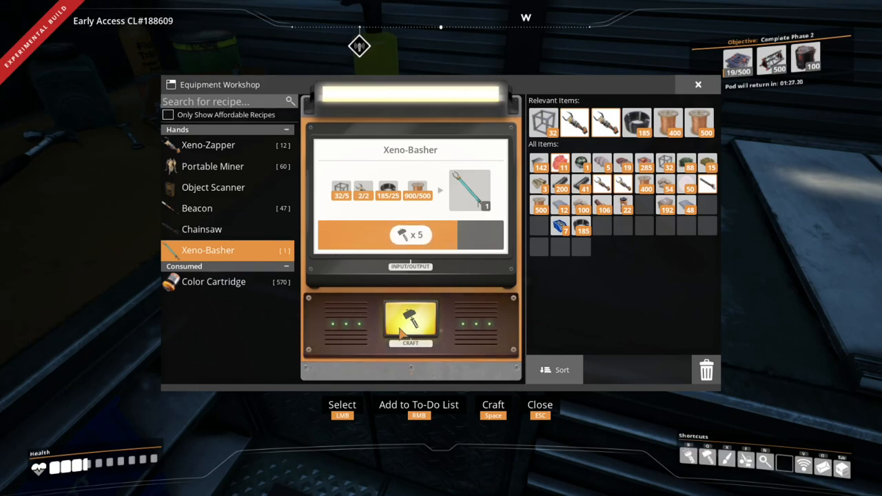
{"action": "left_click", "coordinate": [410, 325]}
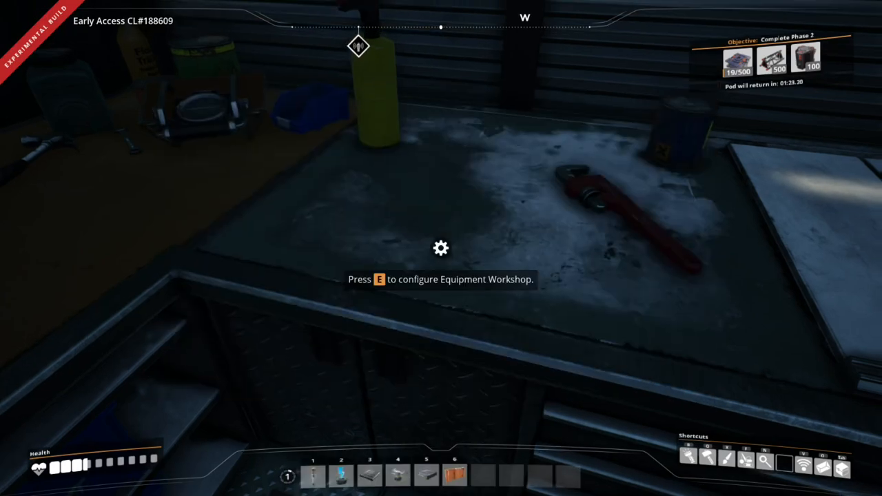
Equip the Xeno-Basher into the hands slot from the inventory
{"action": "key", "text": "e"}
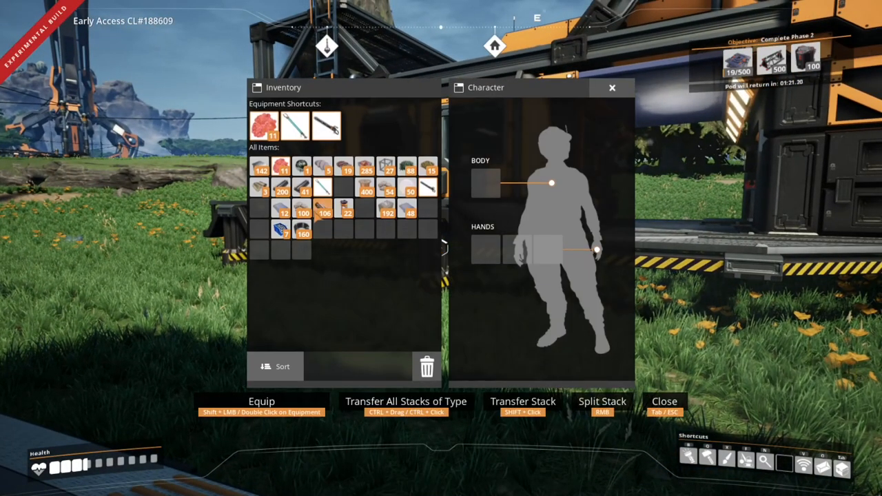
{"action": "double_click", "coordinate": [327, 126]}
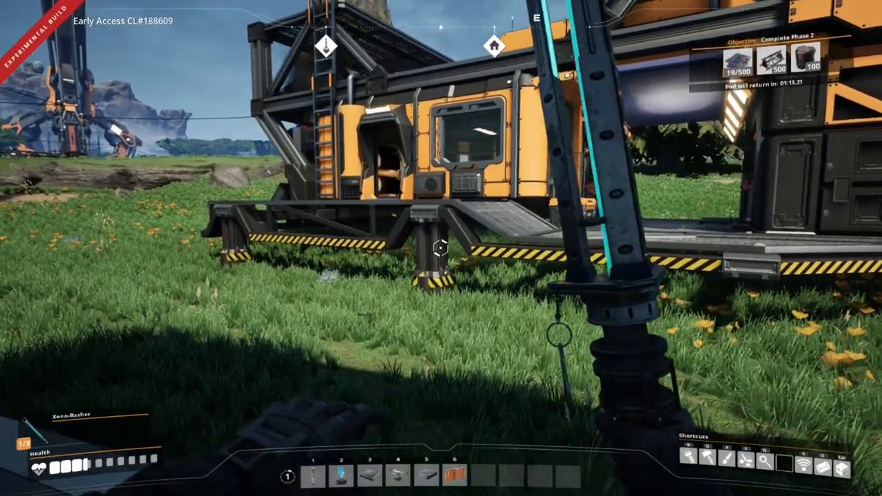
{"action": "mouse_move", "coordinate": [441, 248]}
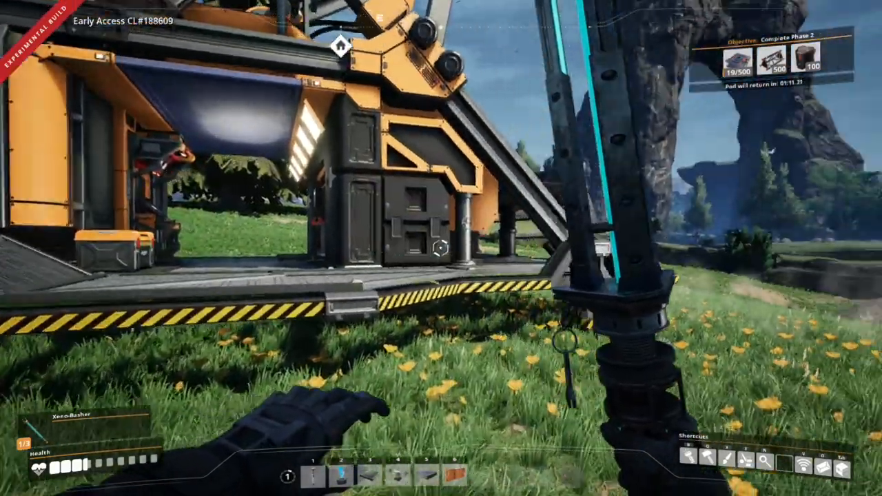
{"action": "mouse_move", "coordinate": [441, 248]}
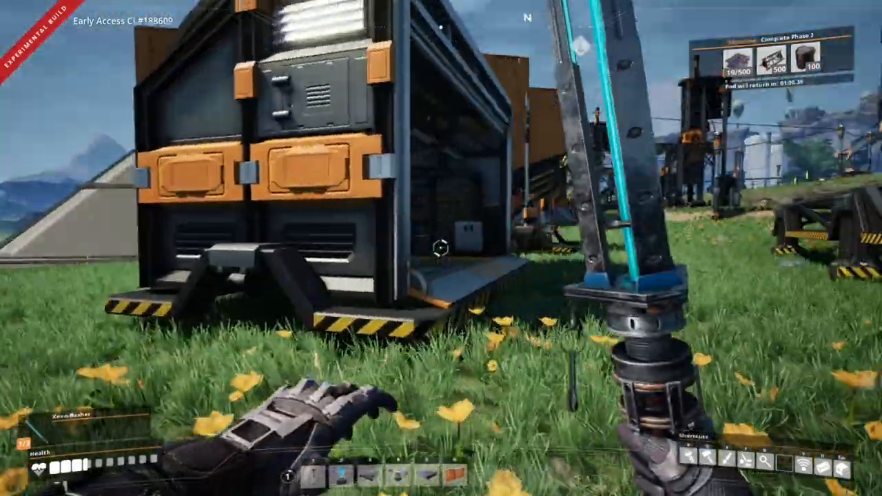
{"action": "mouse_move", "coordinate": [441, 248]}
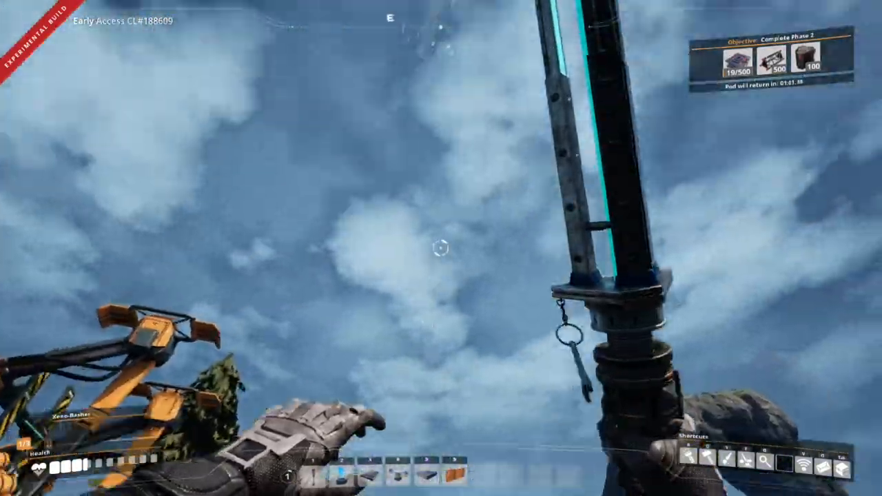
{"action": "mouse_move", "coordinate": [441, 248]}
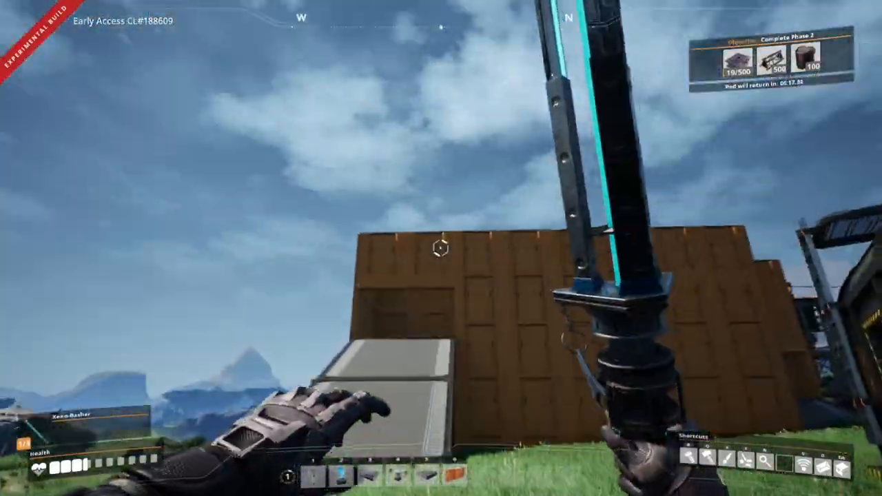
{"action": "mouse_move", "coordinate": [441, 248]}
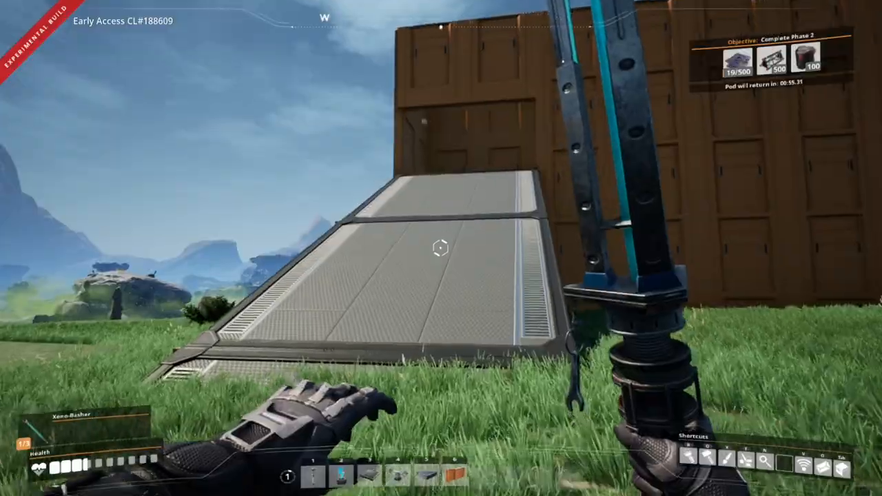
{"action": "mouse_move", "coordinate": [441, 248]}
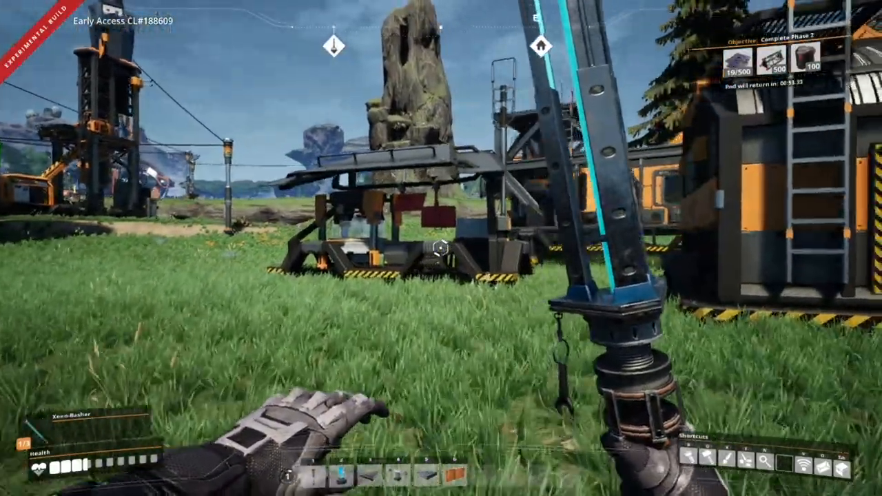
{"action": "key", "text": "p"}
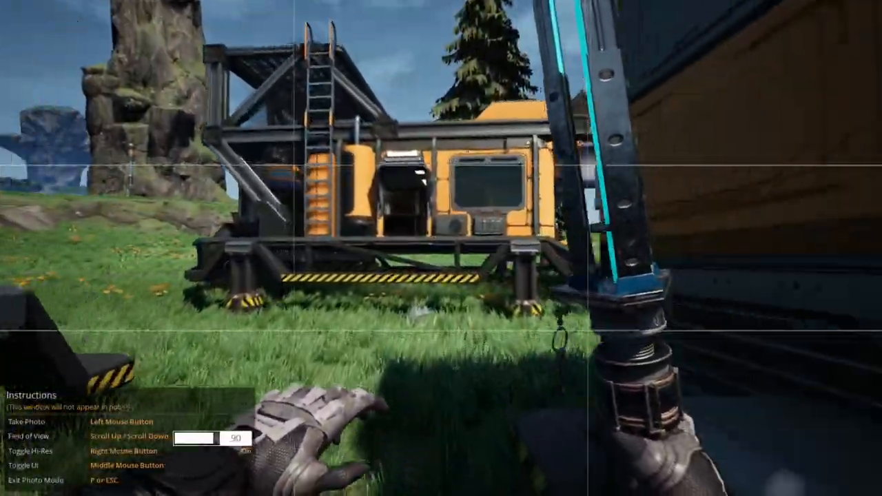
{"action": "scroll", "scroll_direction": "down", "scroll_amount": 3}
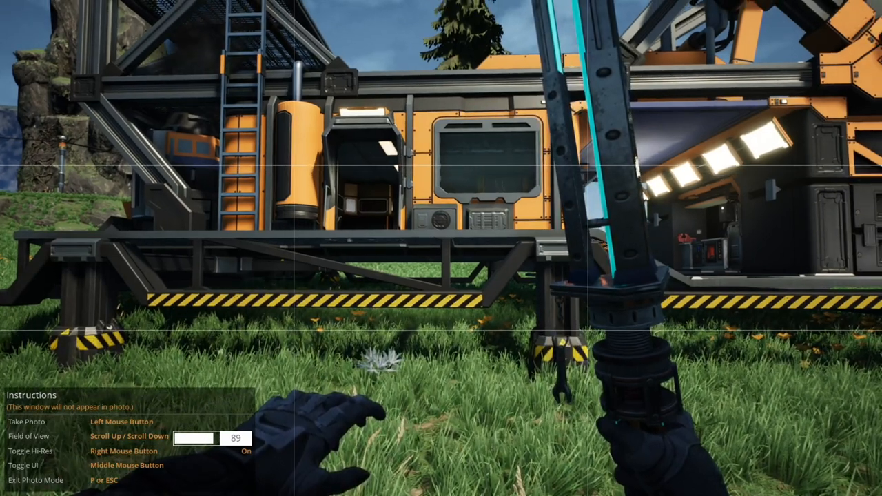
{"action": "scroll", "scroll_direction": "down", "scroll_amount": 3}
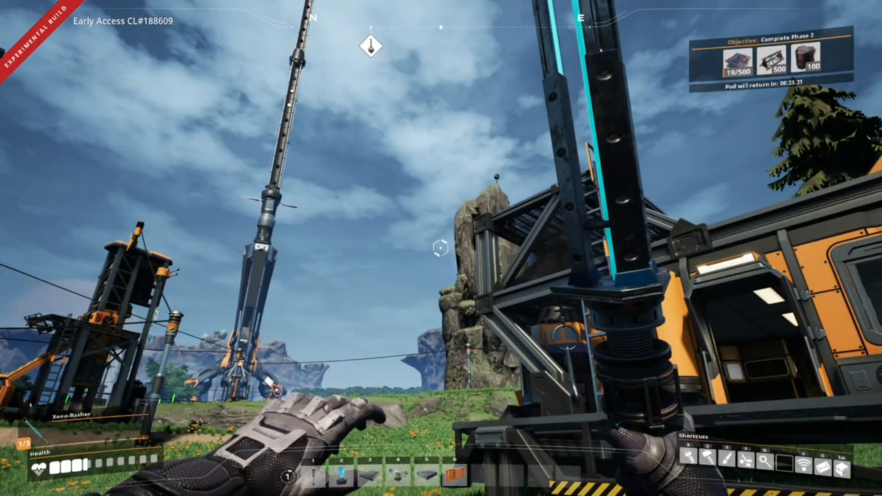
{"action": "mouse_move", "coordinate": [441, 248]}
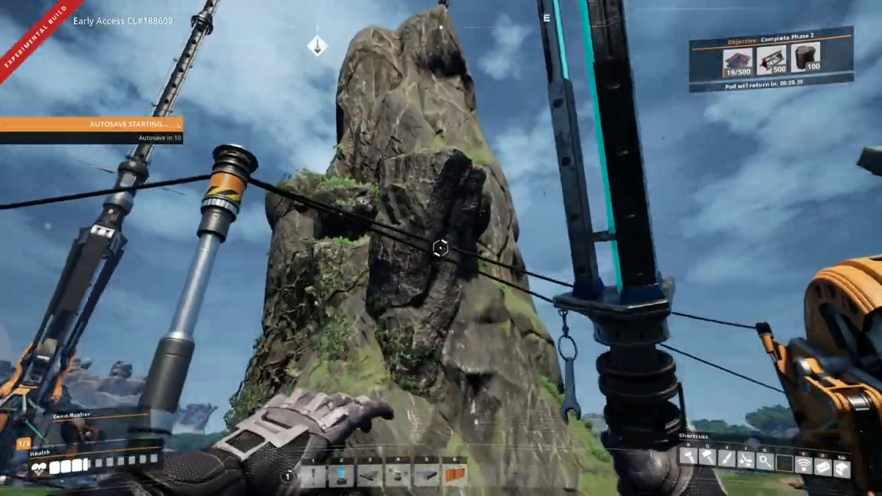
{"action": "mouse_move", "coordinate": [441, 248]}
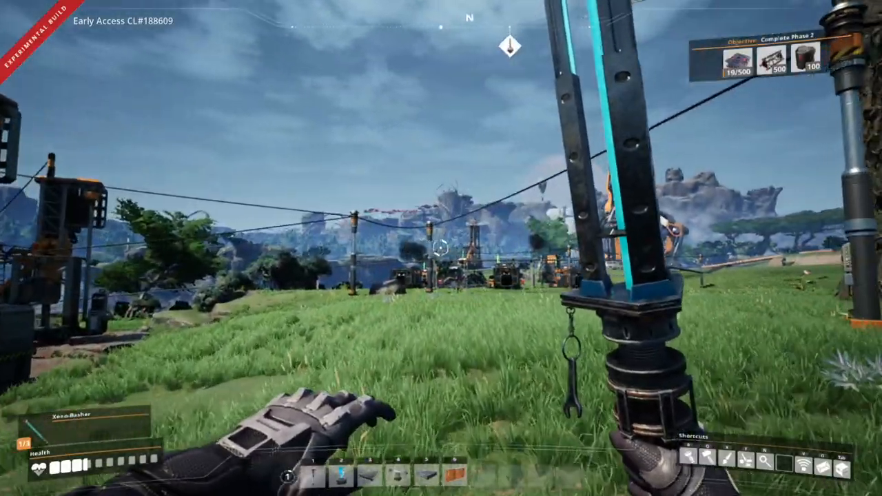
{"action": "mouse_move", "coordinate": [441, 248]}
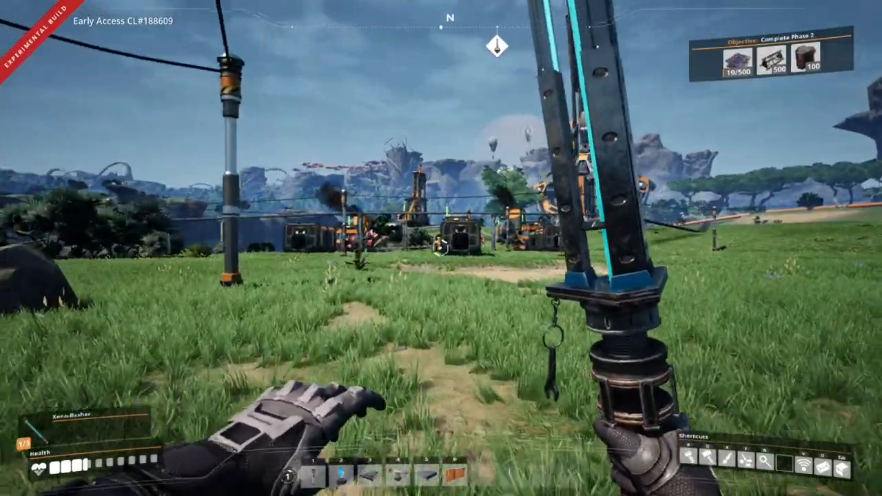
{"action": "mouse_move", "coordinate": [441, 248]}
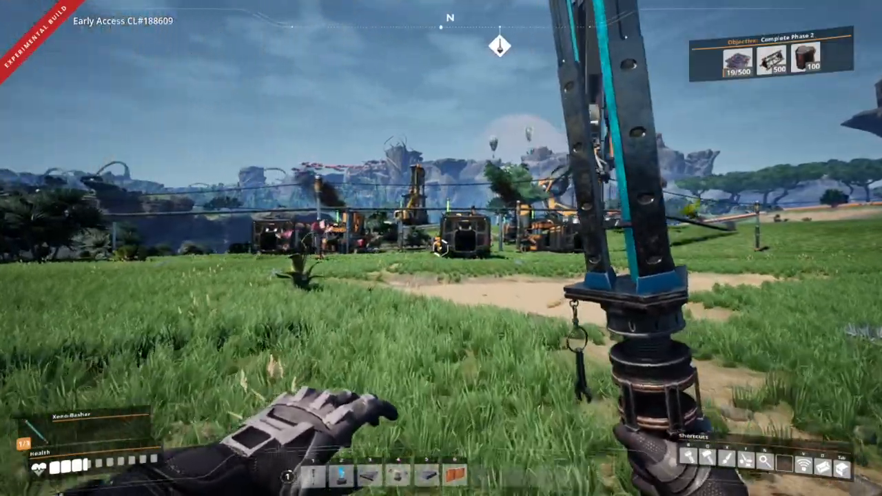
{"action": "mouse_move", "coordinate": [441, 248]}
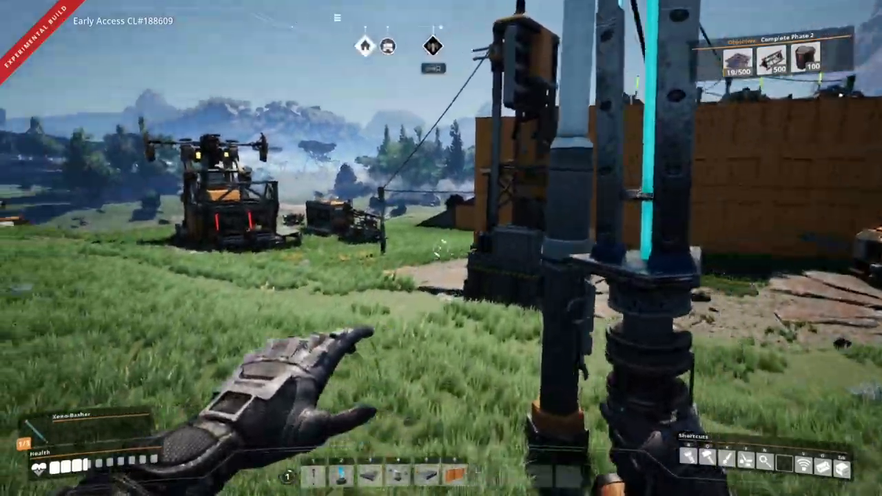